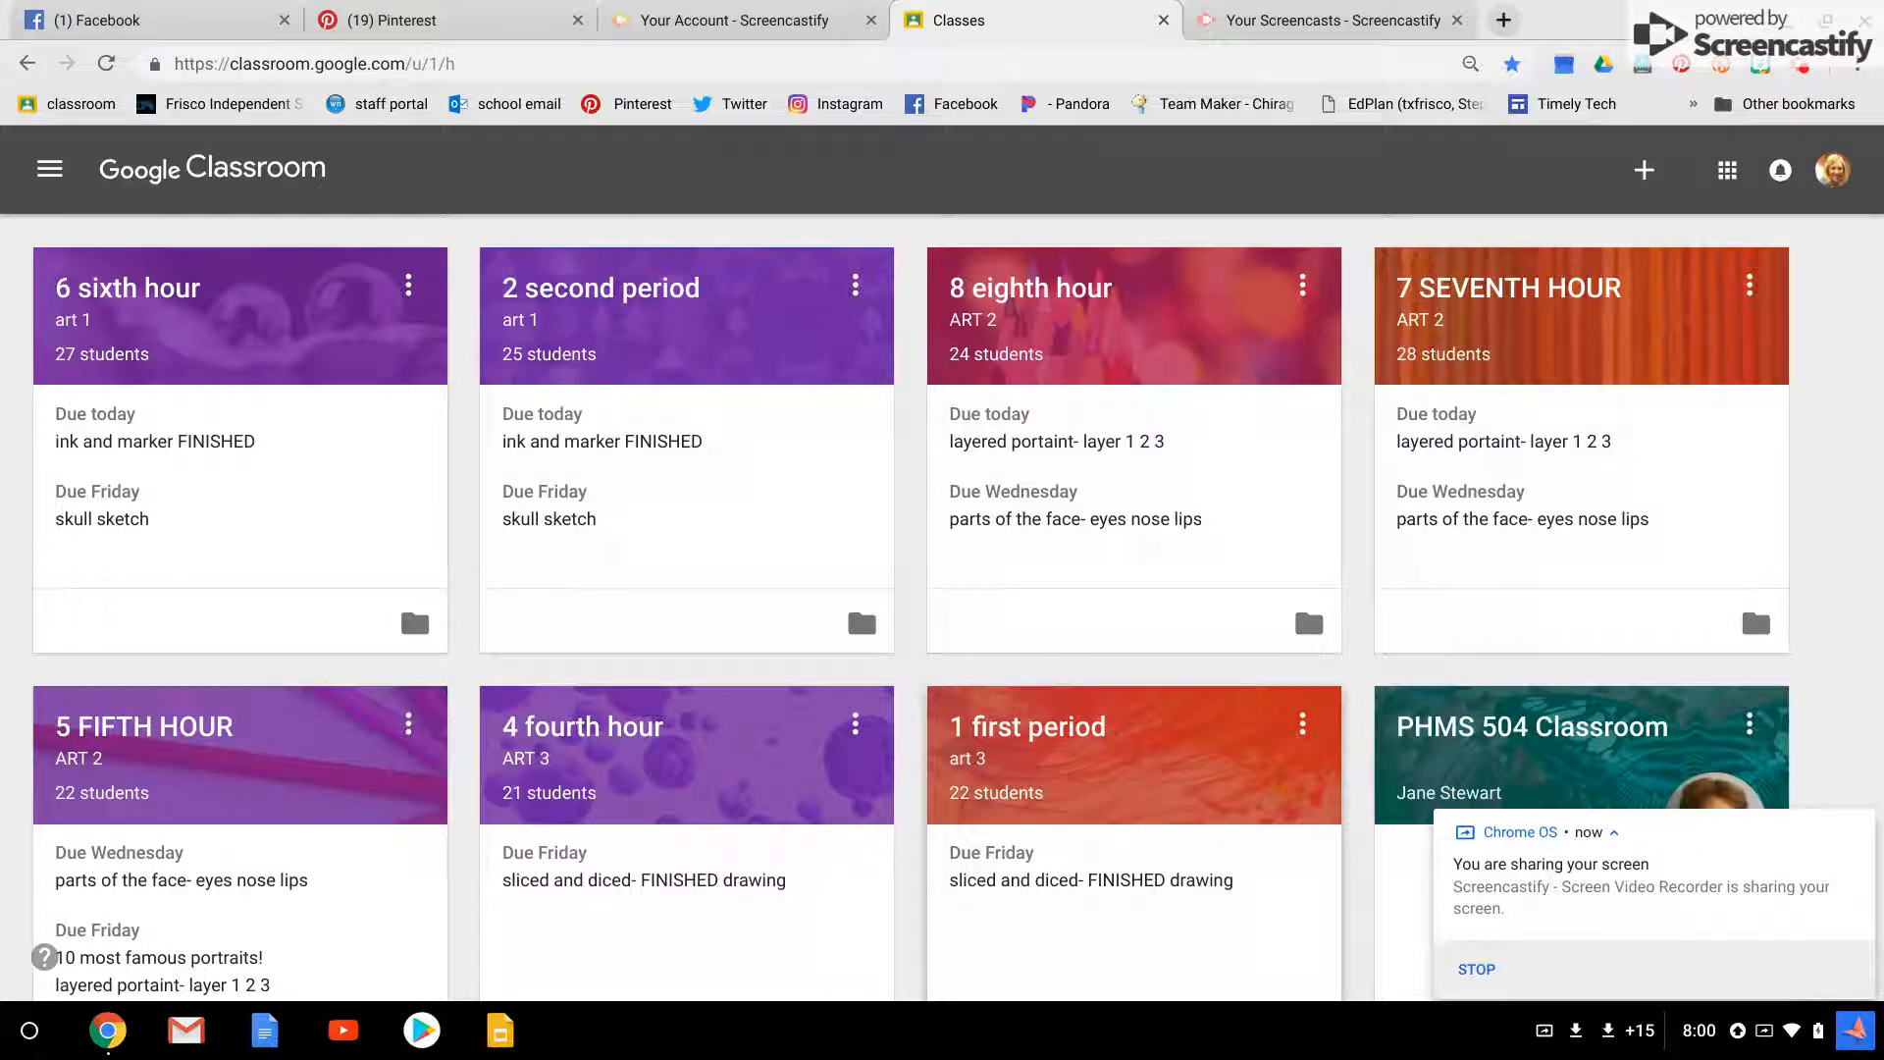
mouse_move(1070, 690)
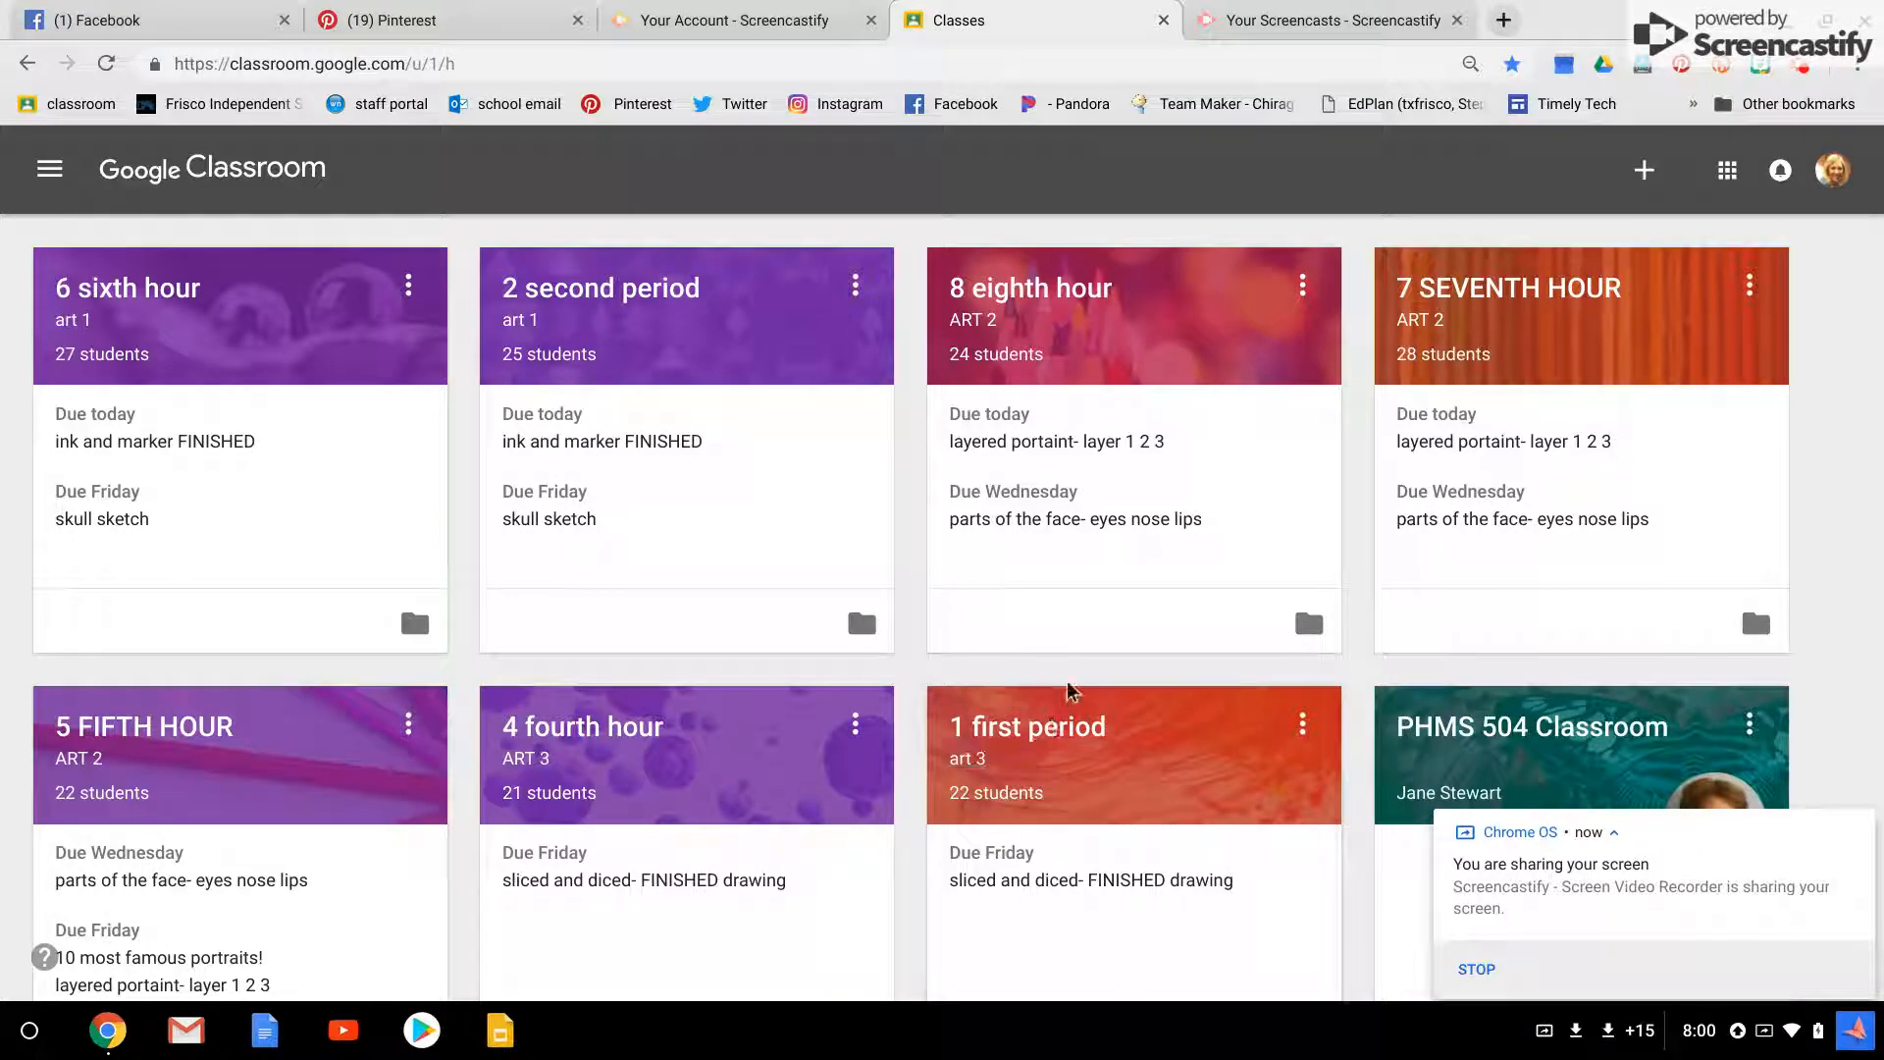
mouse_move(1048, 664)
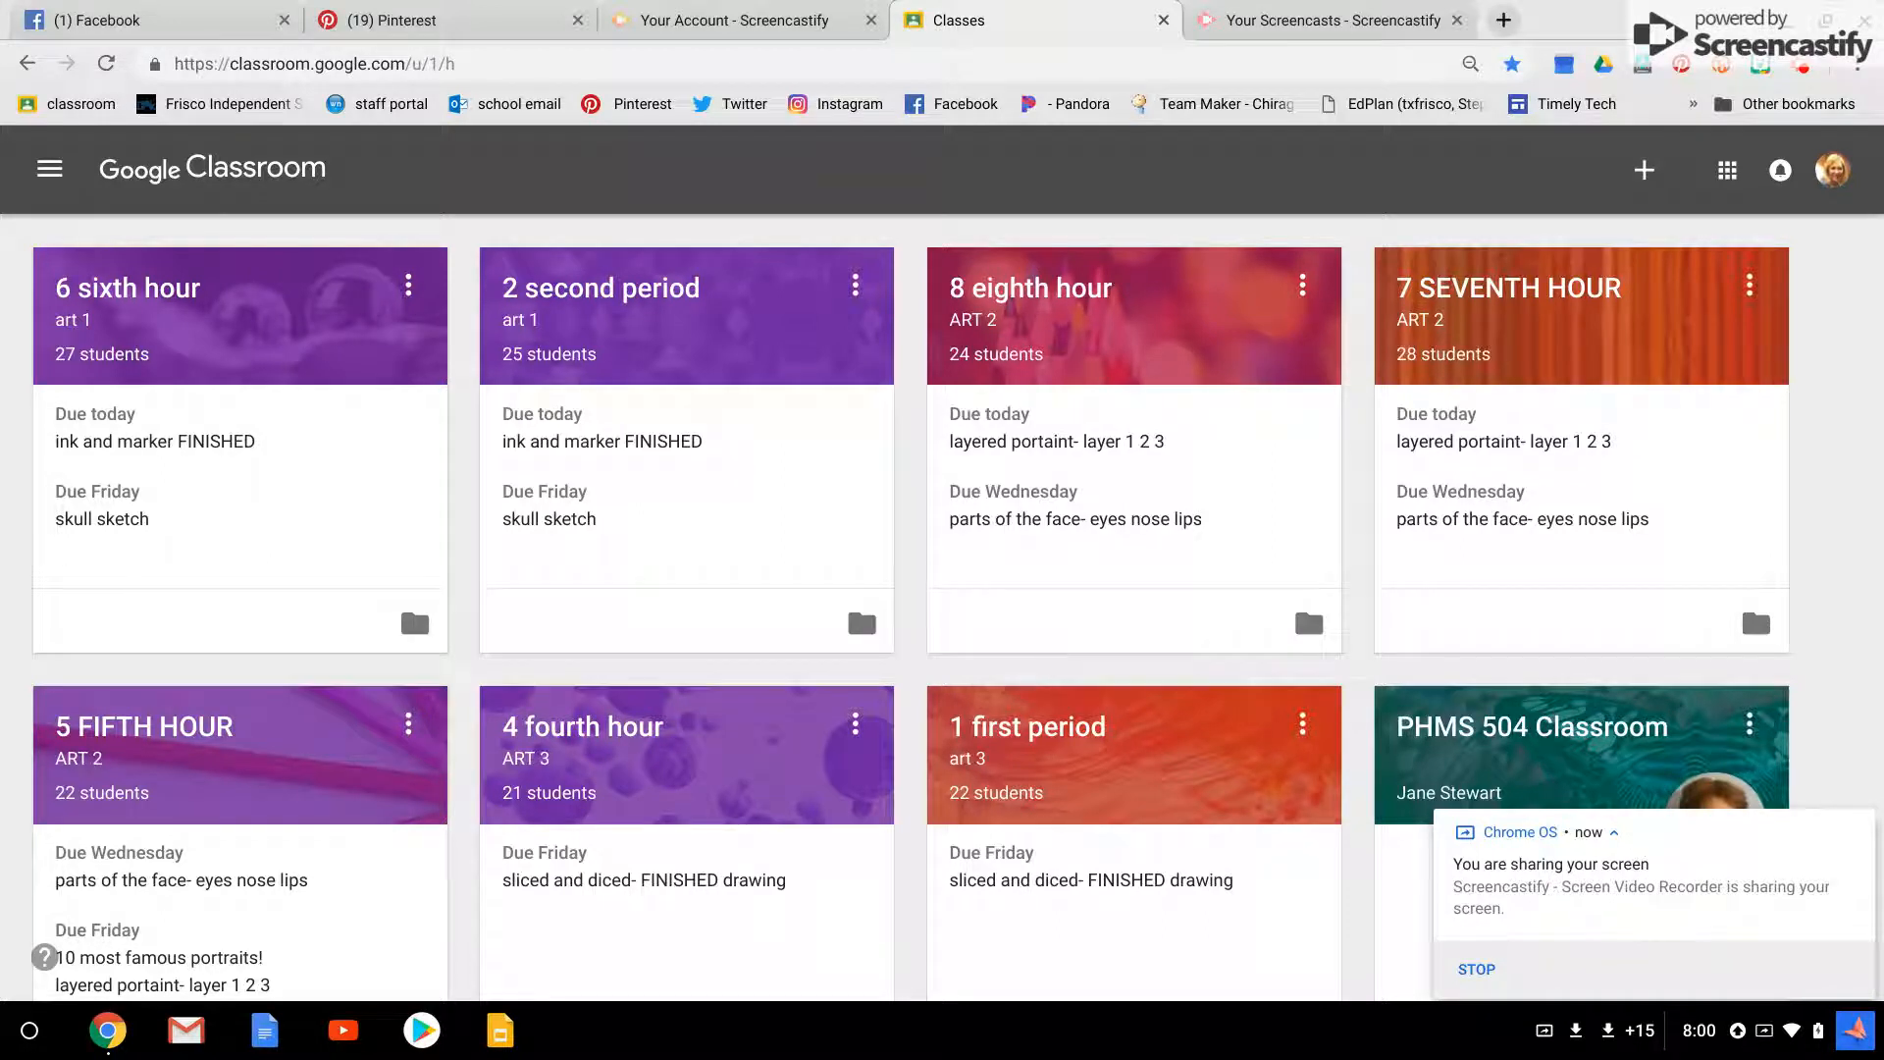
mouse_move(322, 289)
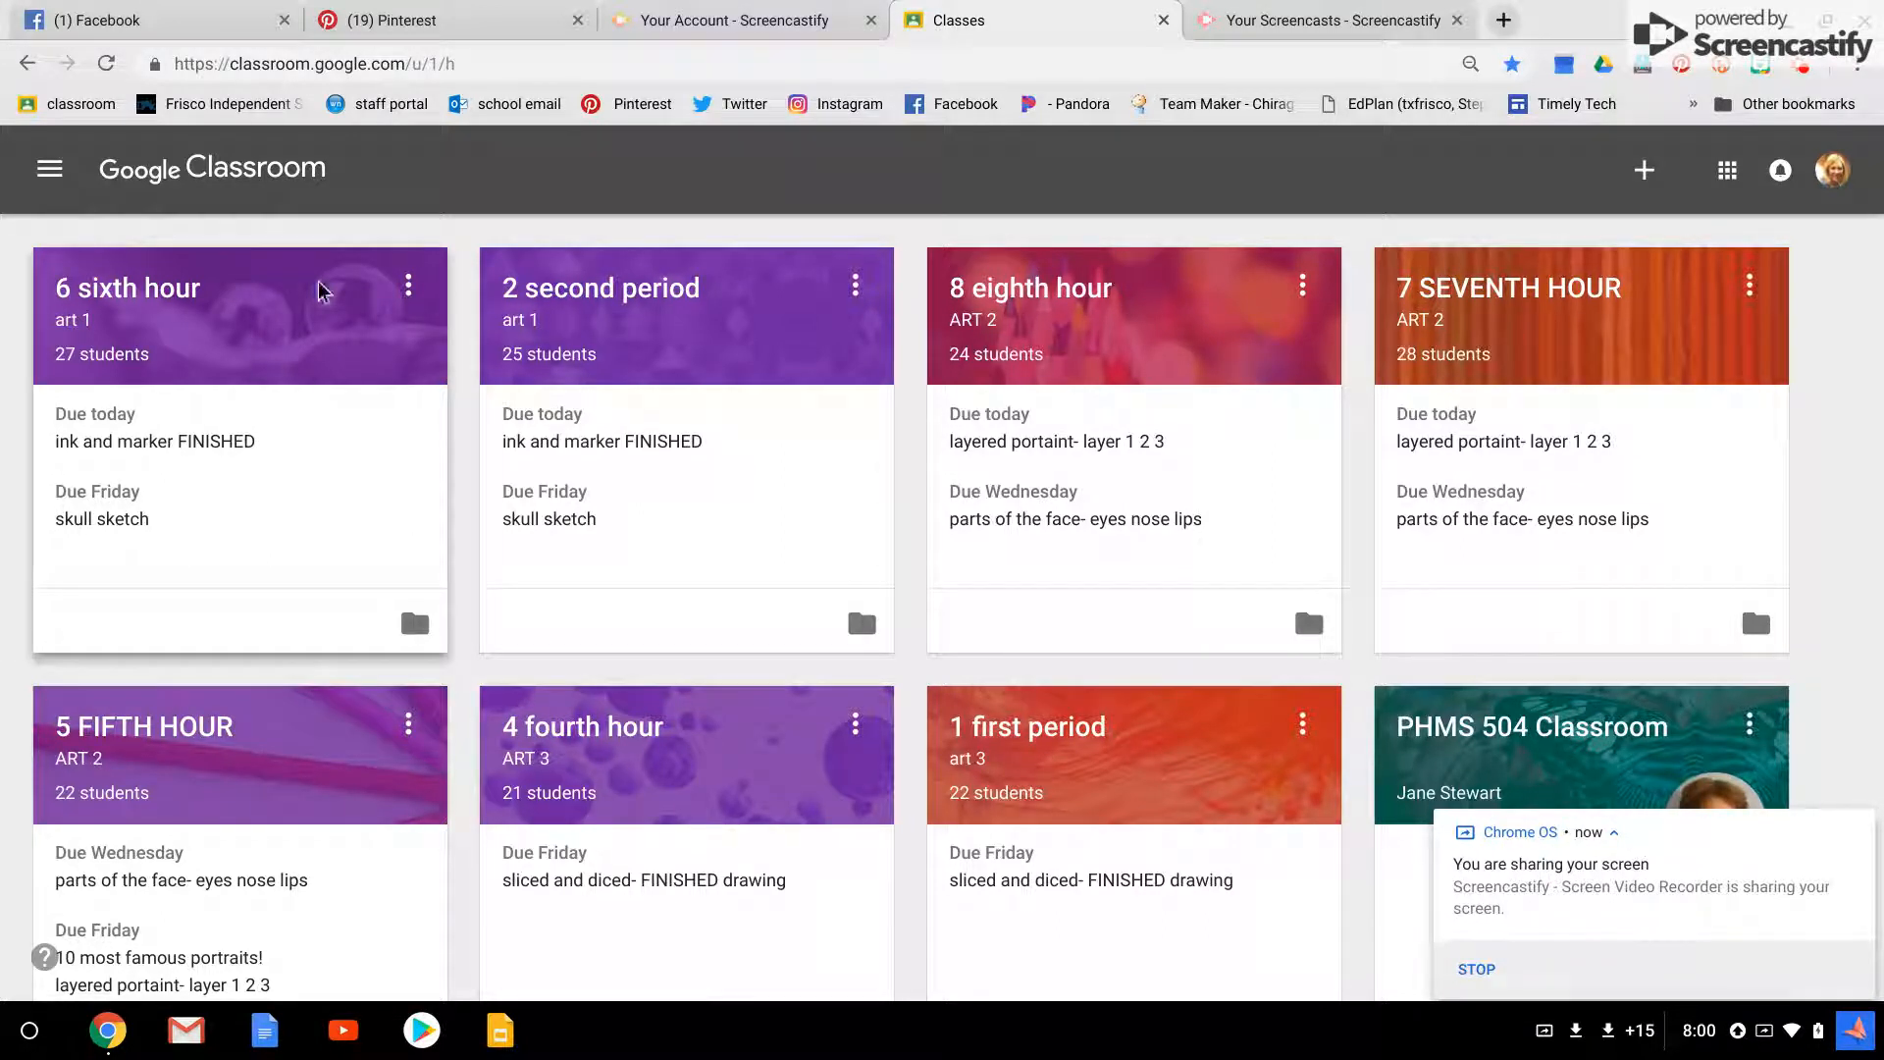
mouse_move(273, 707)
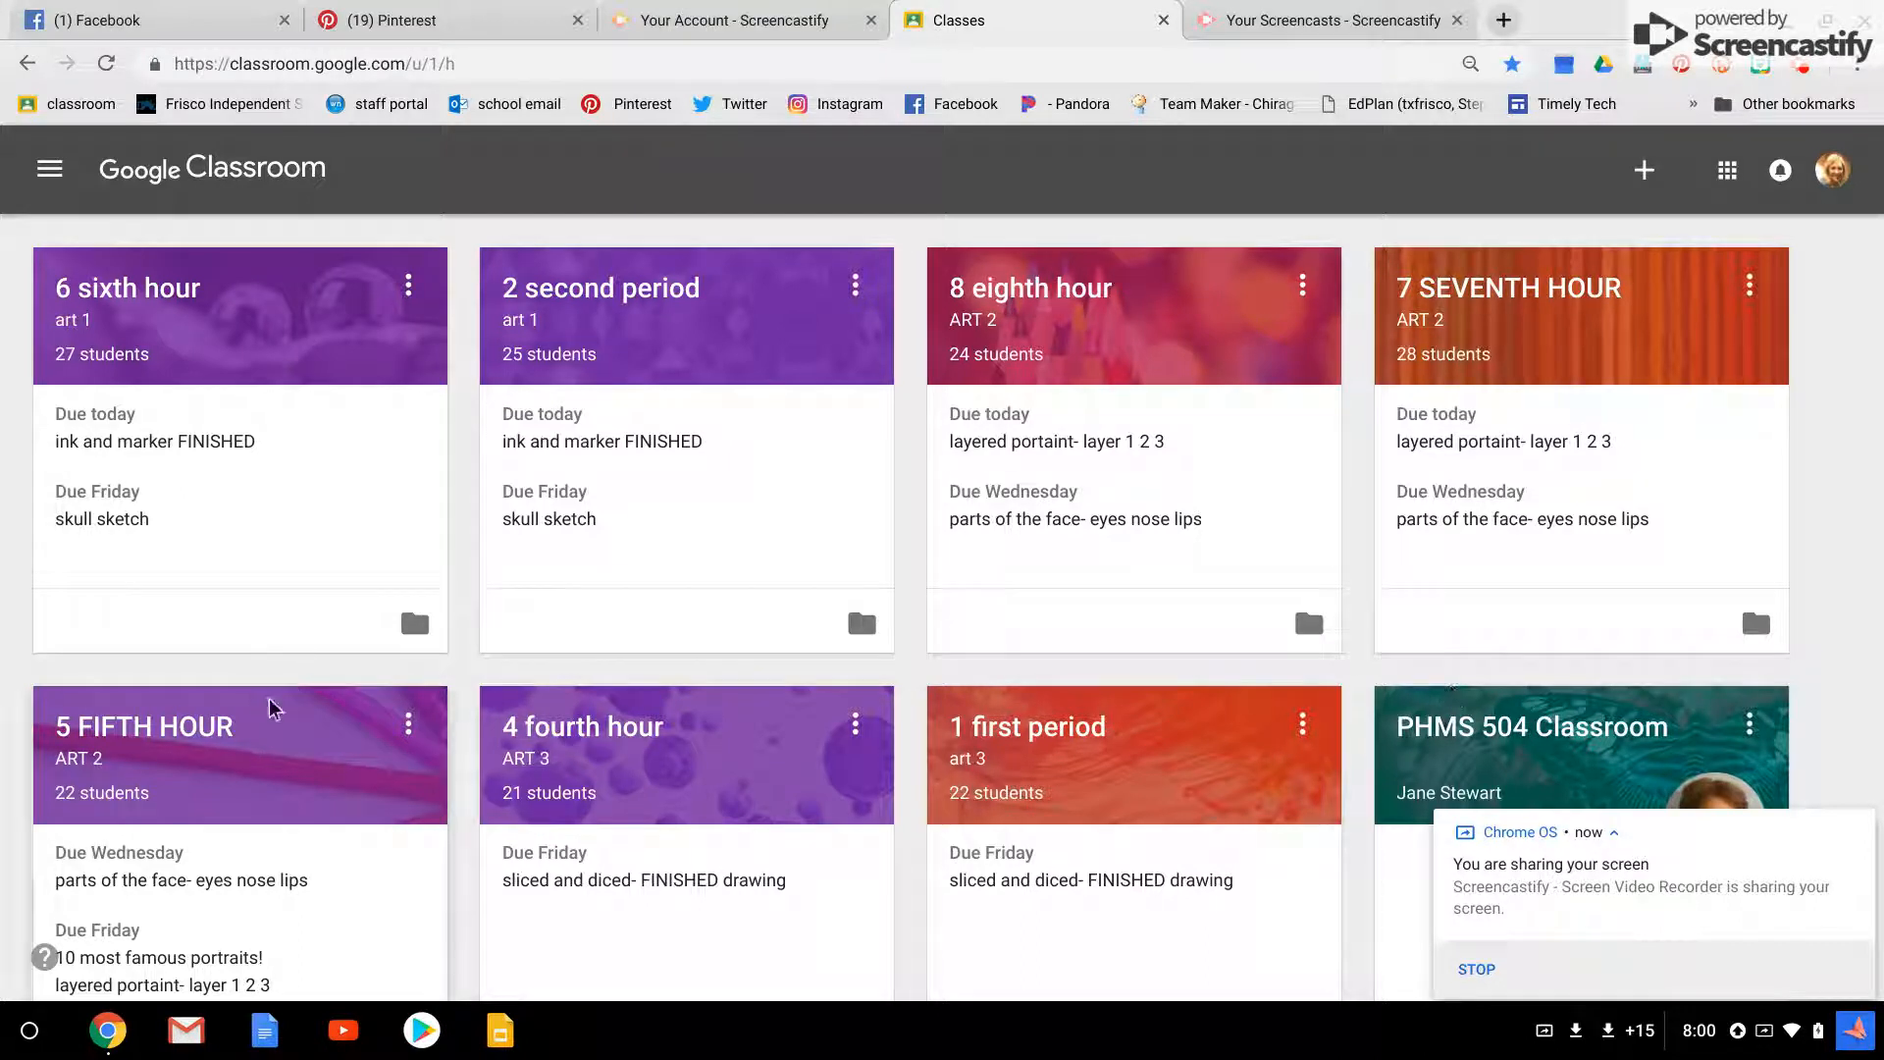
mouse_move(289, 718)
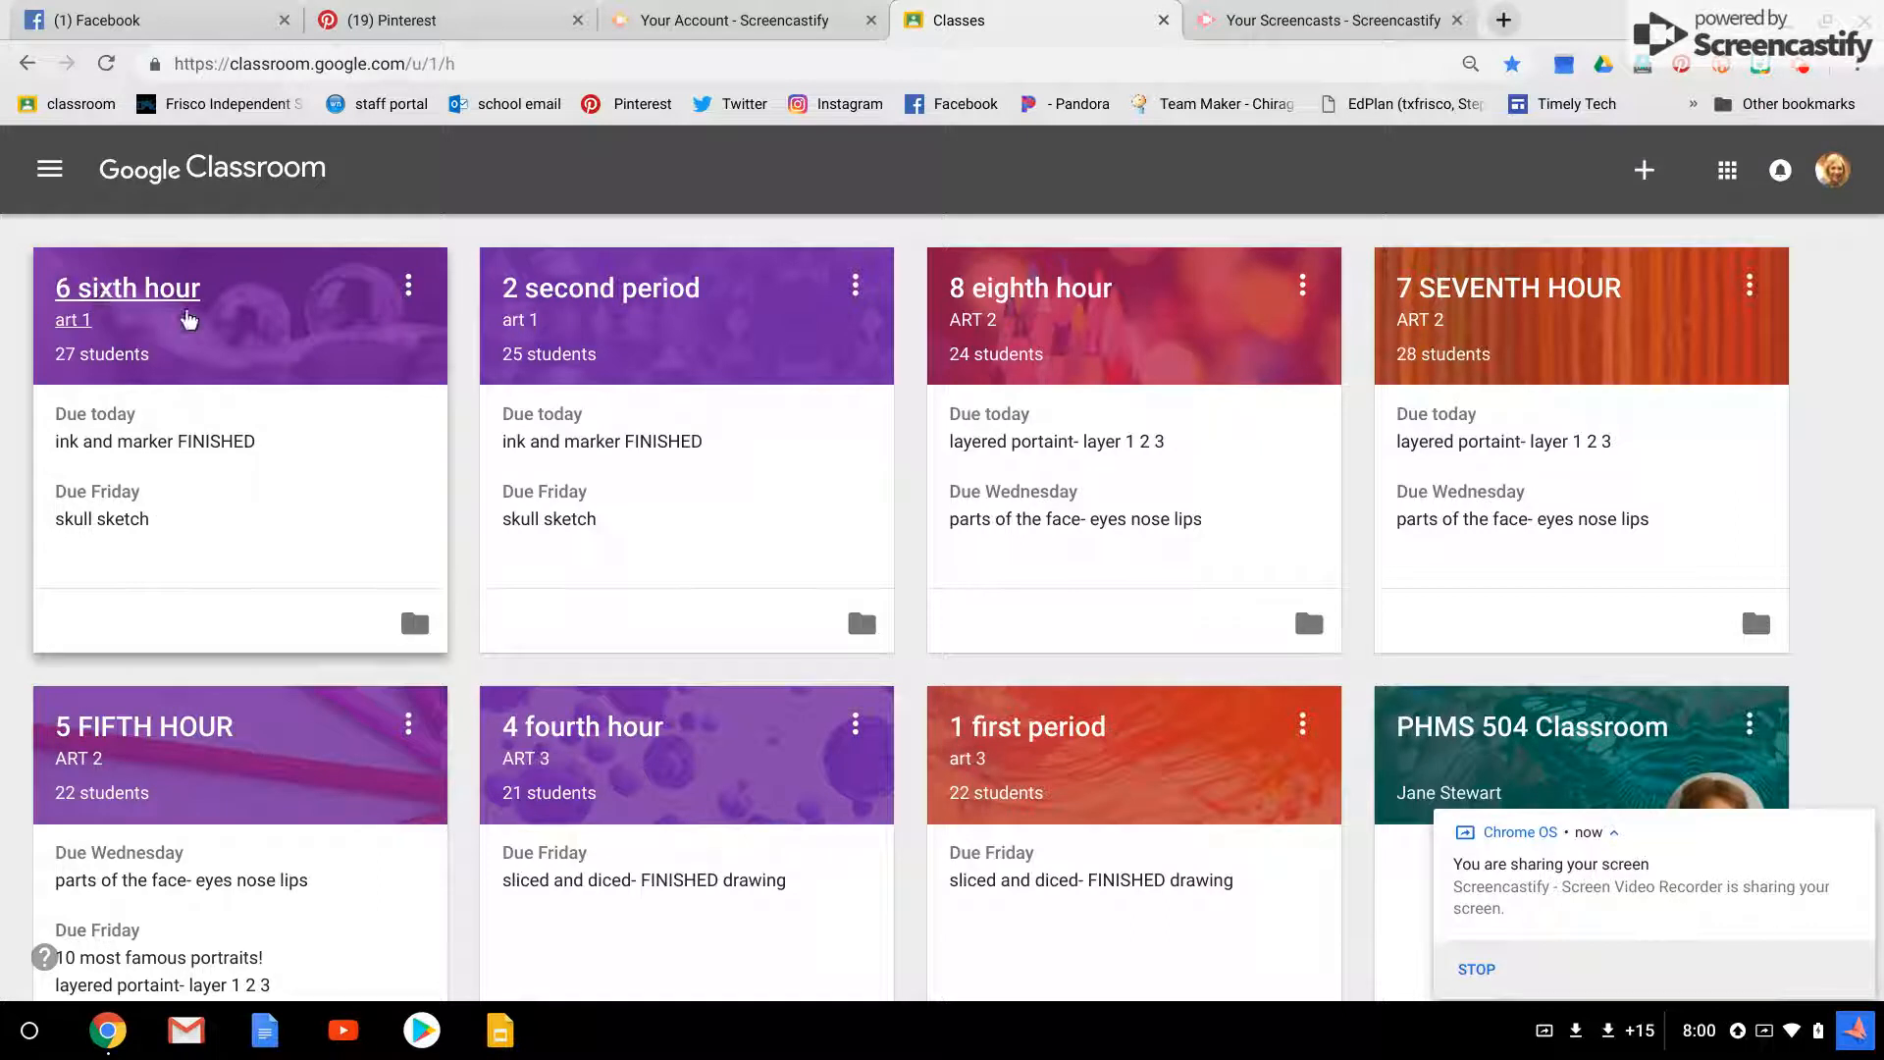
mouse_move(72, 320)
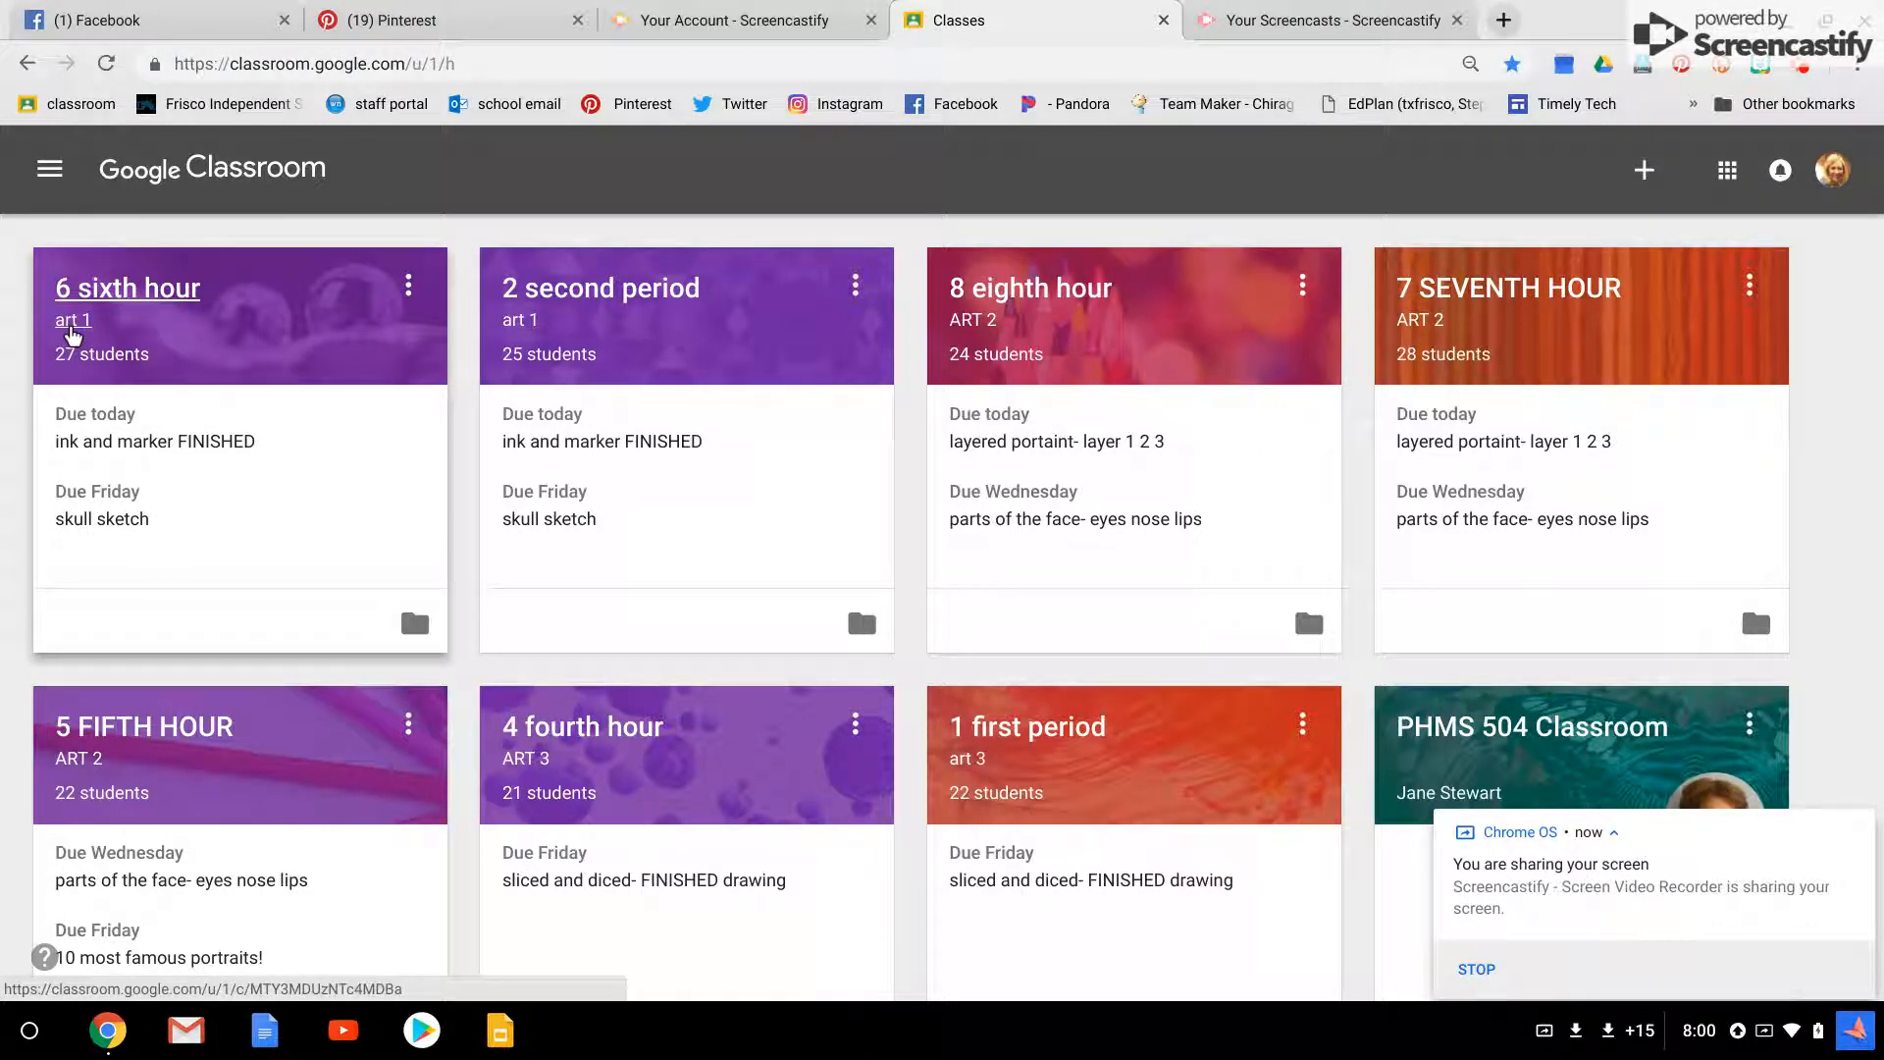
mouse_move(1030, 288)
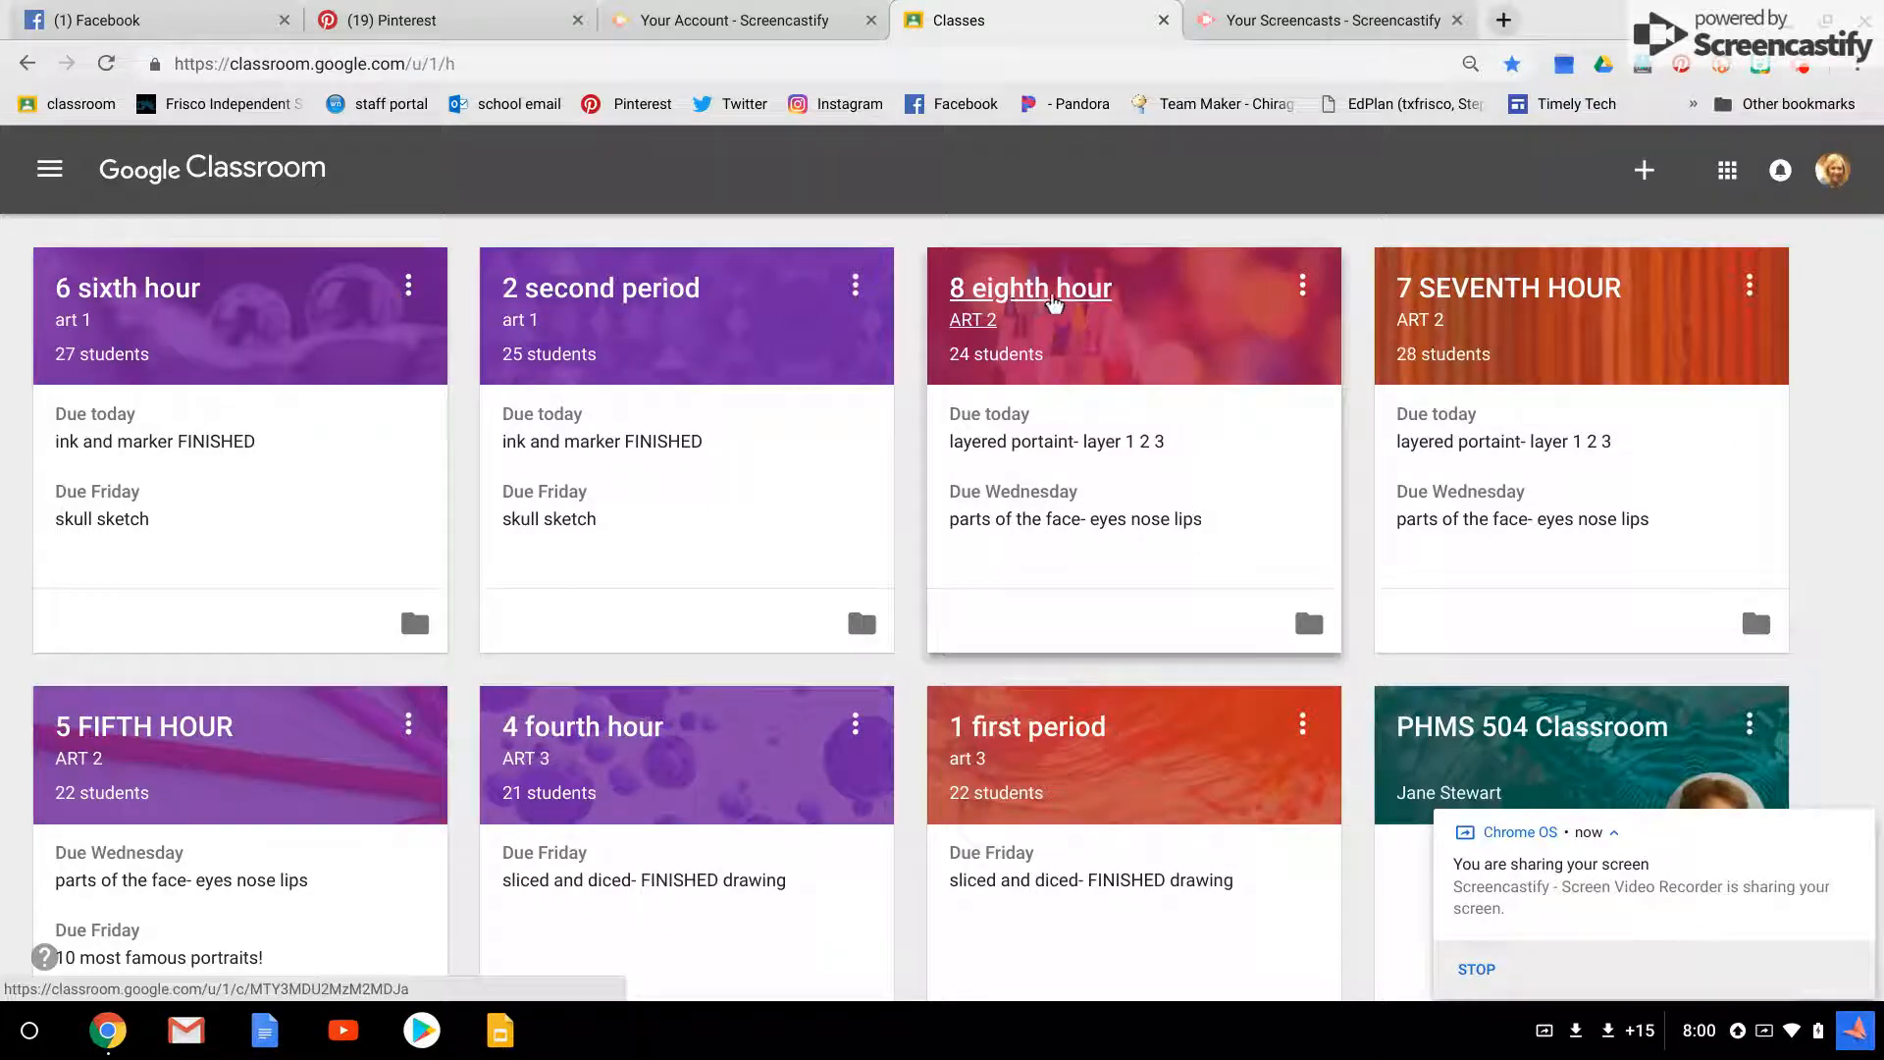
mouse_move(1509, 567)
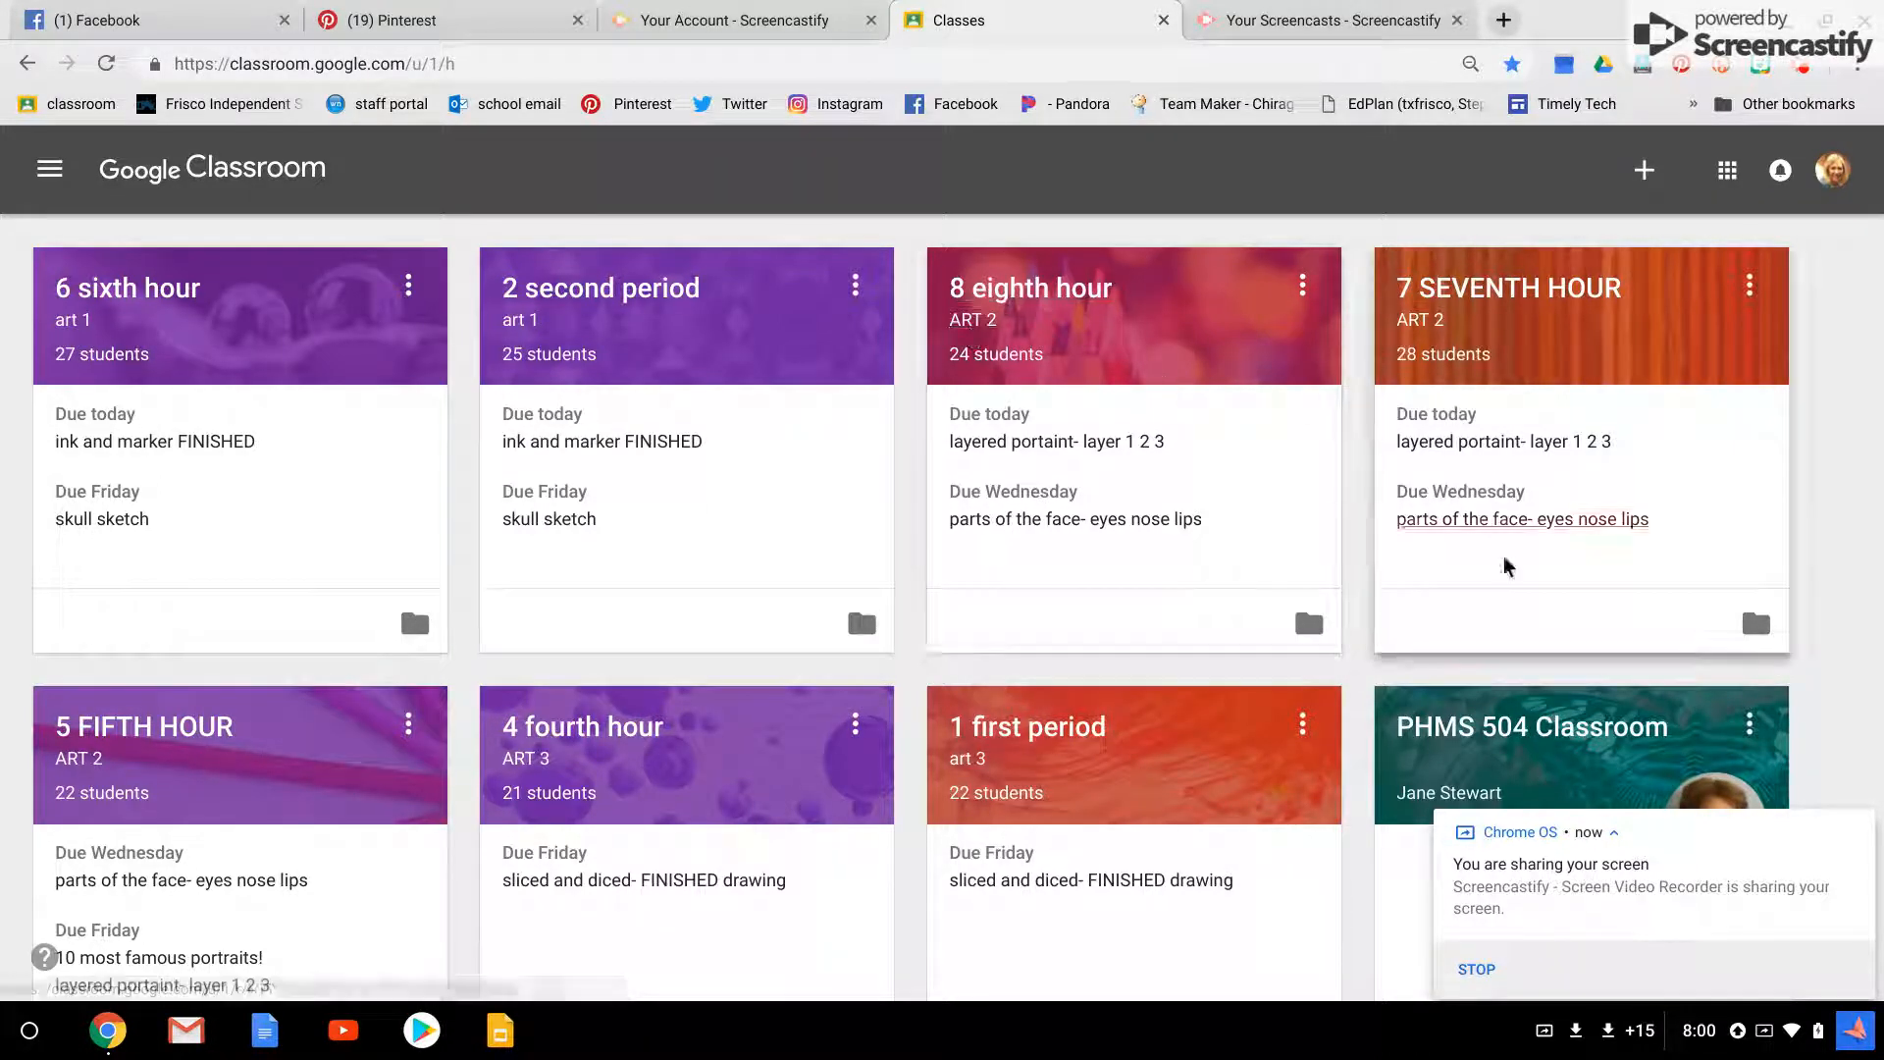
mouse_move(1028, 726)
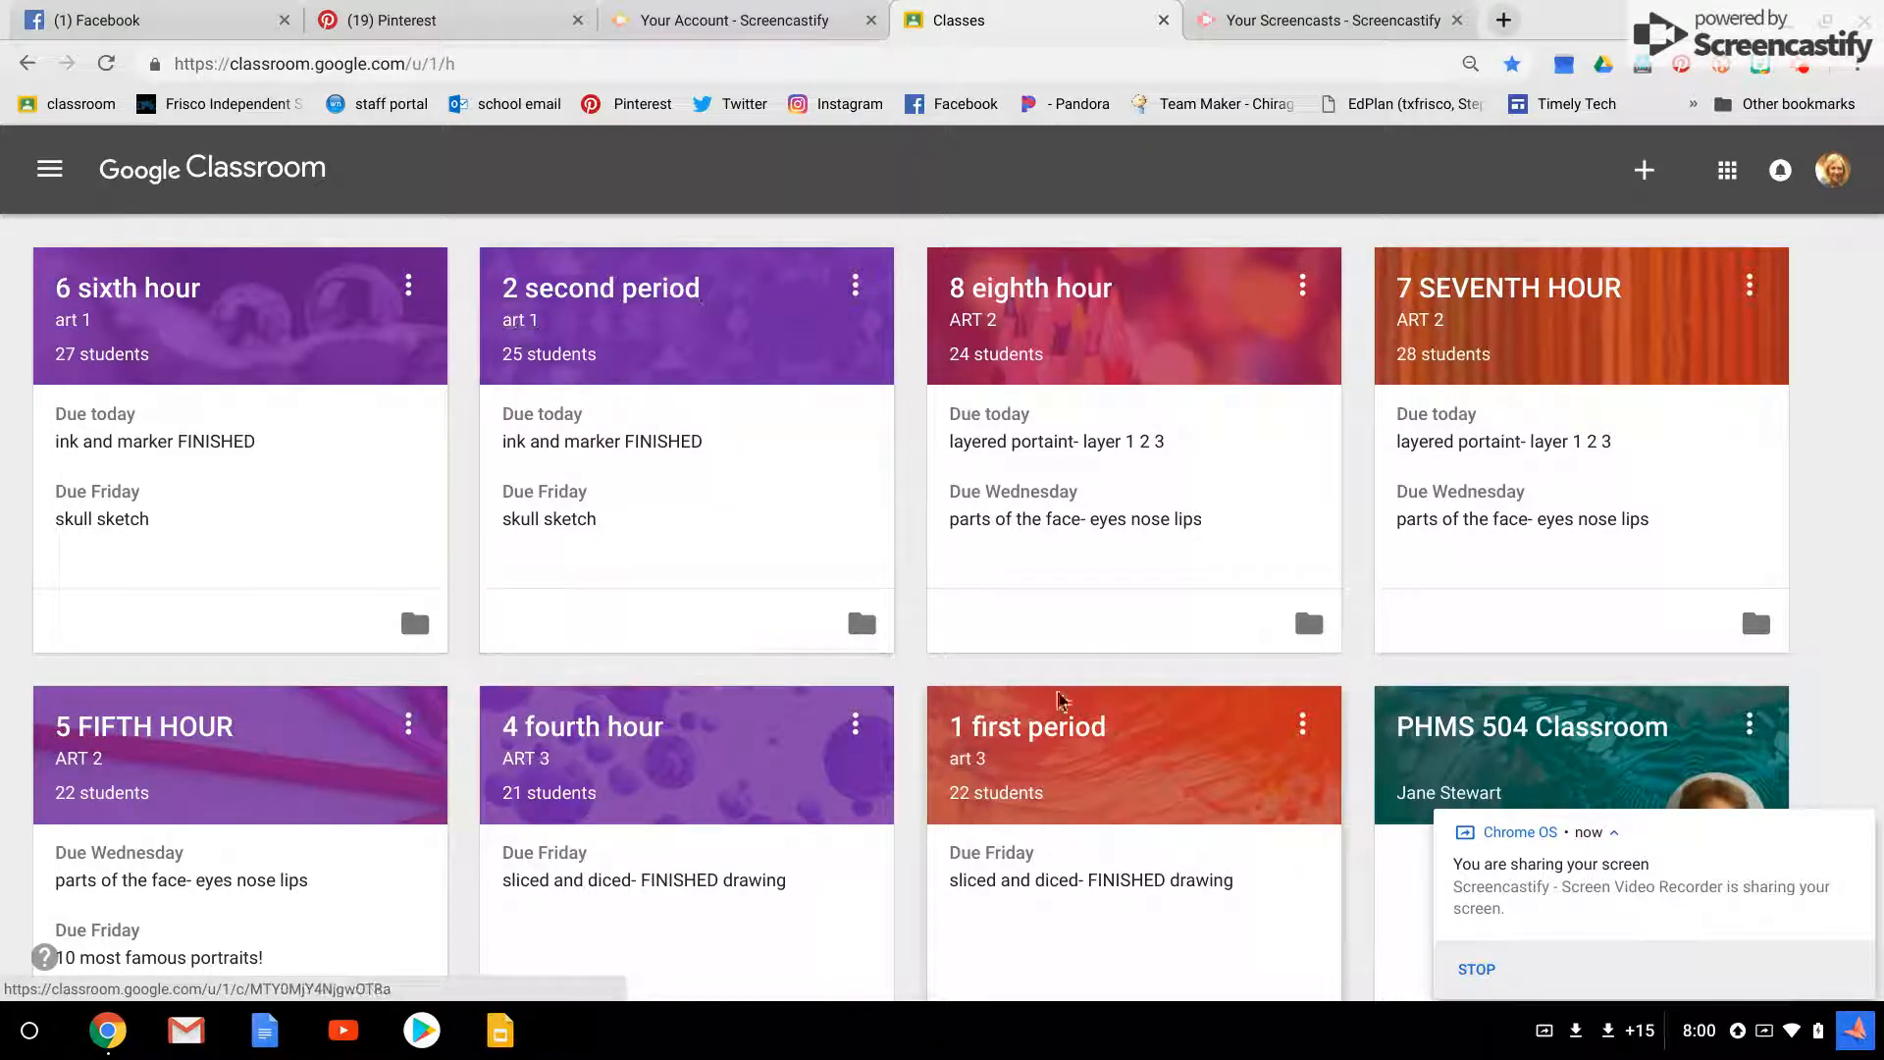
- Open 1 first period art 3's Classwork and scroll through topics from weekly sketch to materials
left_click(1028, 727)
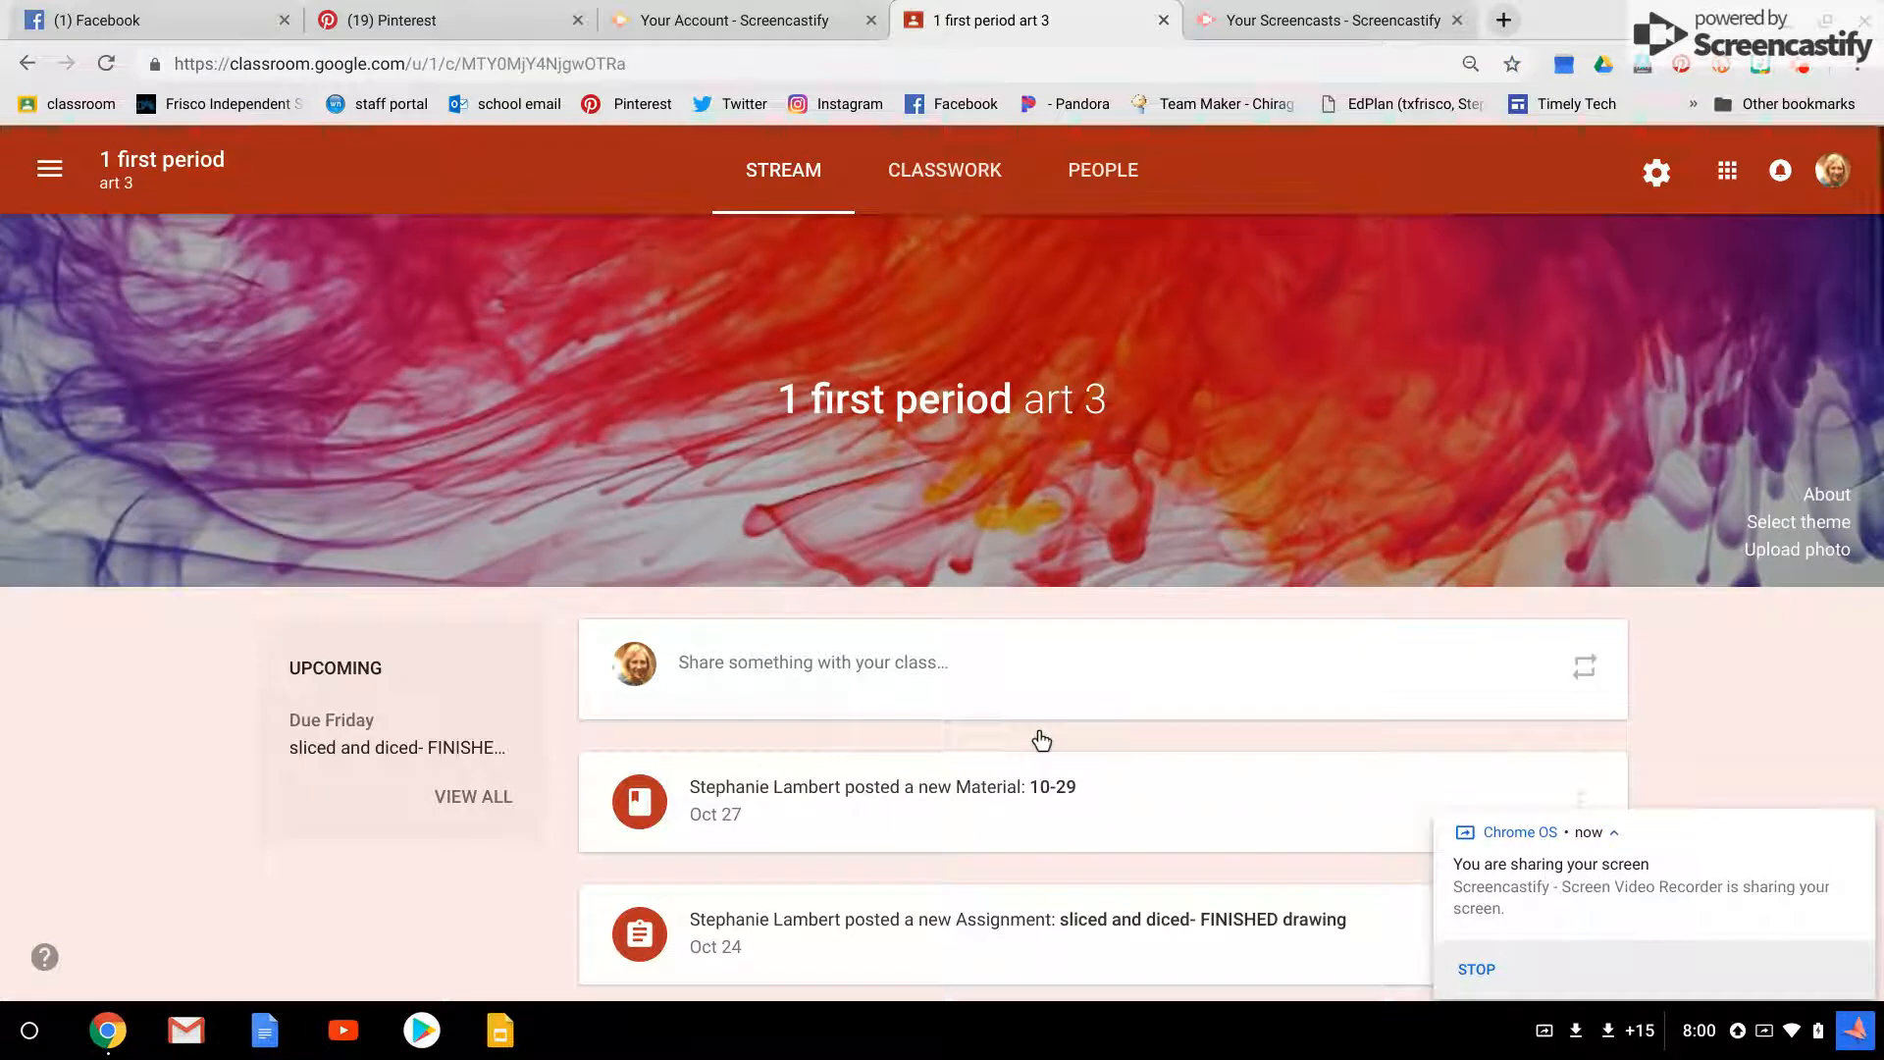
mouse_move(673, 503)
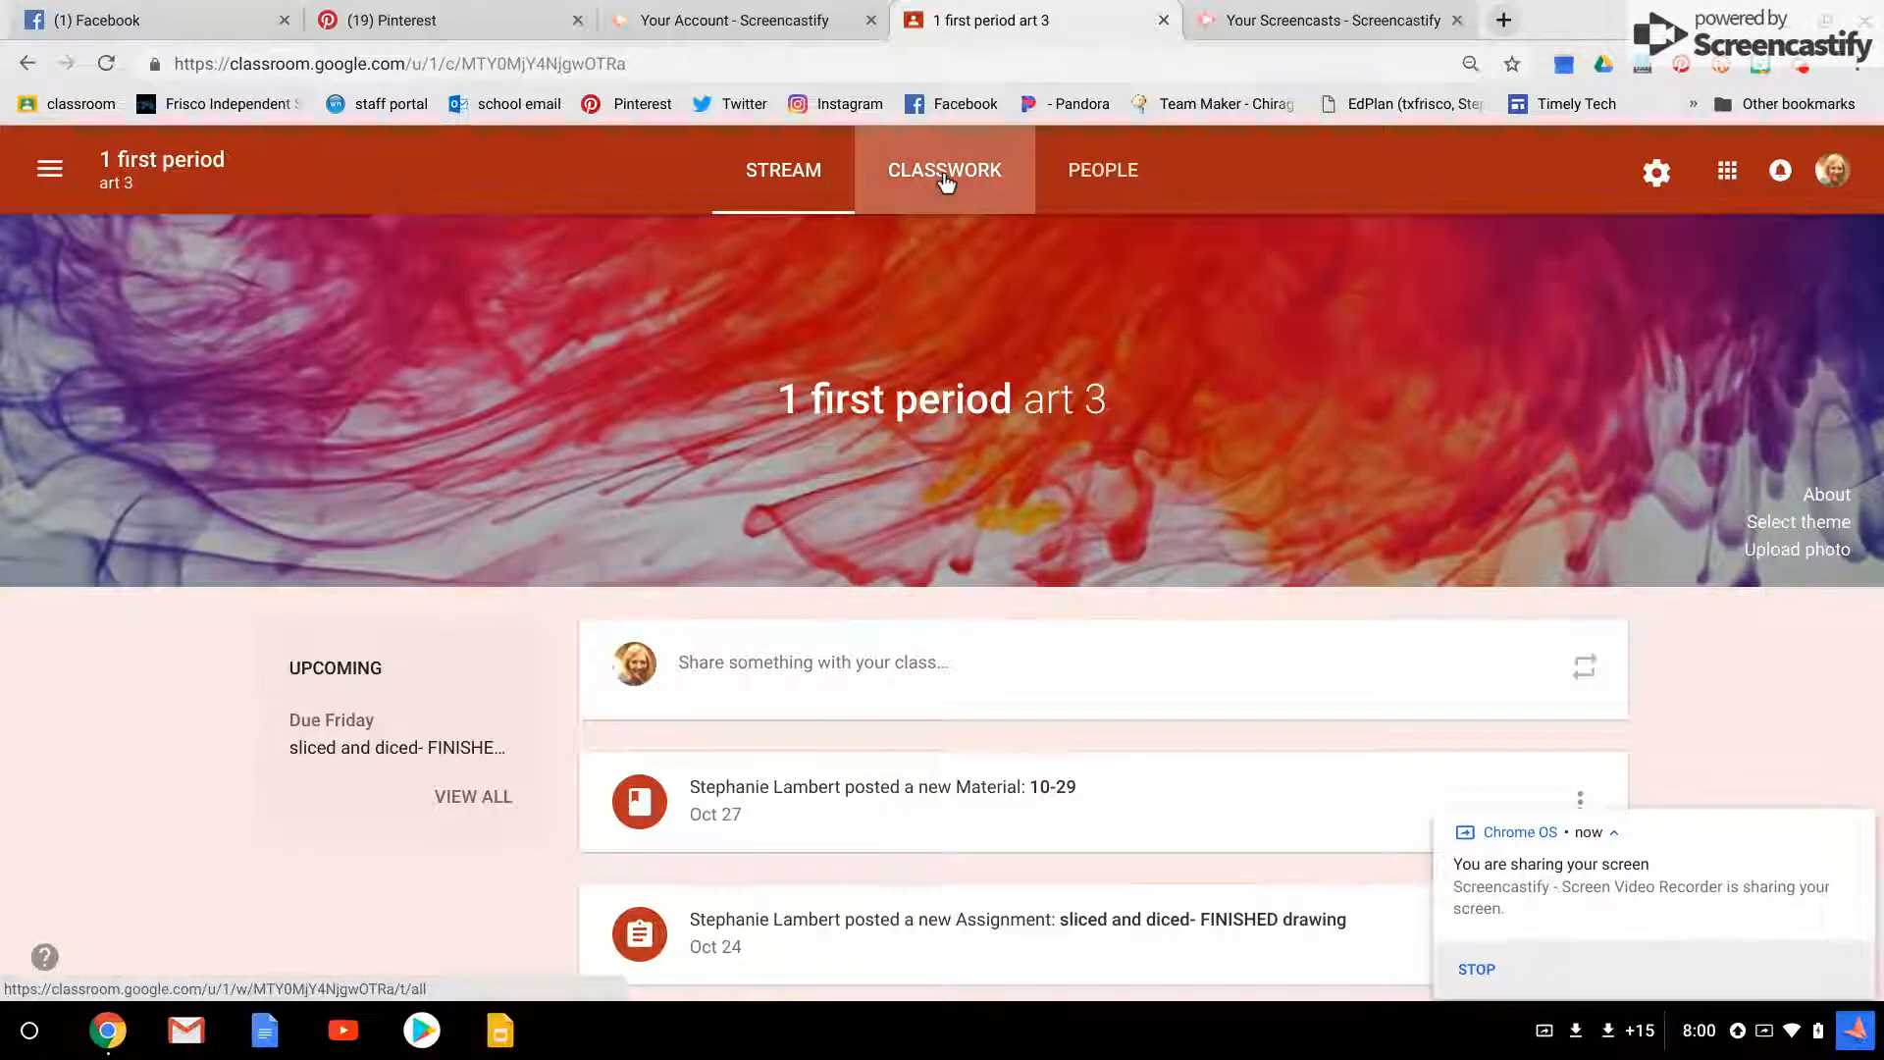
left_click(943, 170)
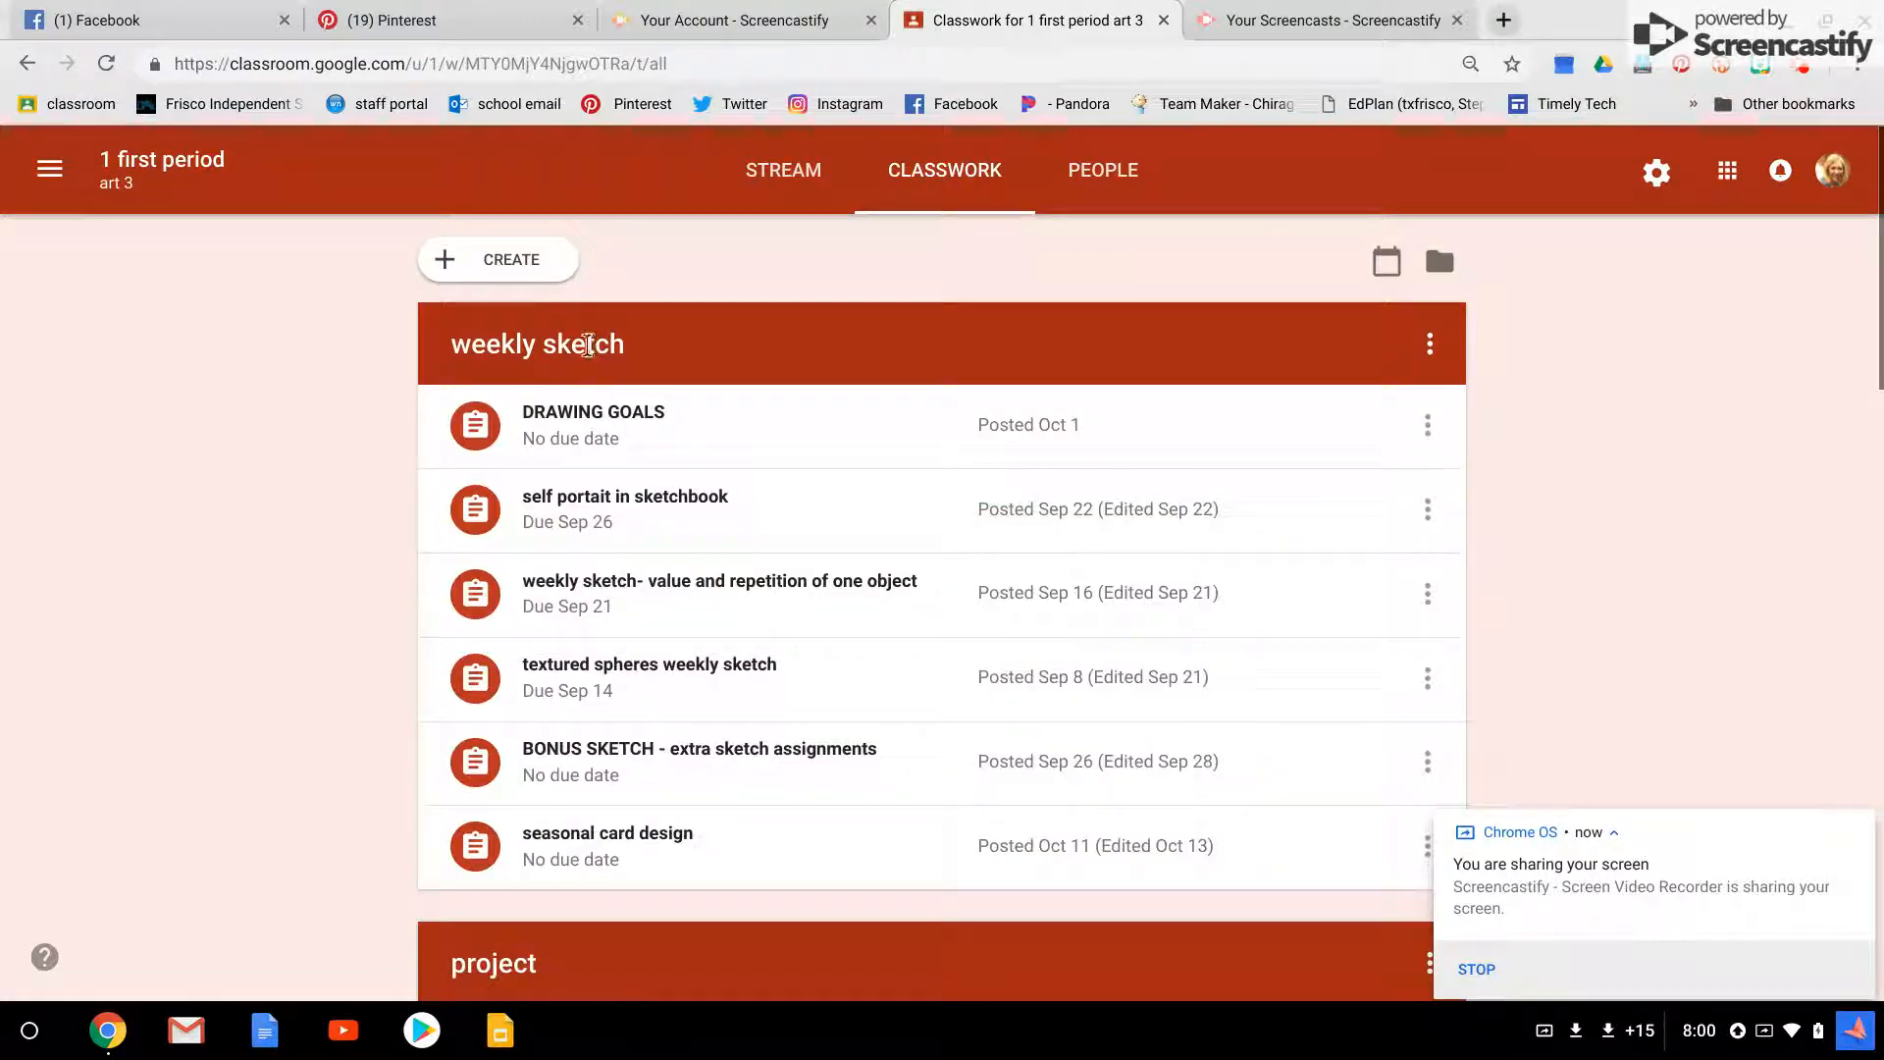
scroll("down", 3)
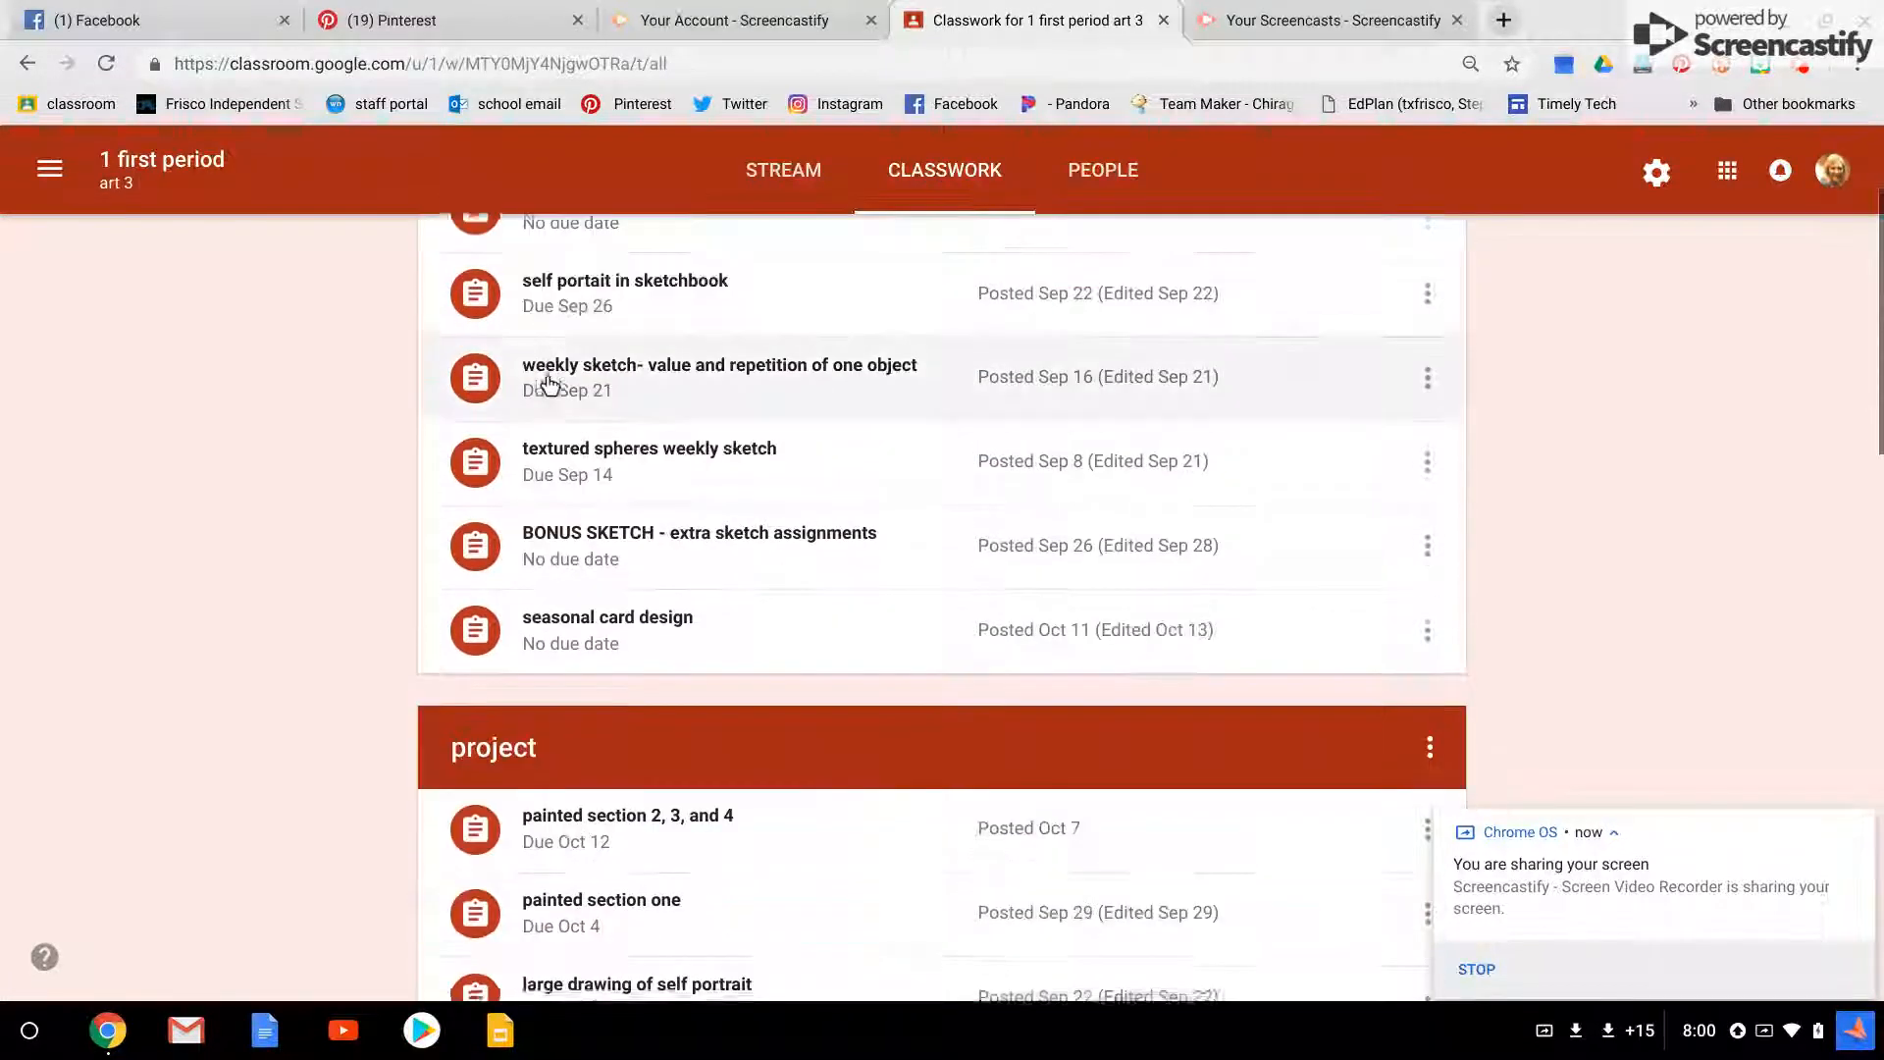
scroll("down", 3)
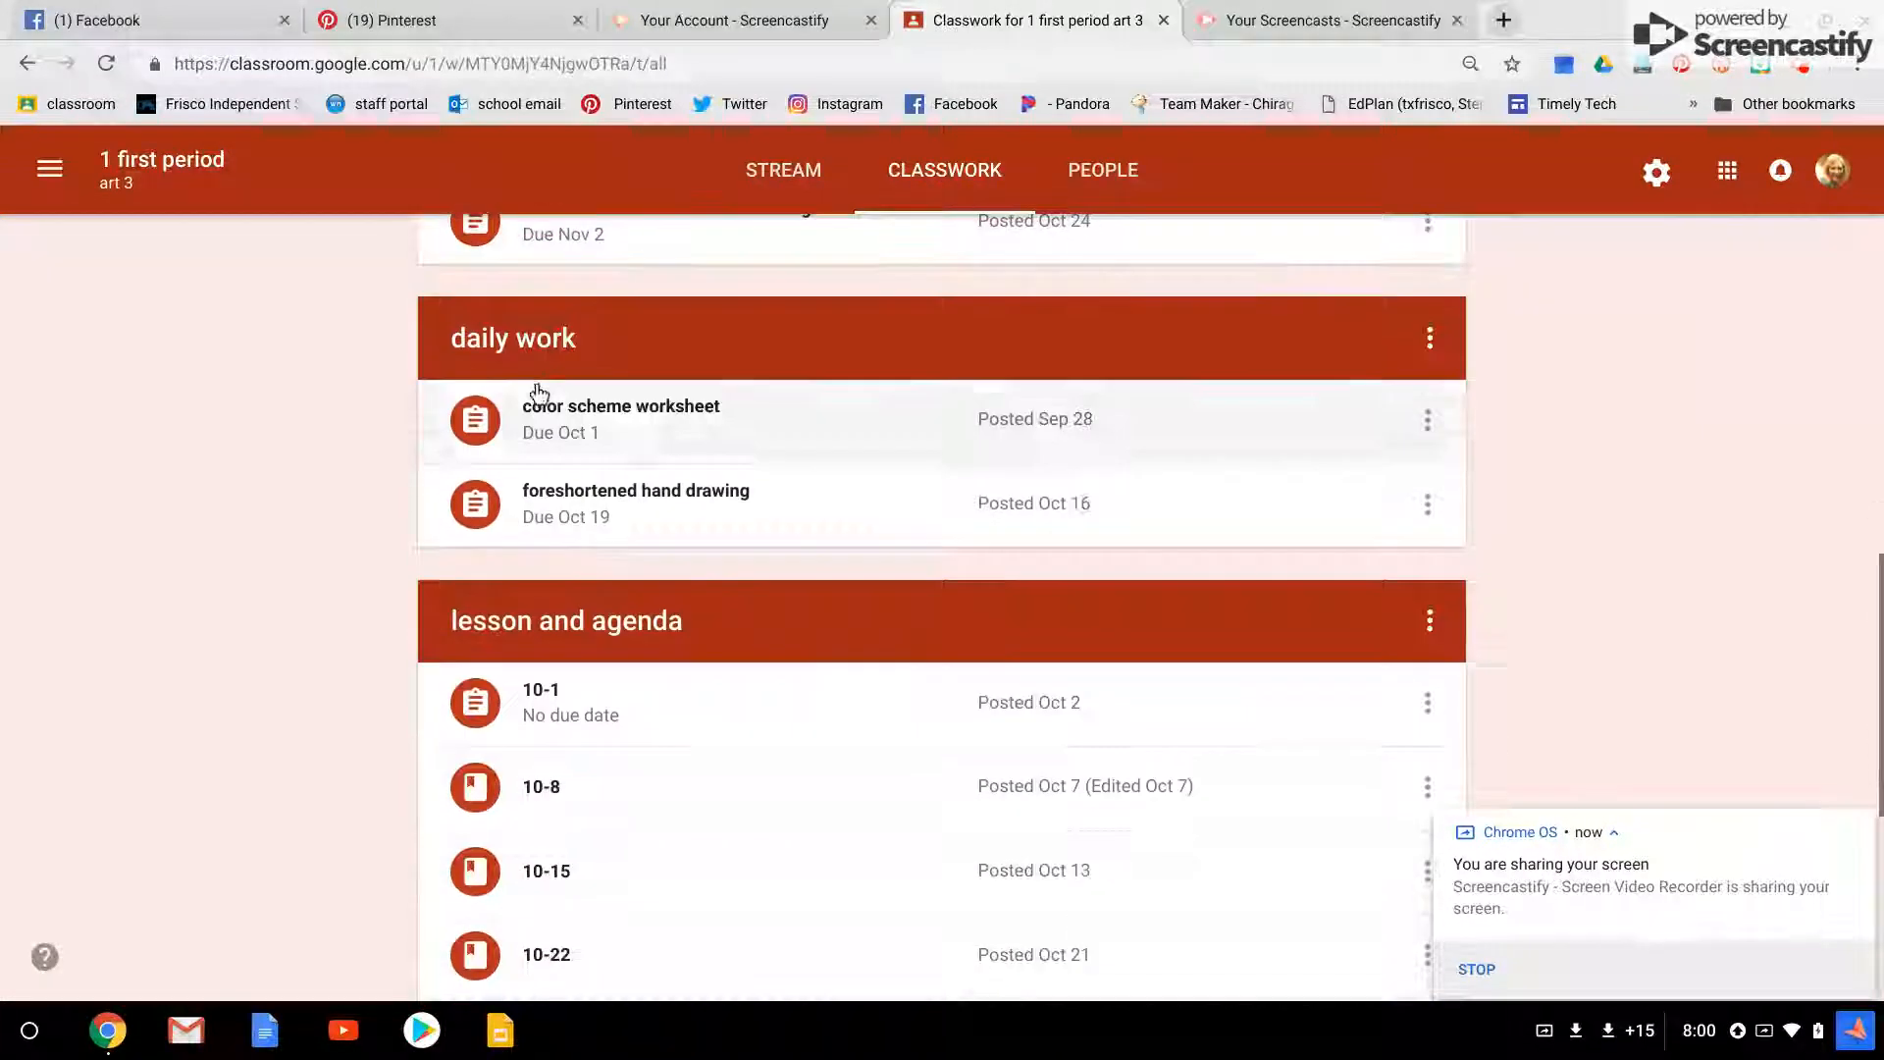
scroll("down", 3)
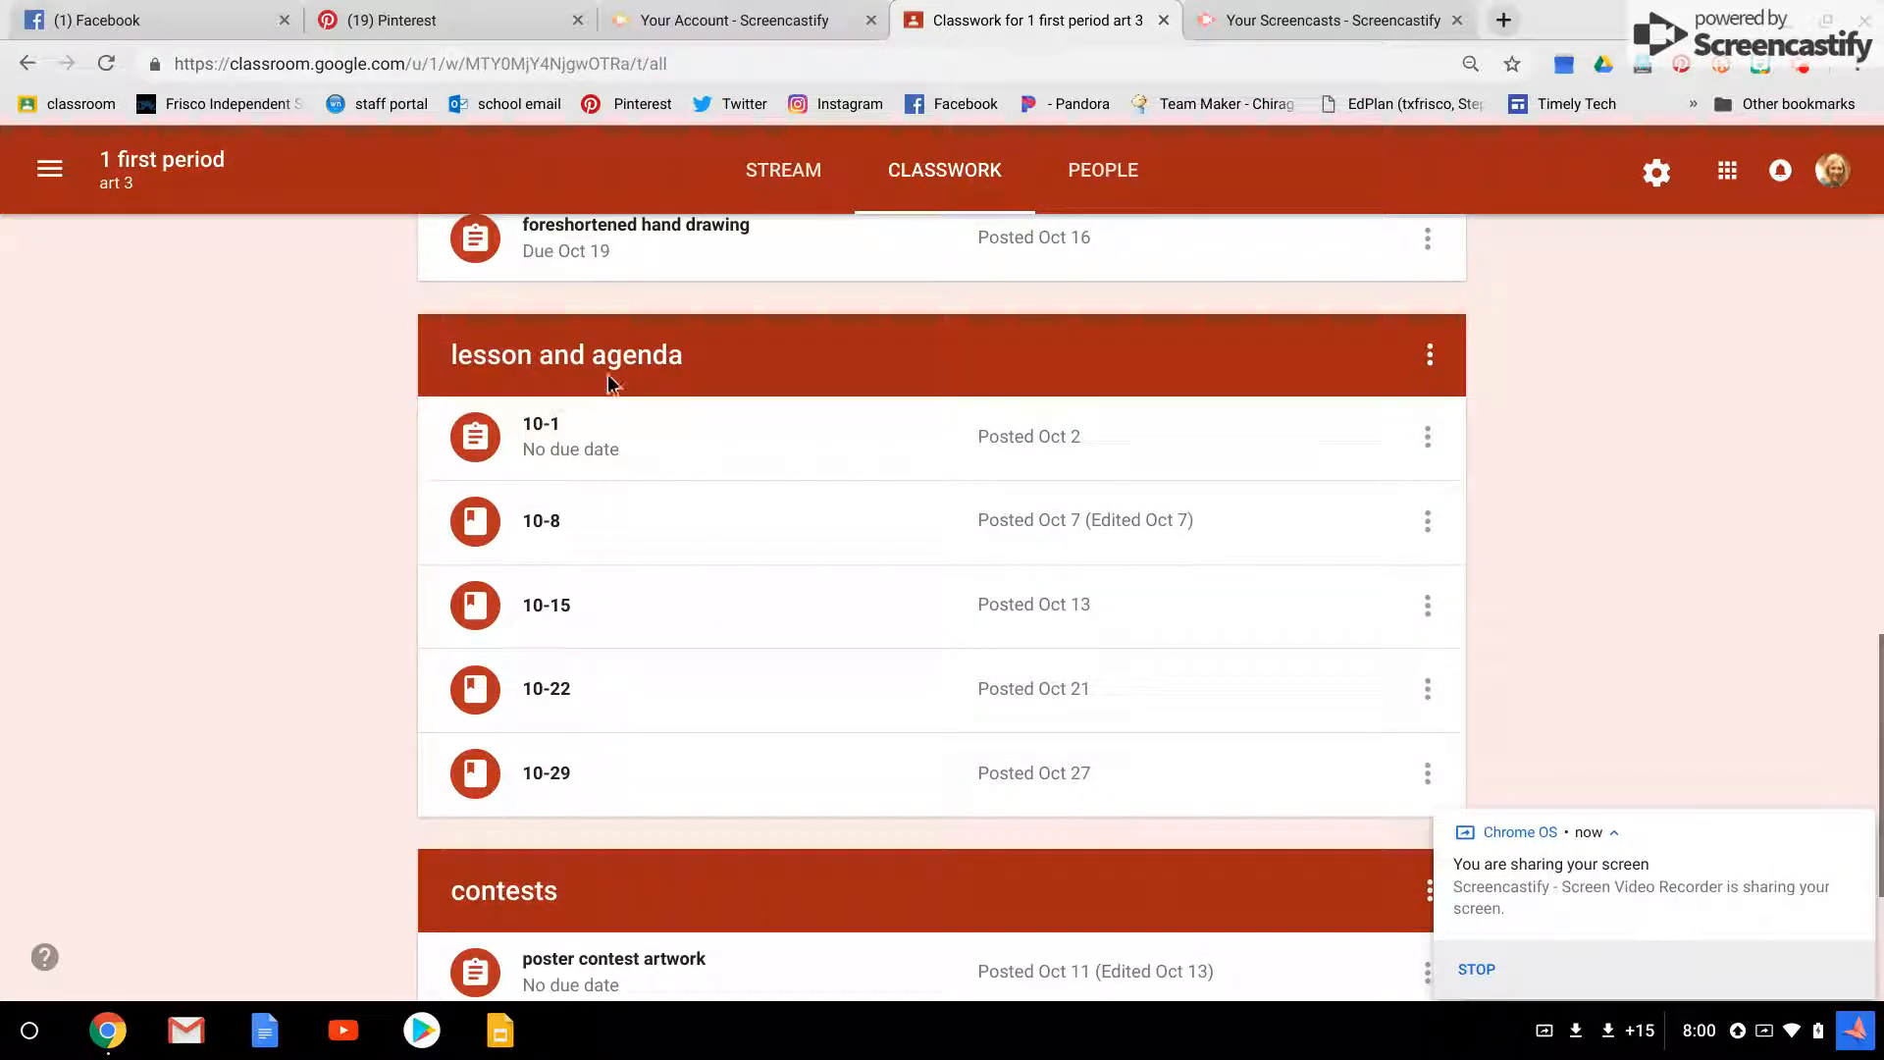
mouse_move(561, 787)
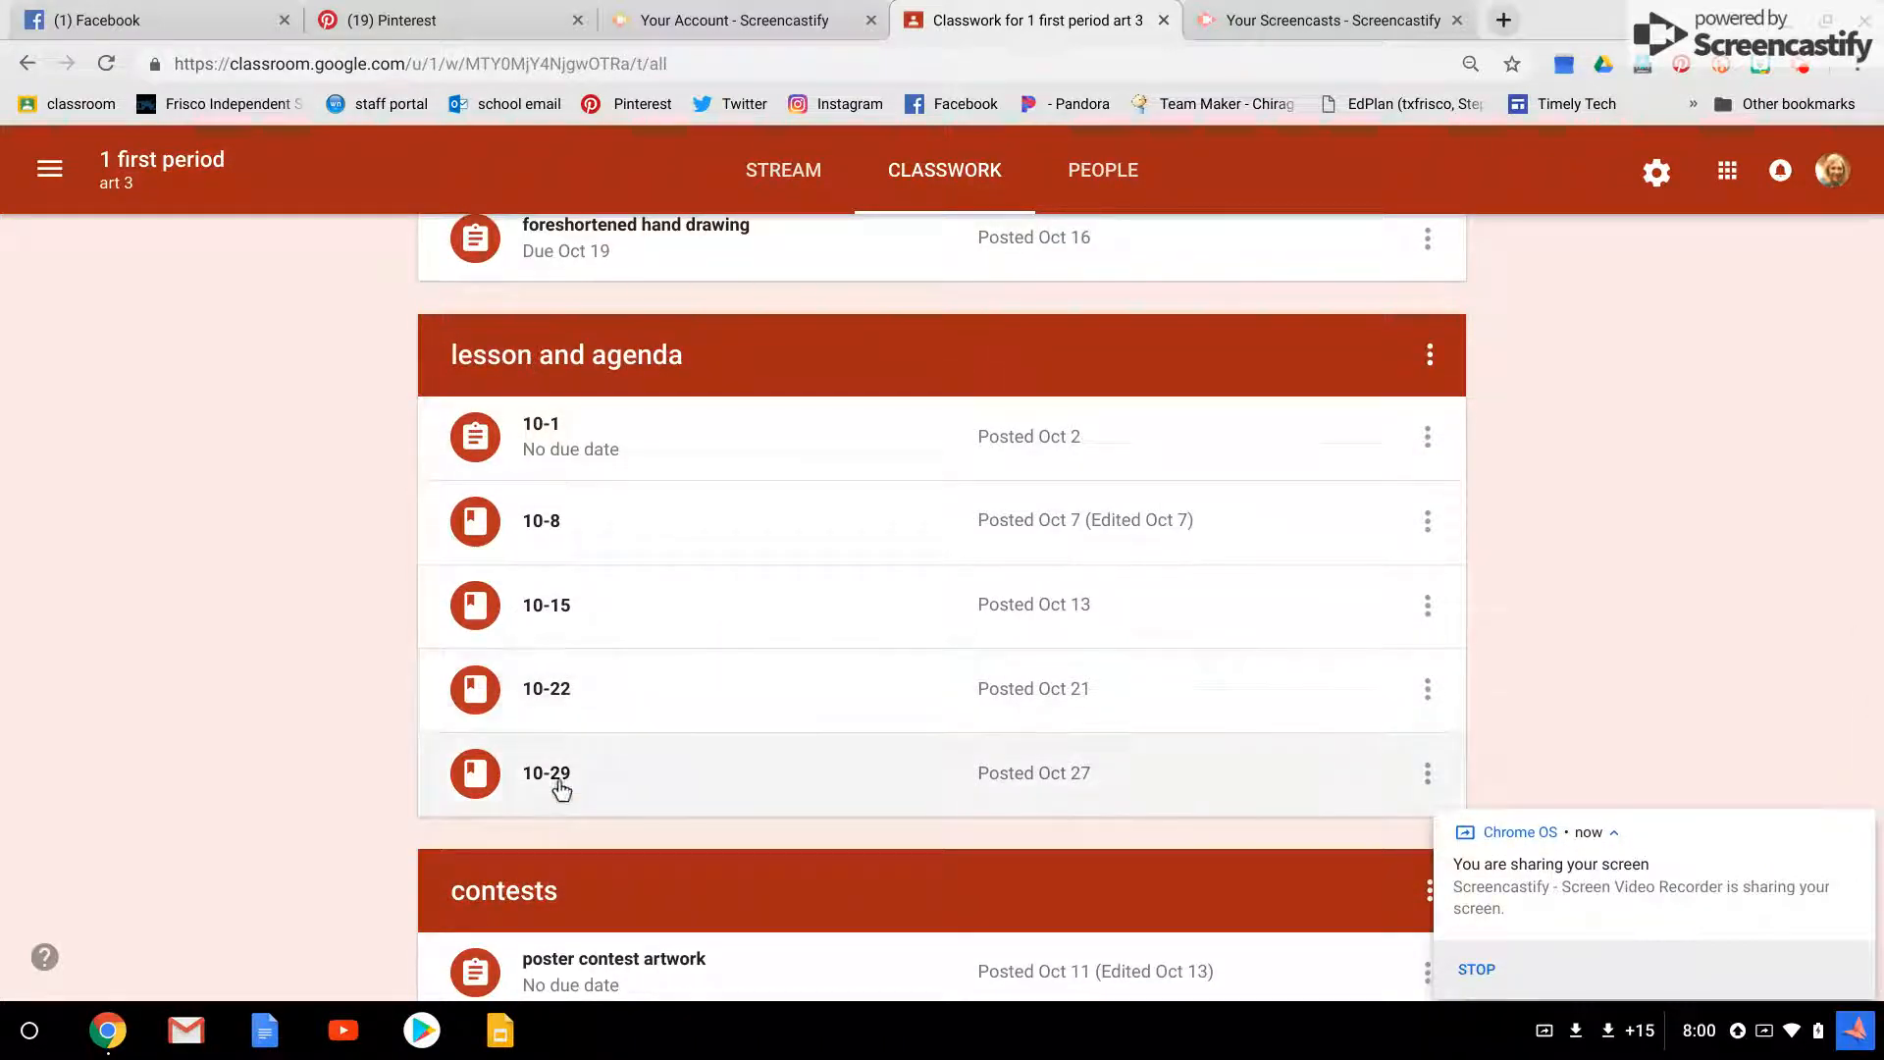
scroll("down", 3)
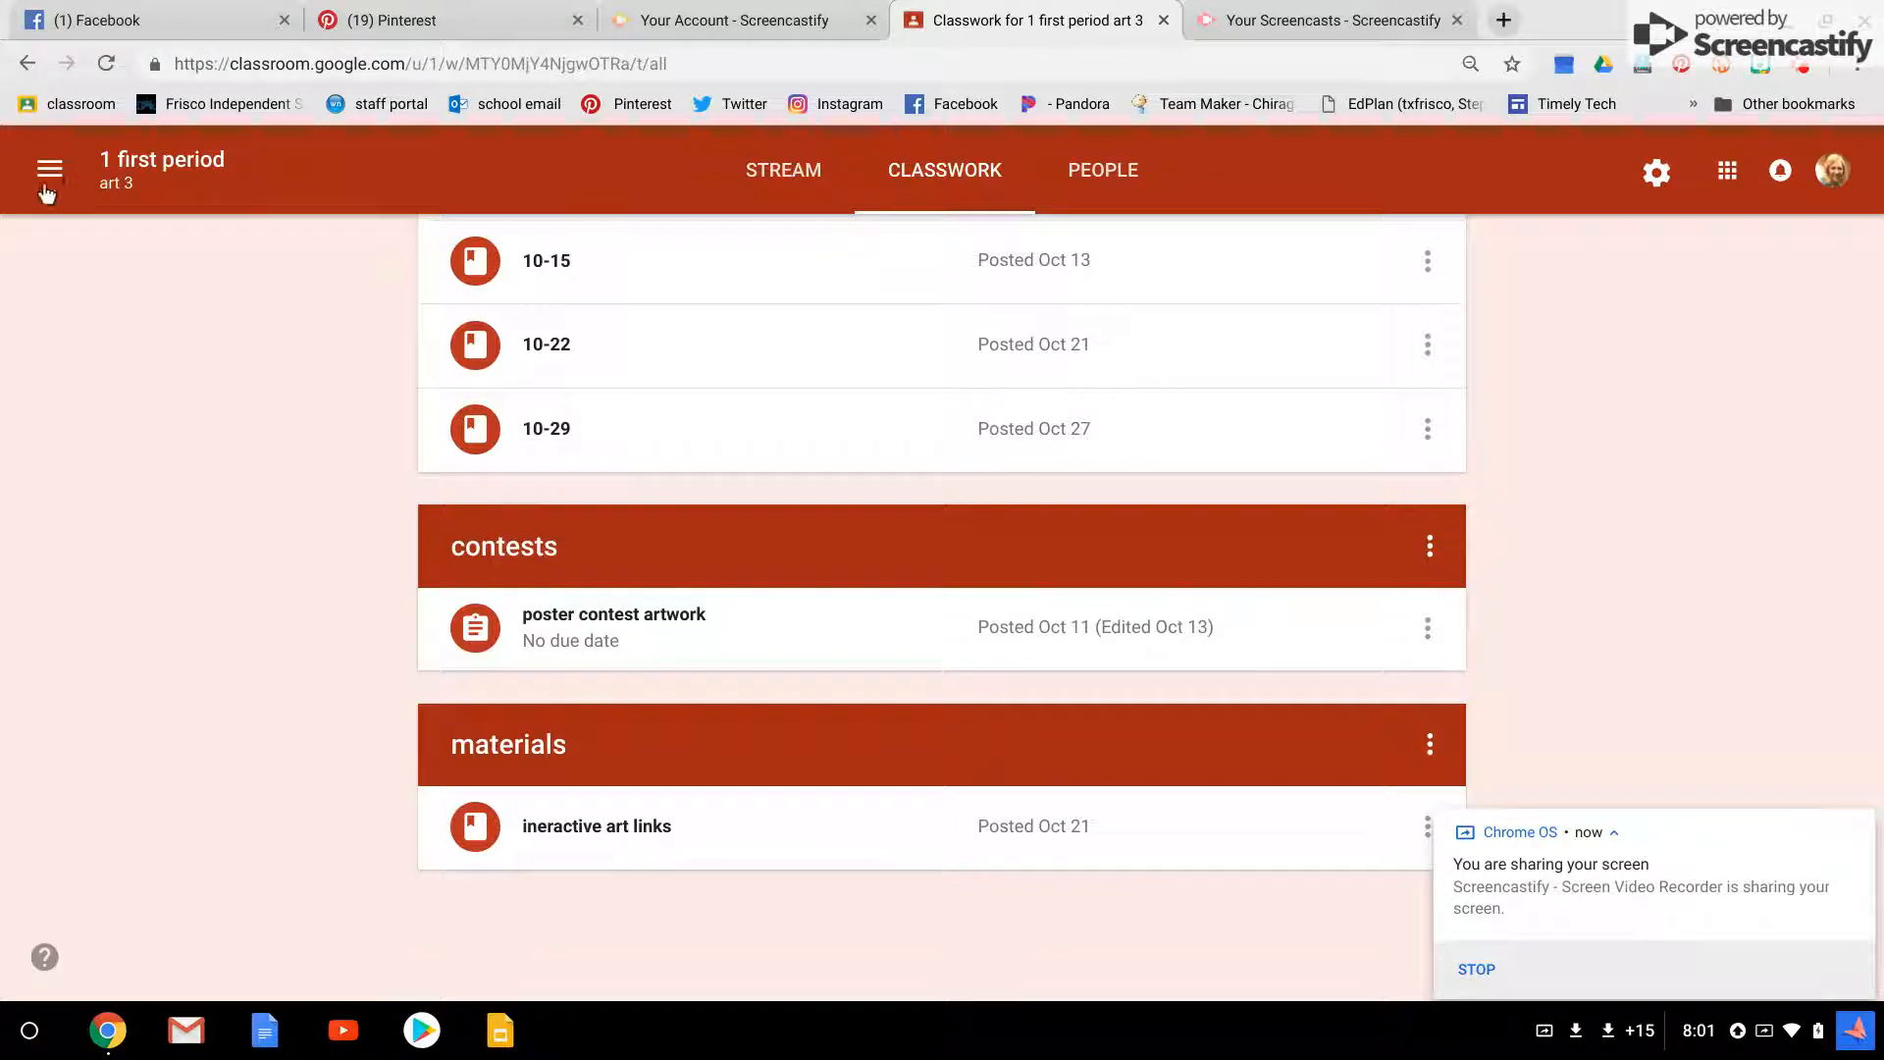
- Switch to the 2 second period art 1 class and view its Classwork
left_click(48, 168)
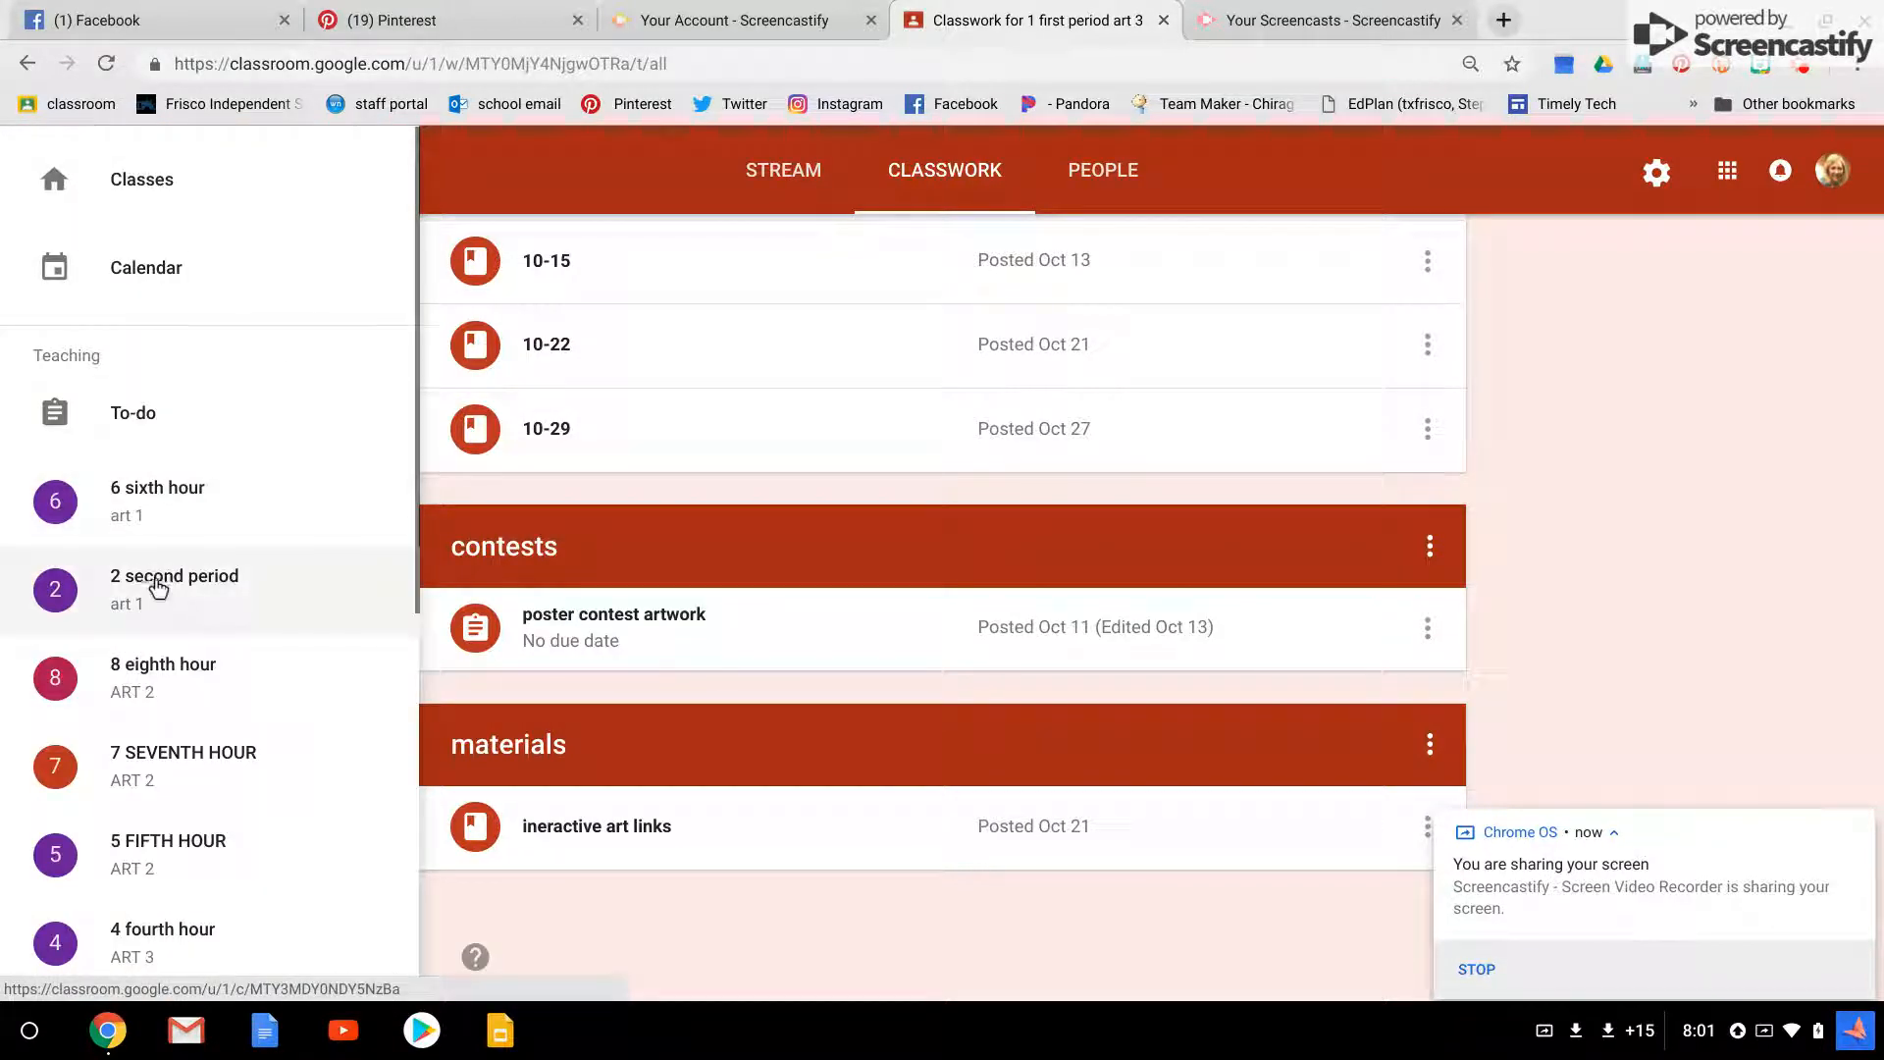
left_click(175, 589)
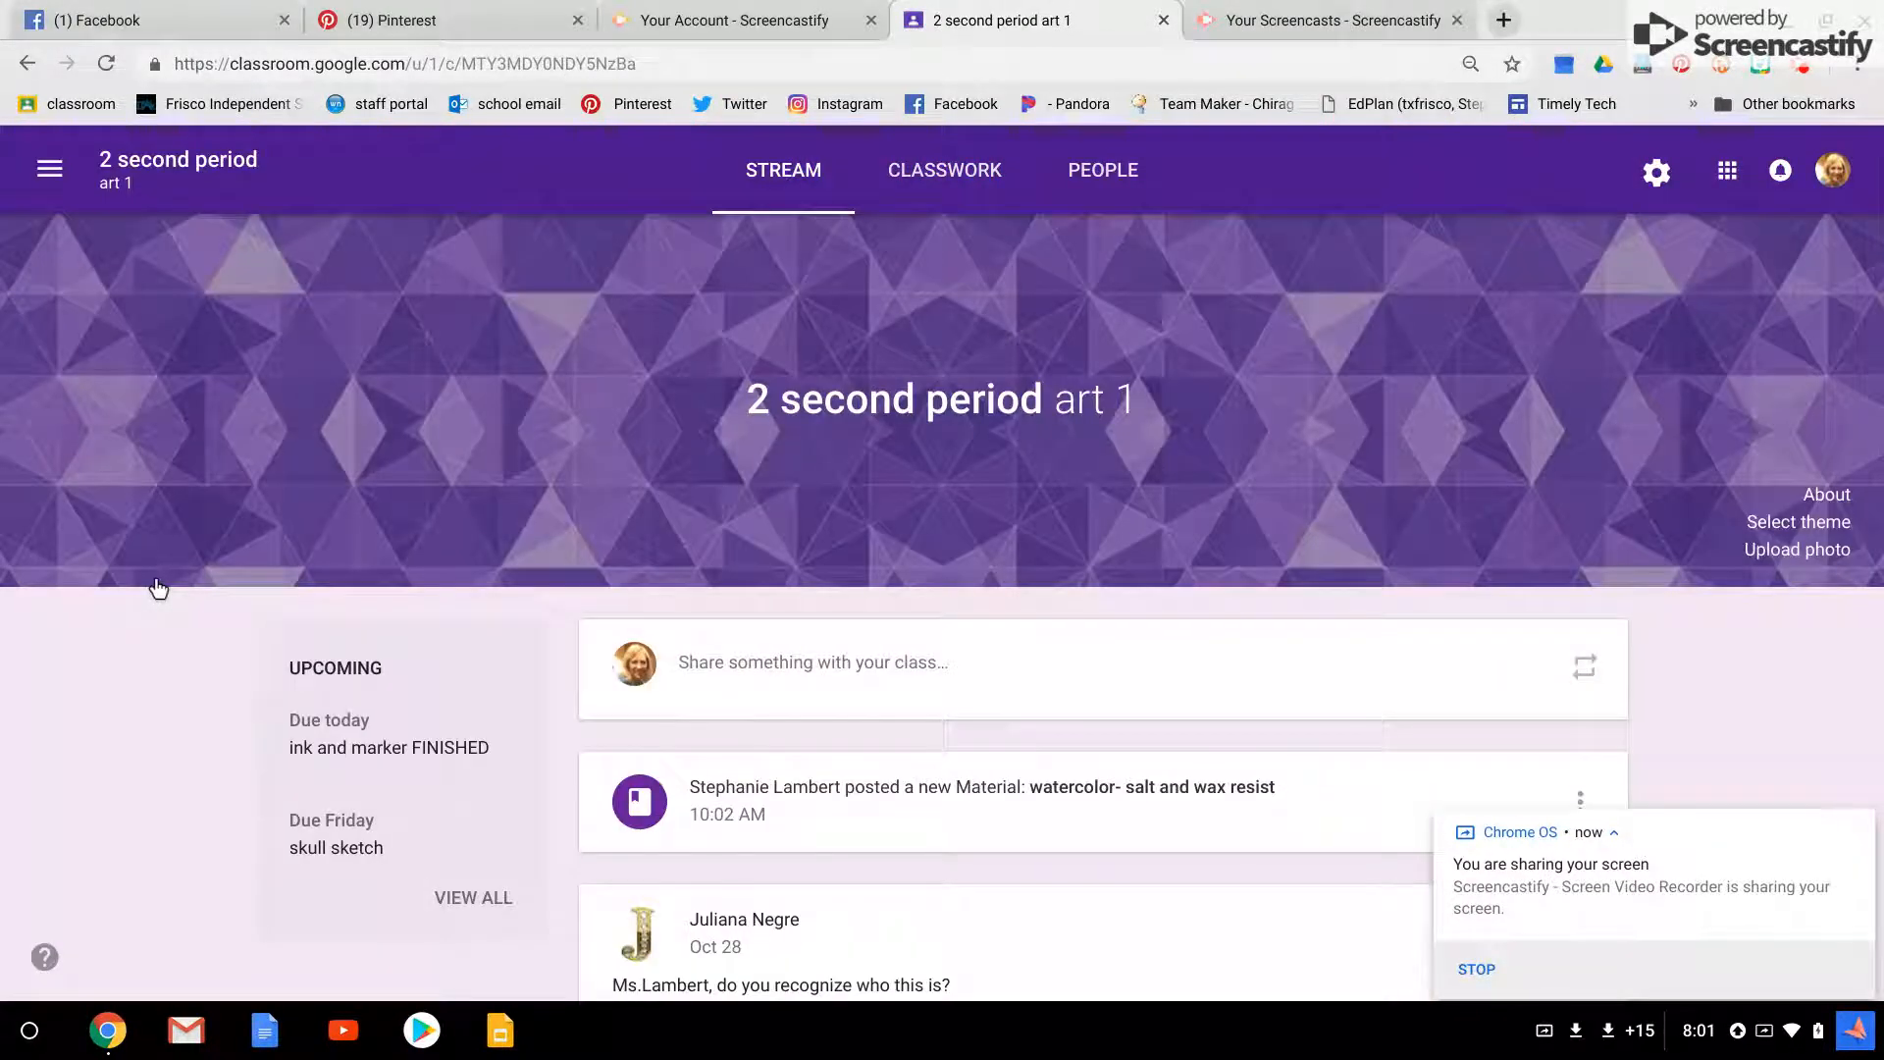
left_click(944, 170)
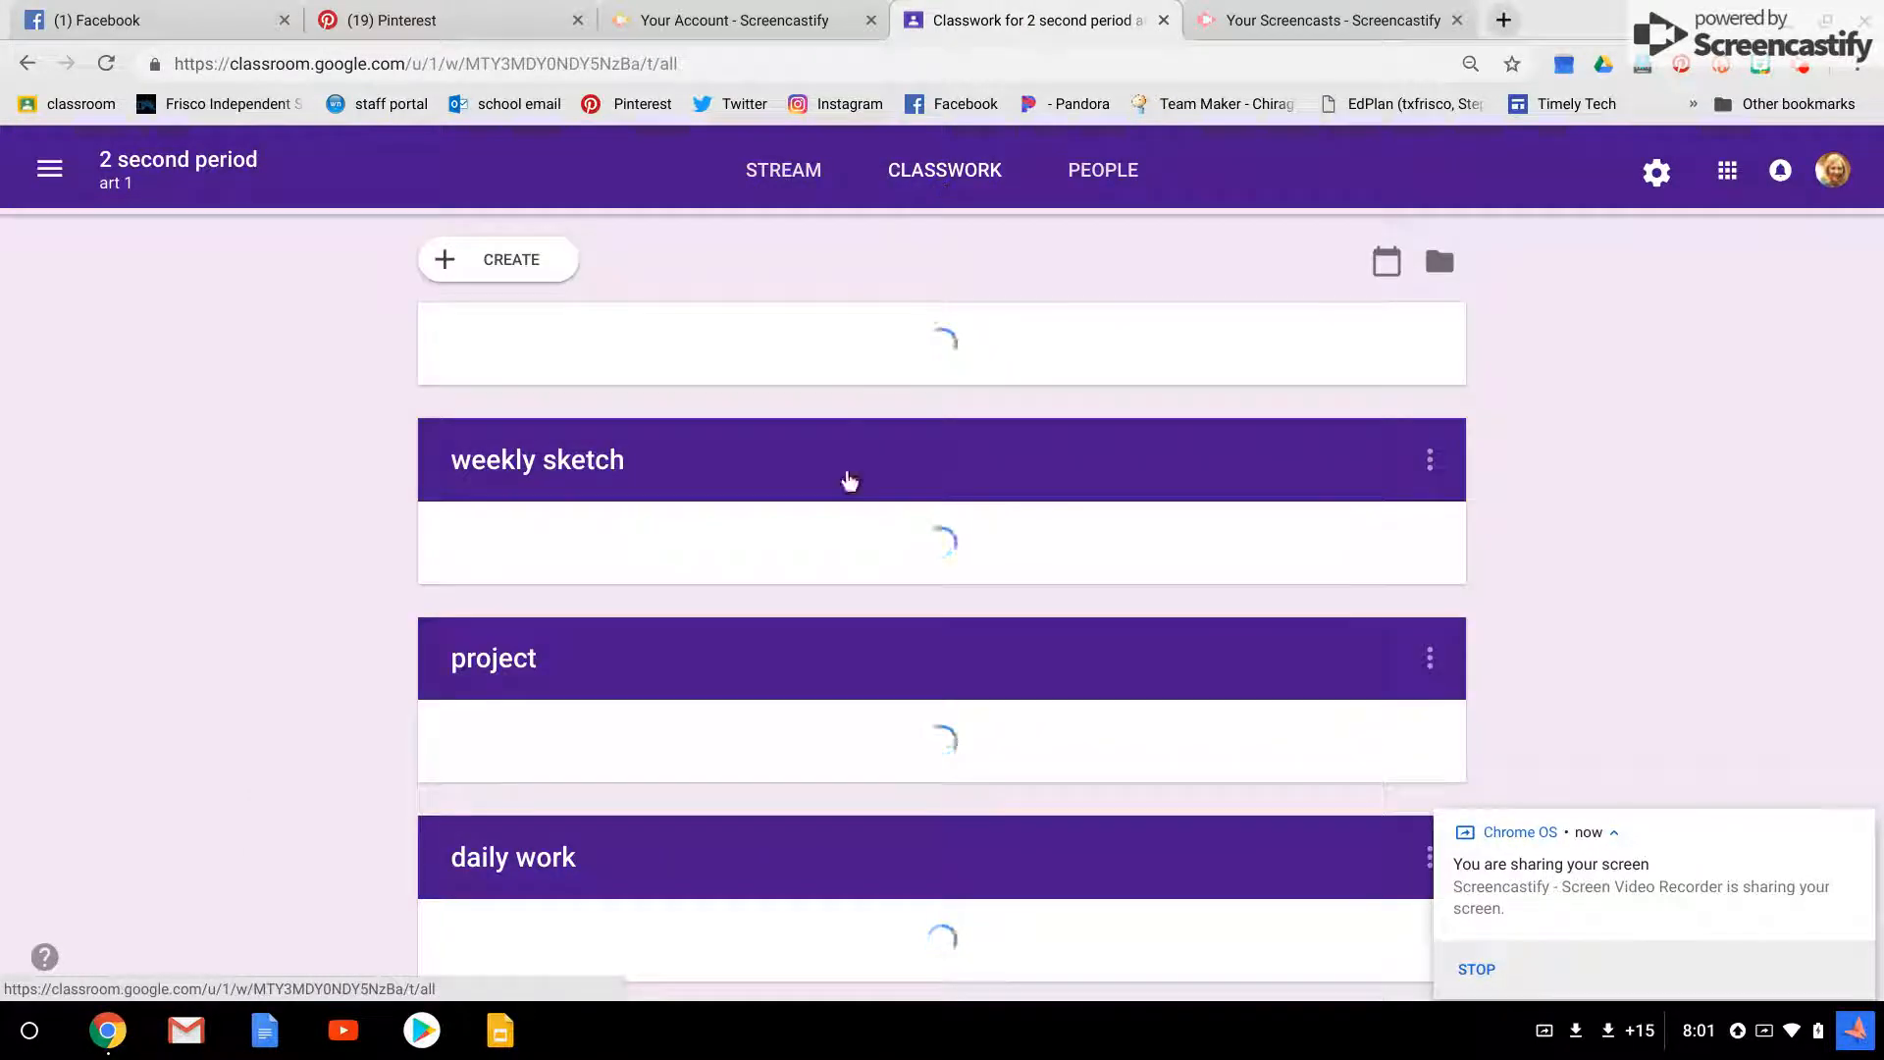
scroll("down", 3)
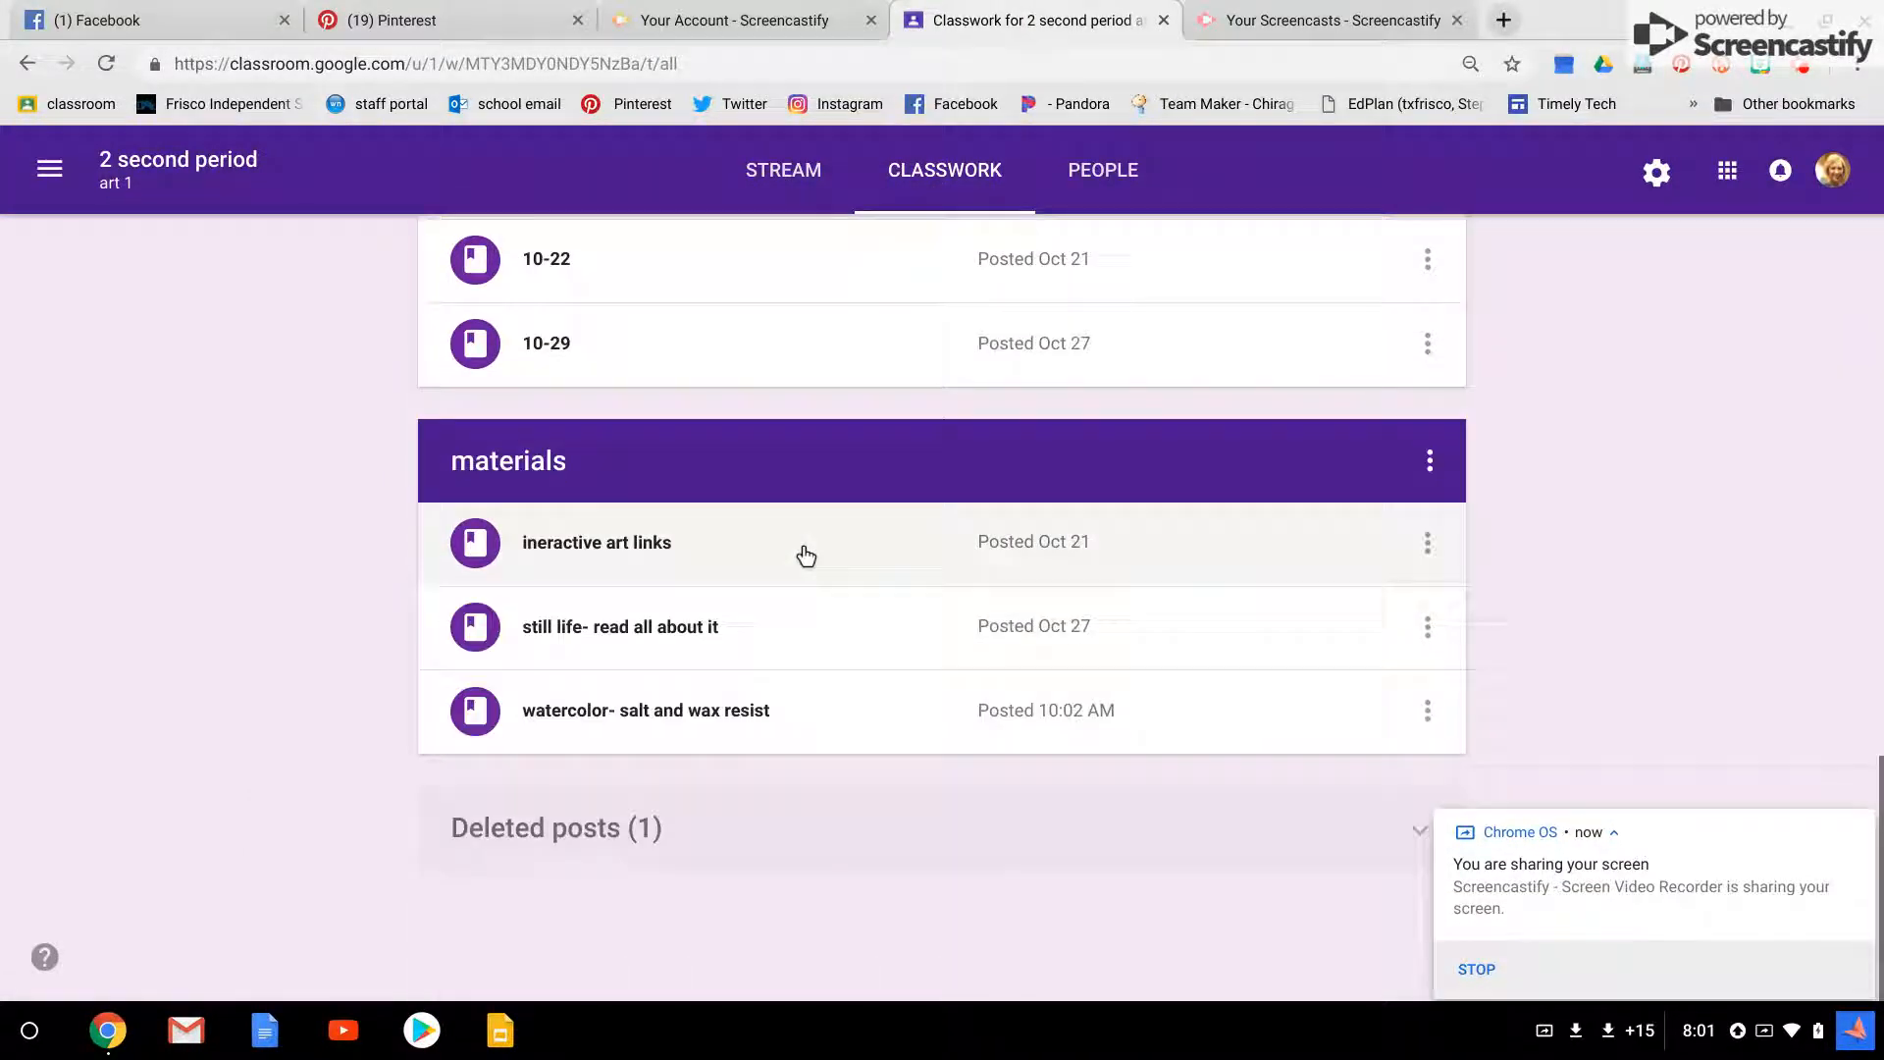
mouse_move(580, 729)
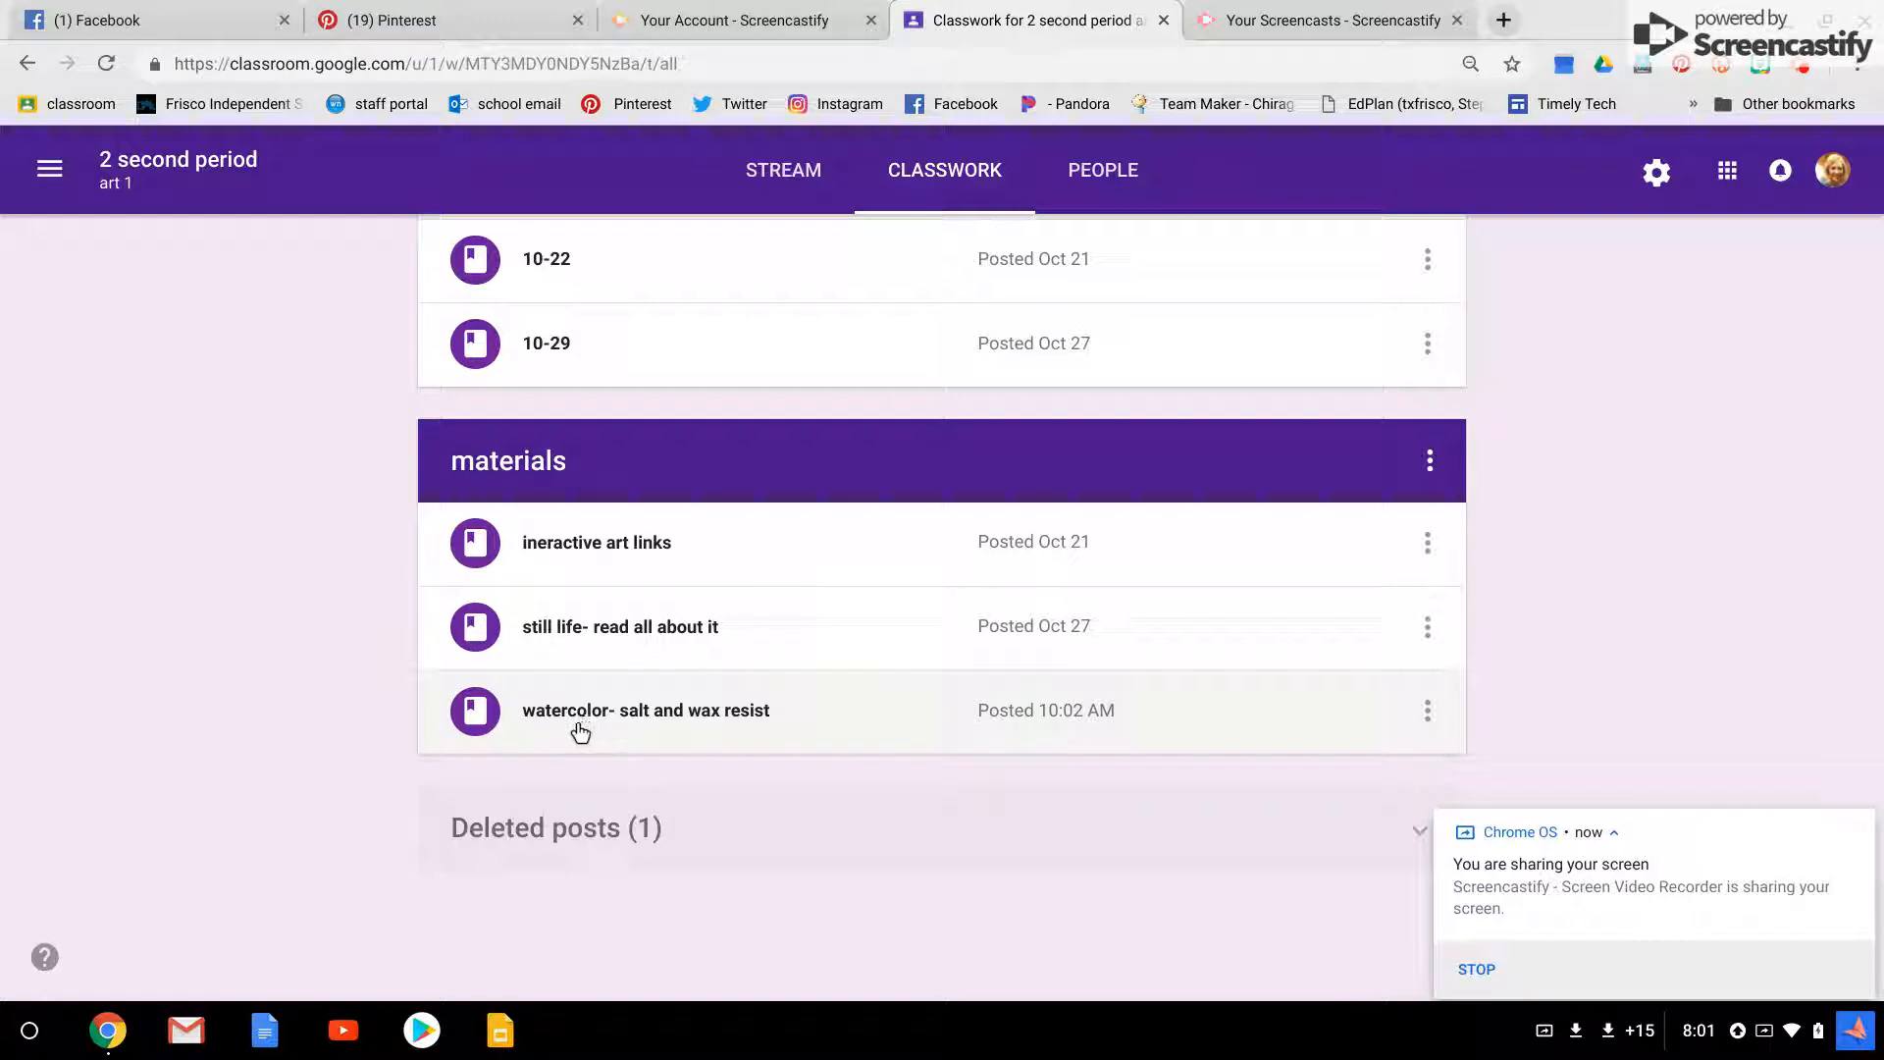
- Expand the 'watercolor- salt and wax resist' material to show its YouTube video
left_click(646, 709)
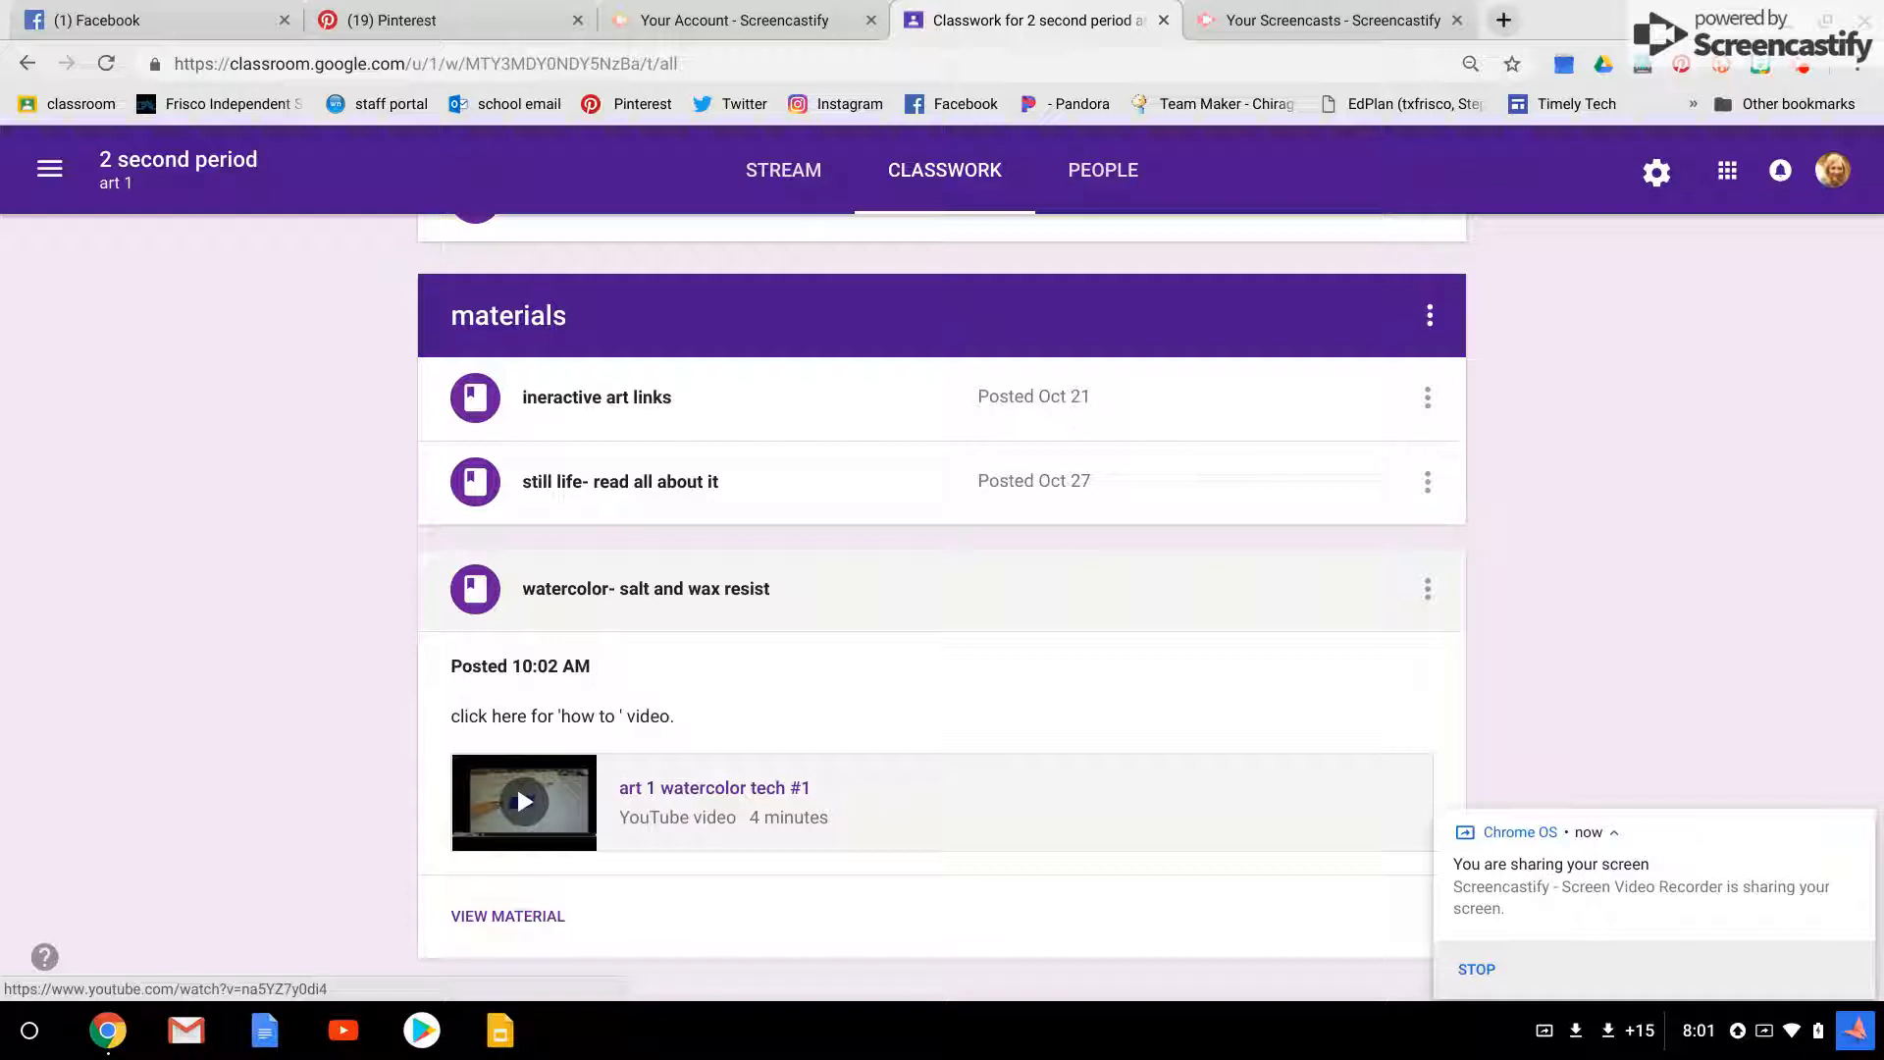
scroll("up", 3)
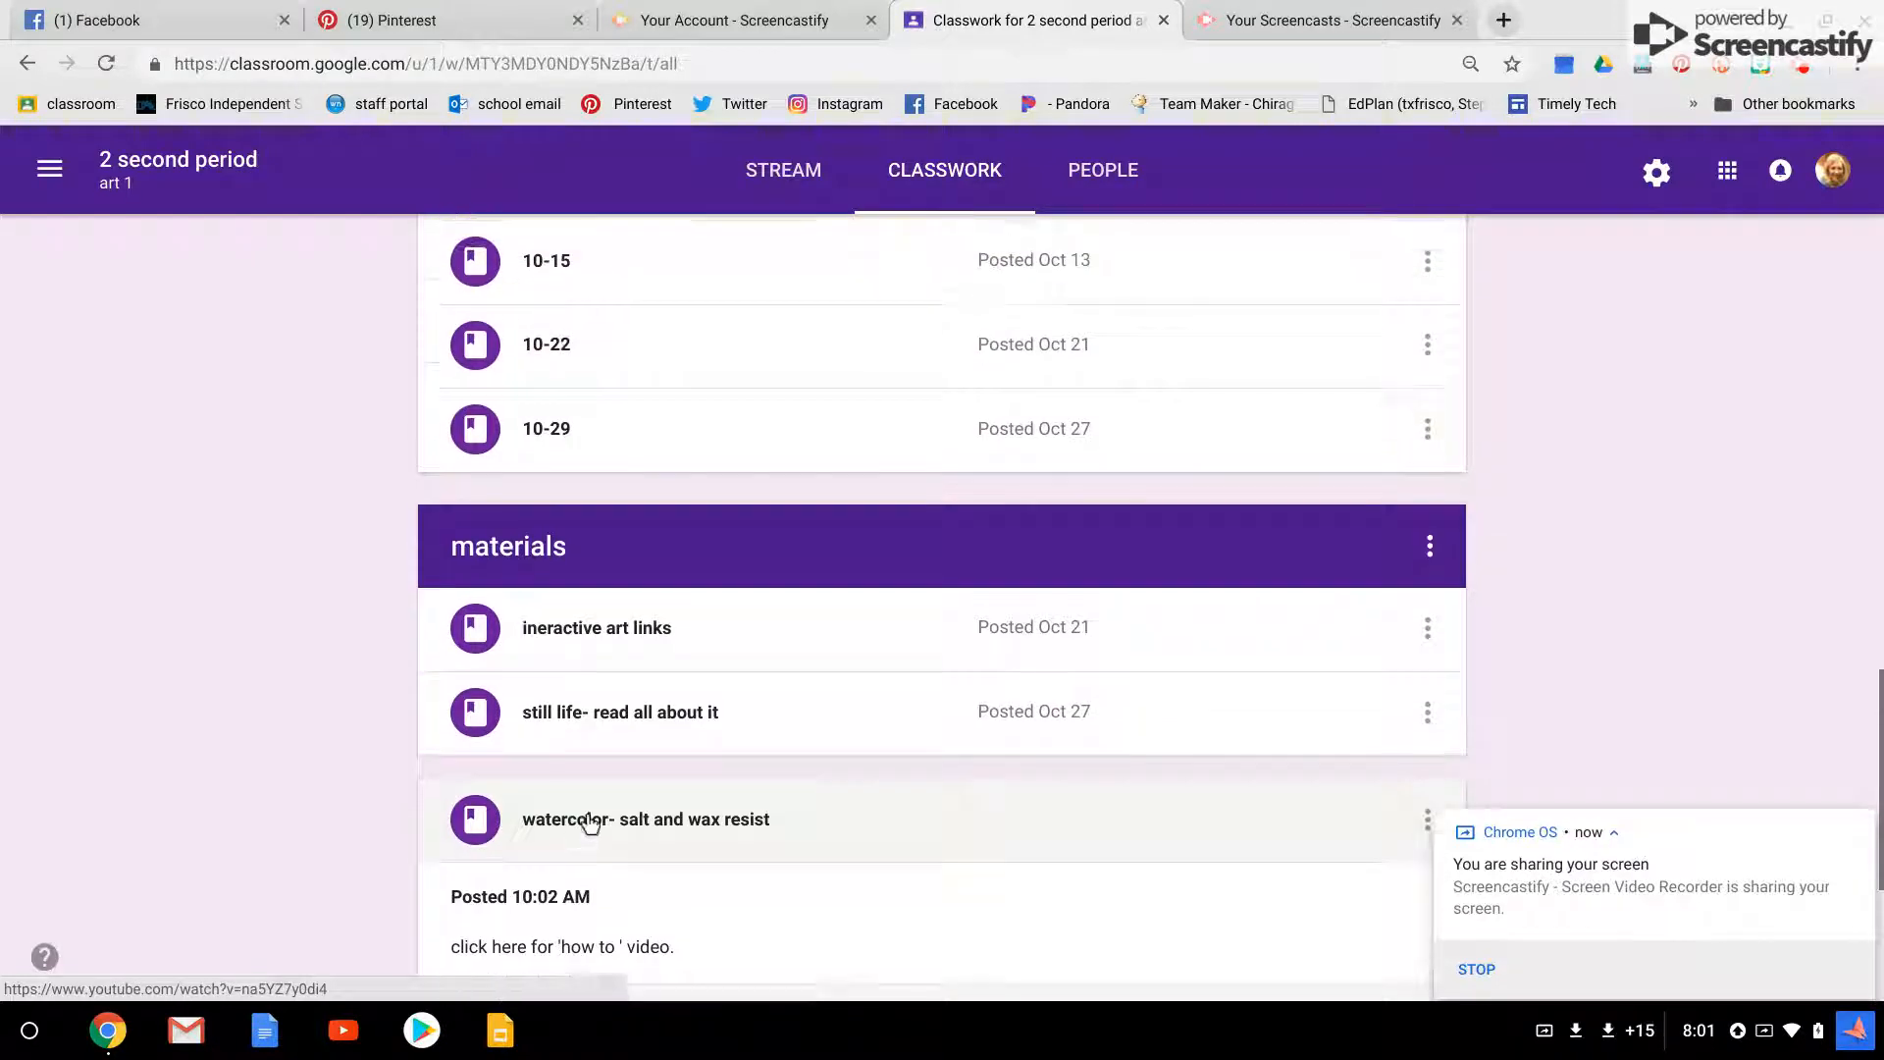
scroll("up", 3)
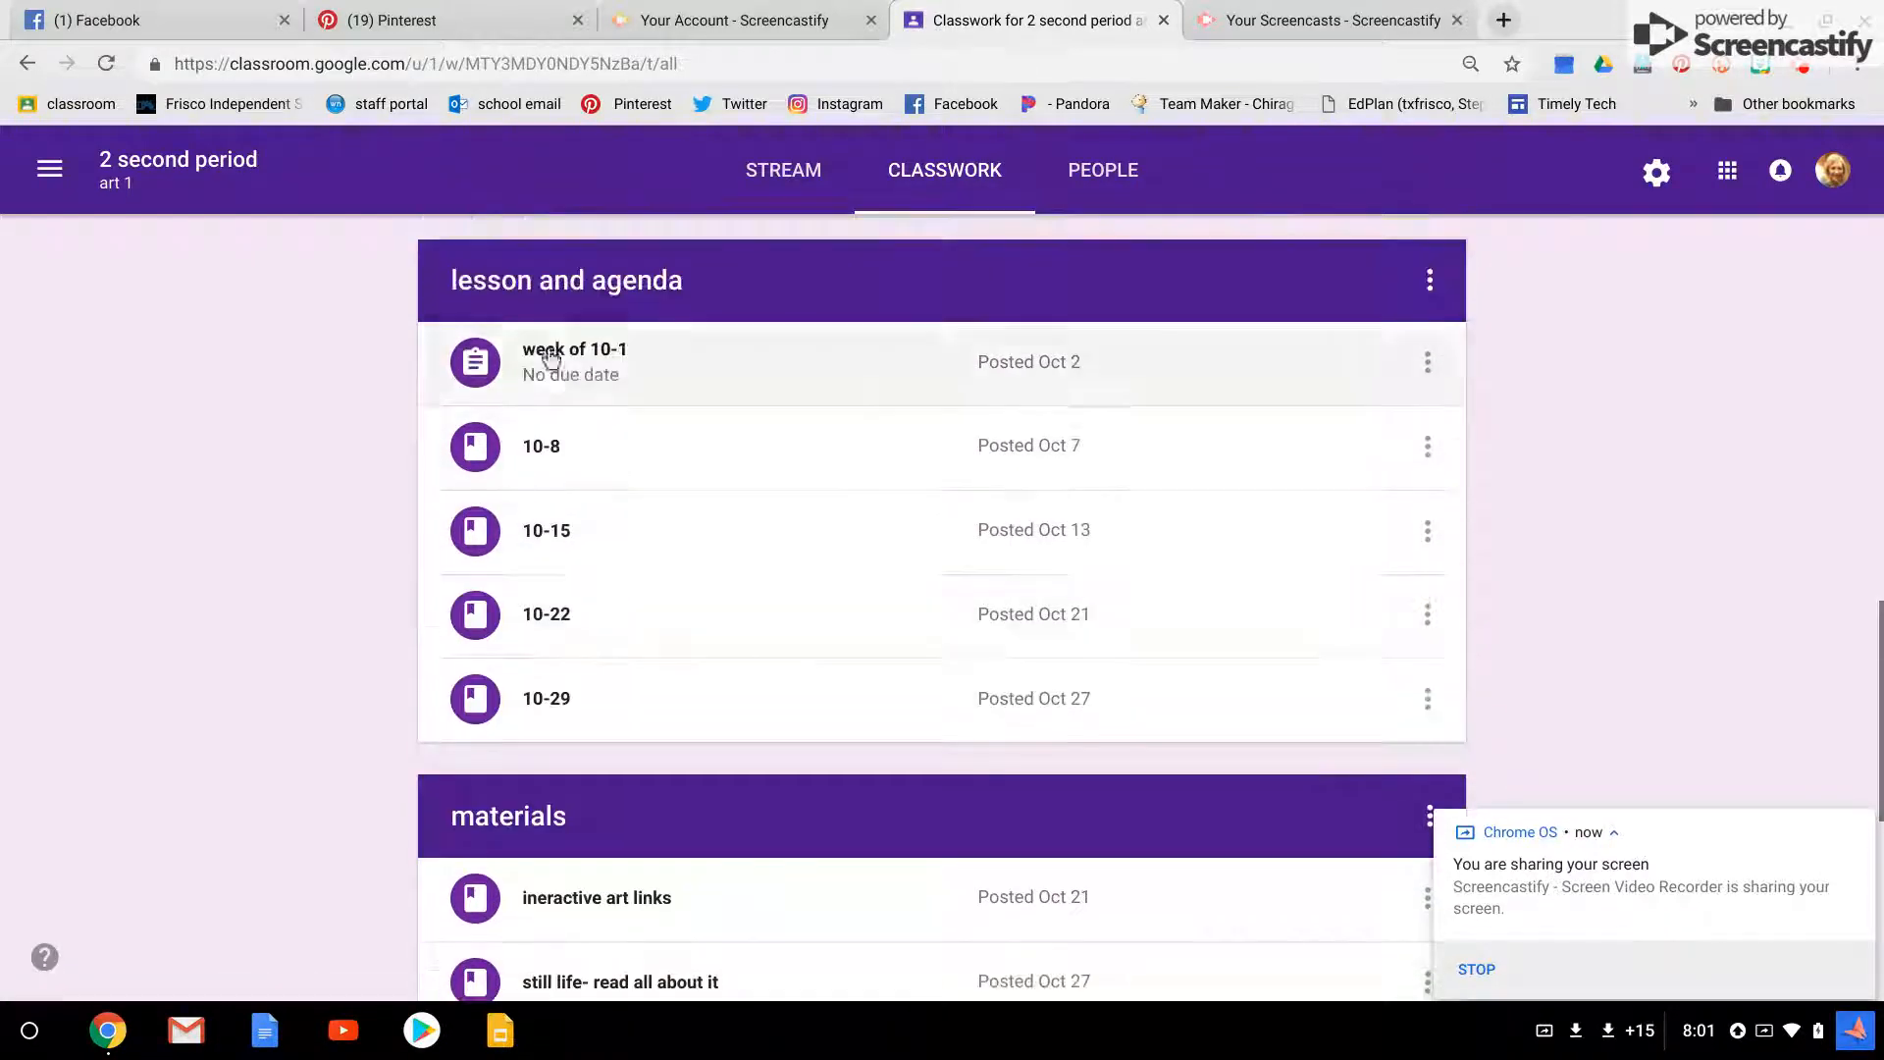
- Expand the 10-29 lesson post to reveal the Art 1 sugar skull Slides attachment
left_click(547, 698)
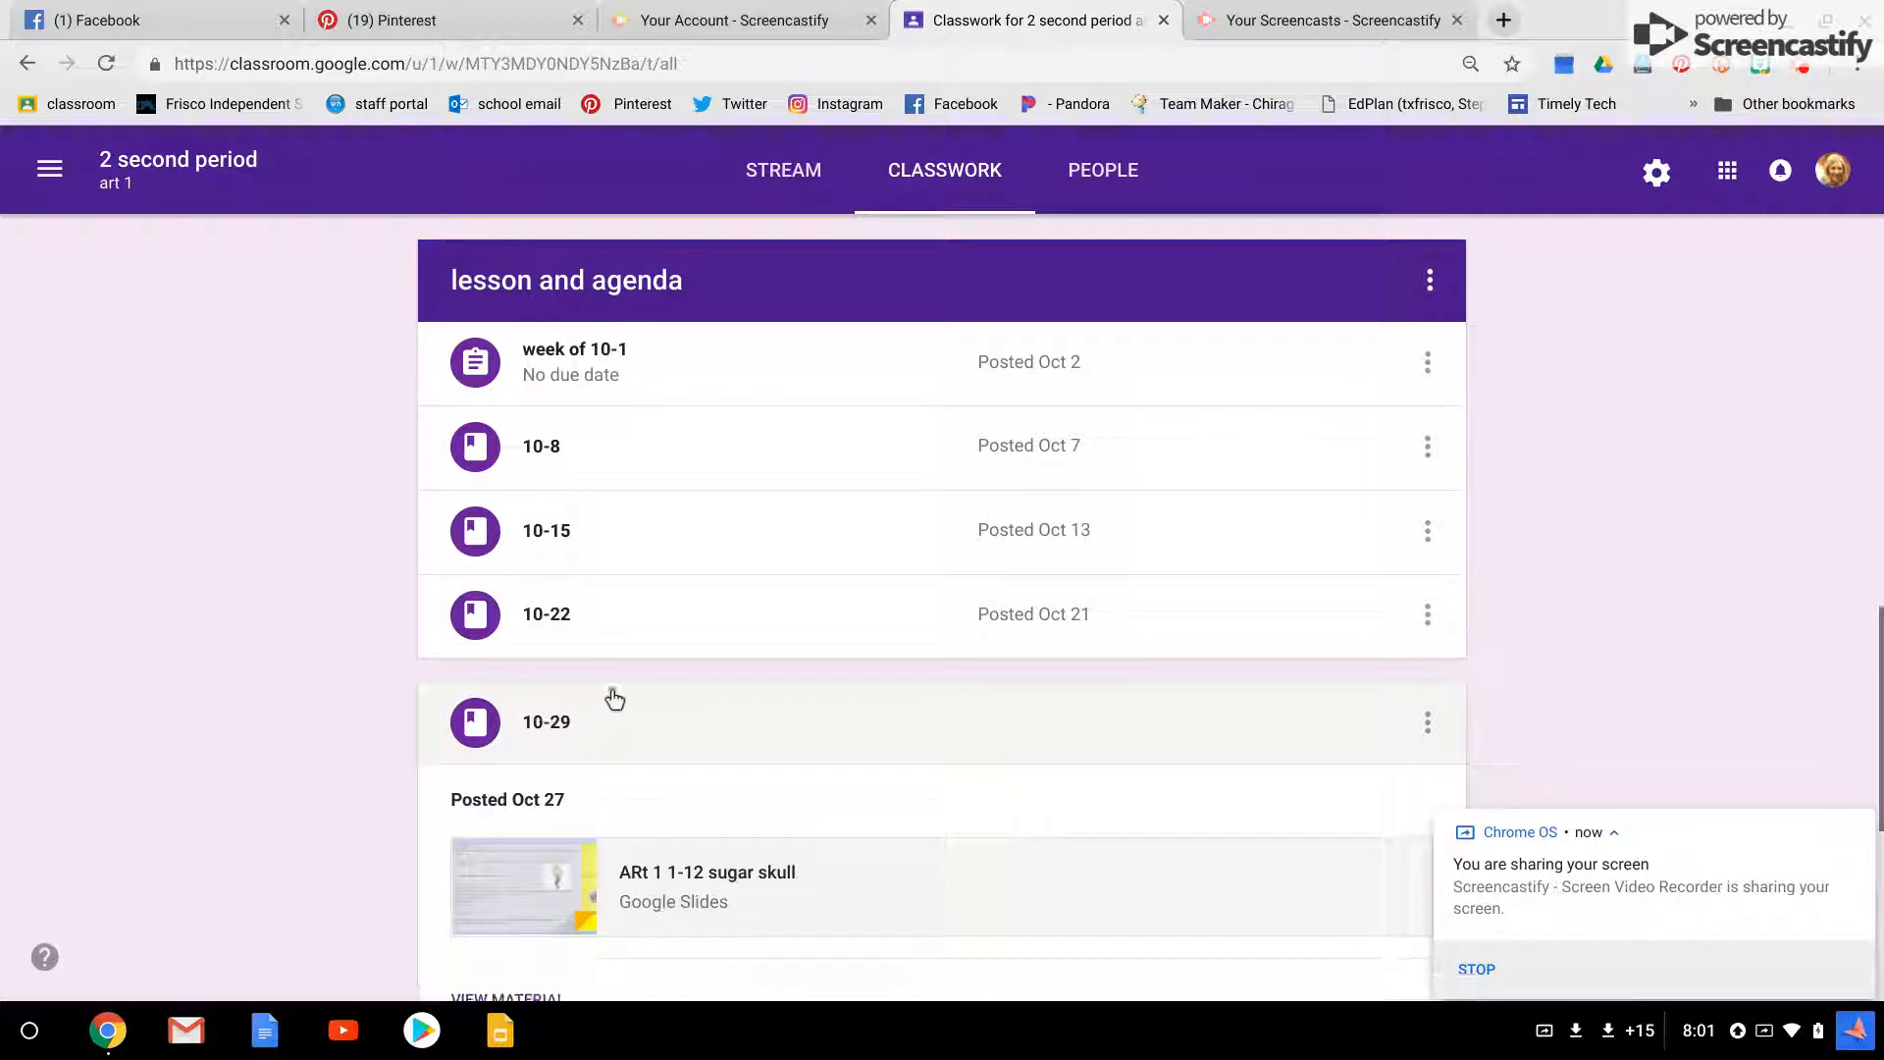
left_click(706, 886)
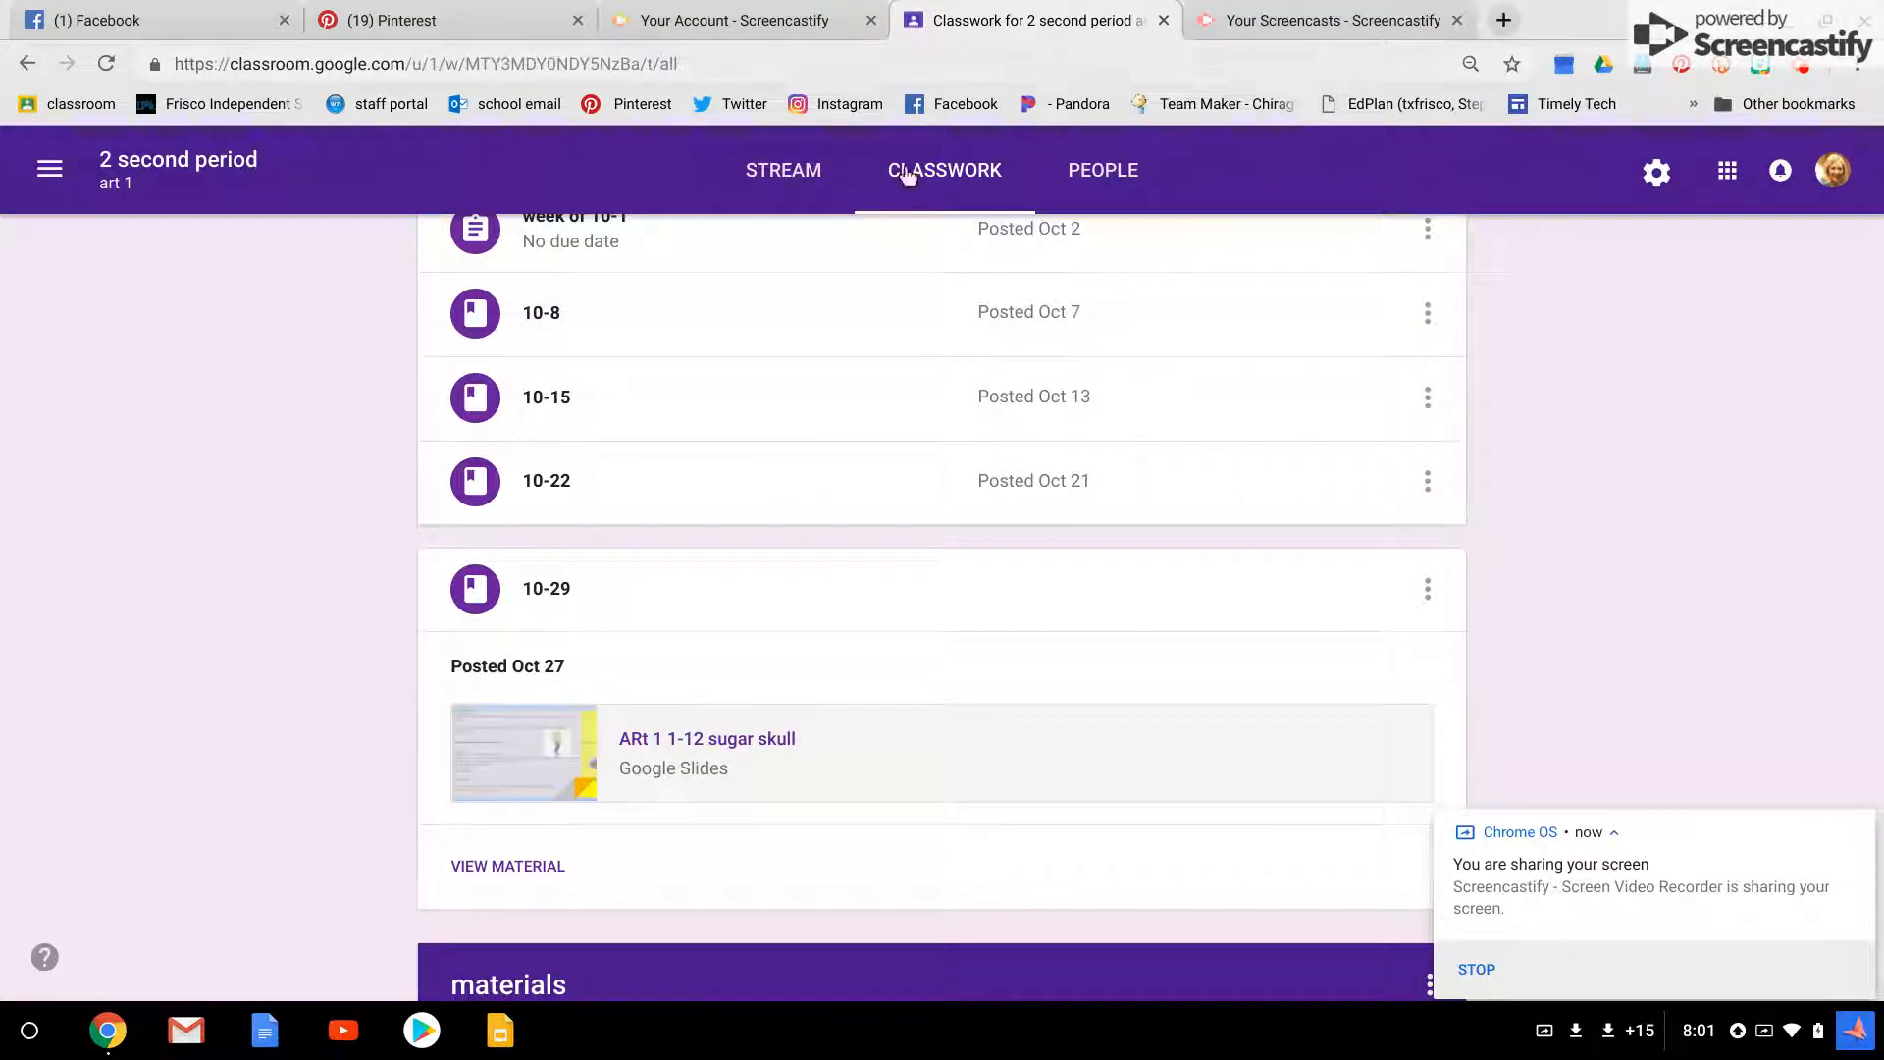
scroll("up", 3)
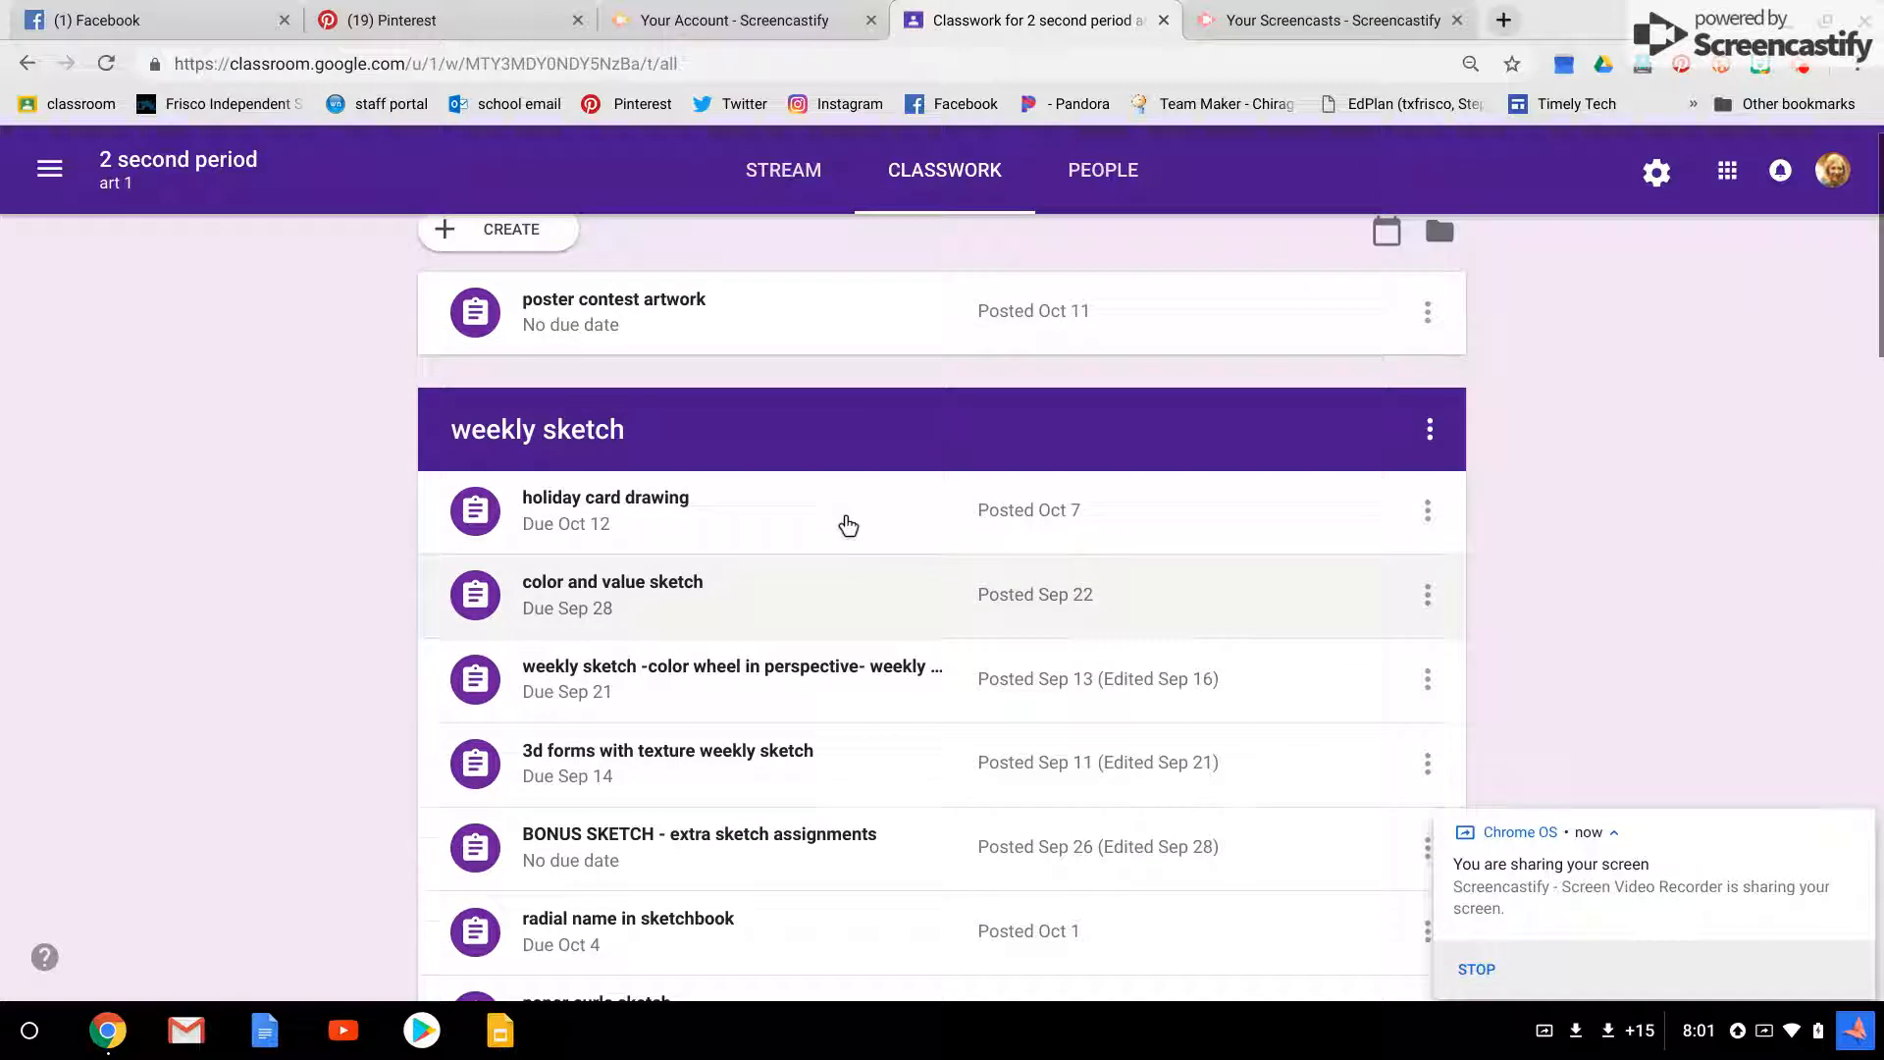
scroll("up", 3)
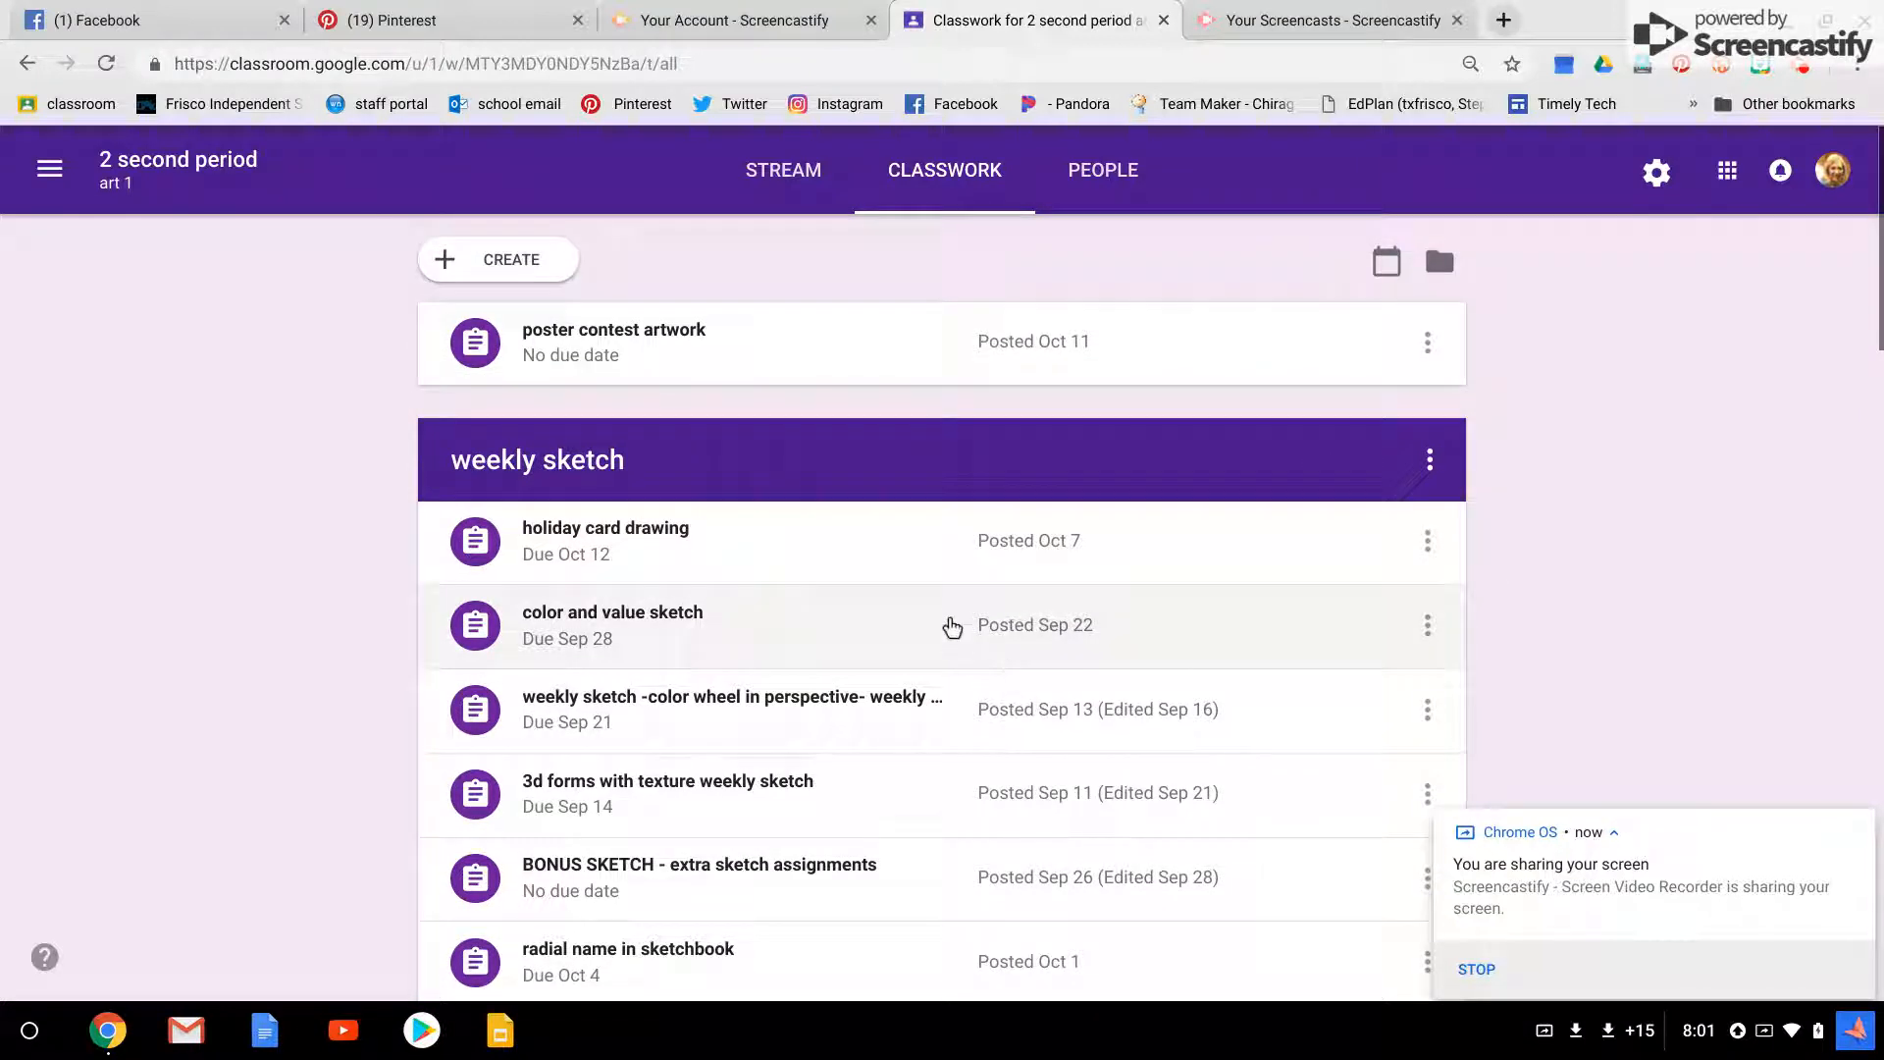
mouse_move(918, 581)
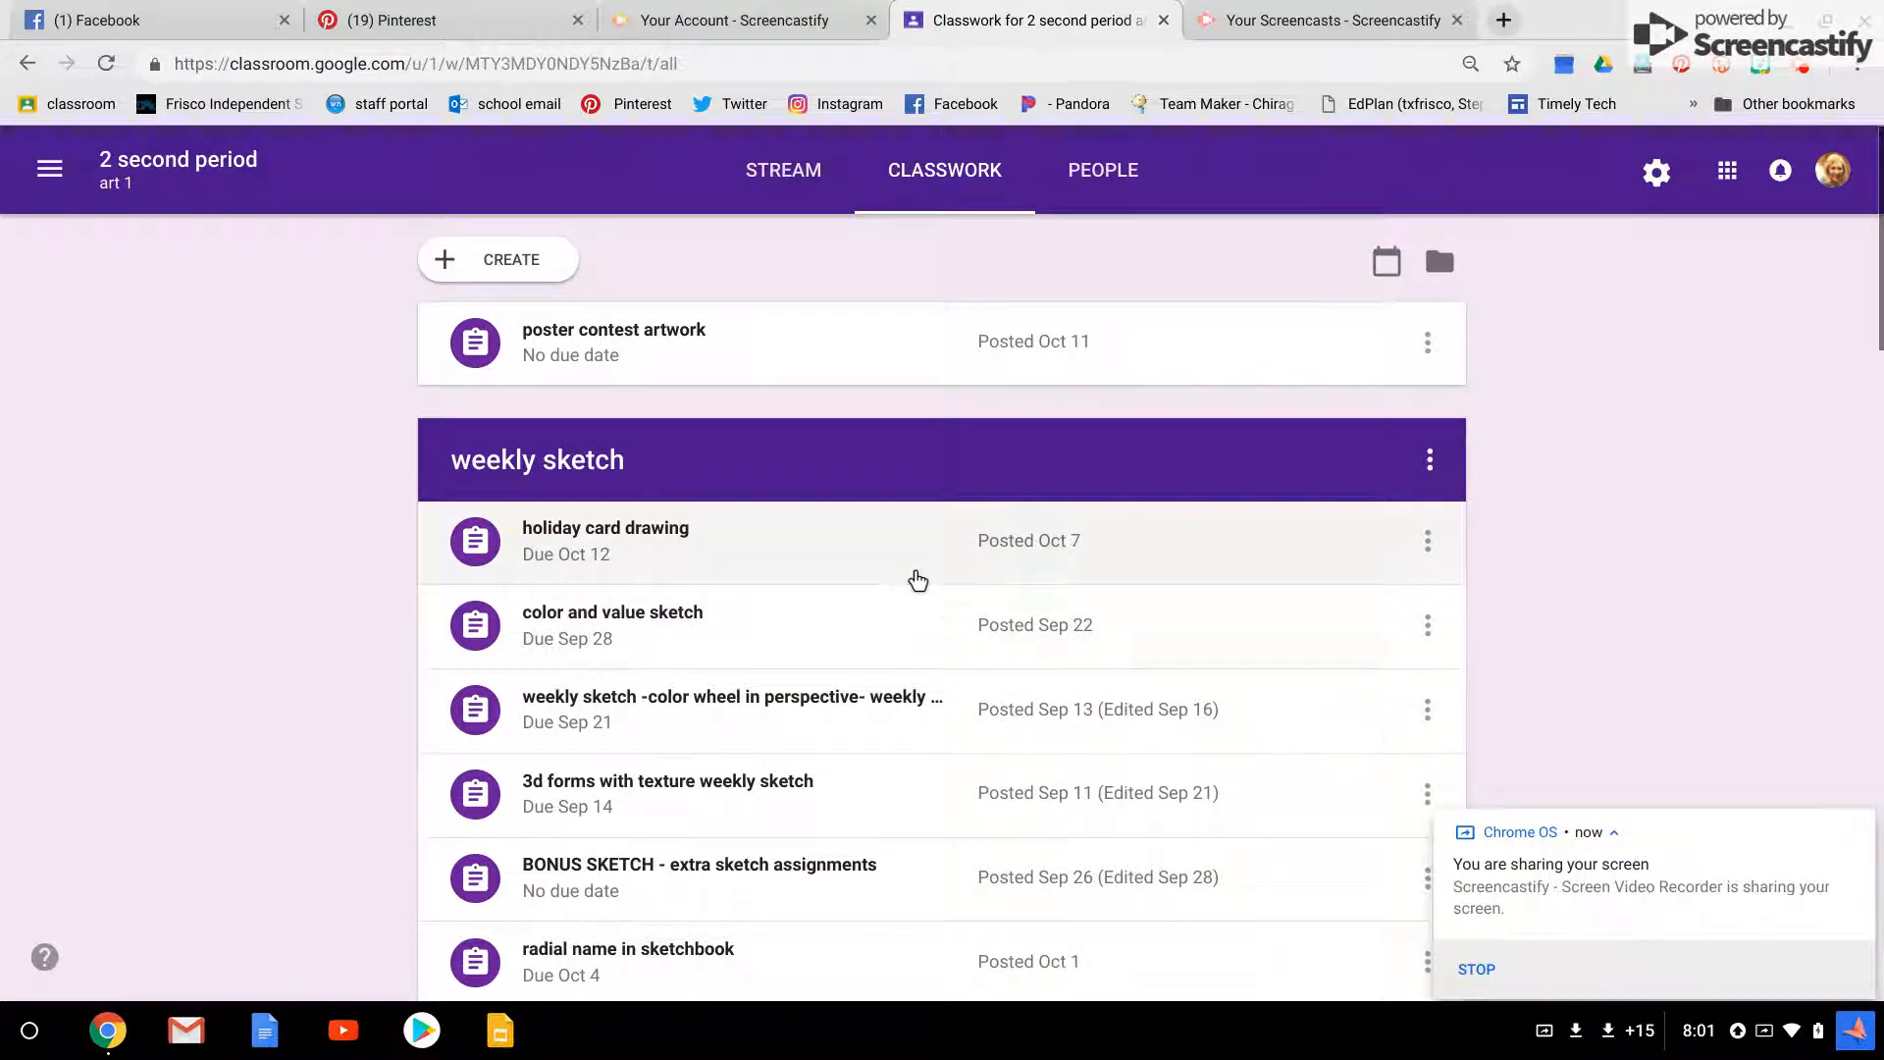
mouse_move(563, 580)
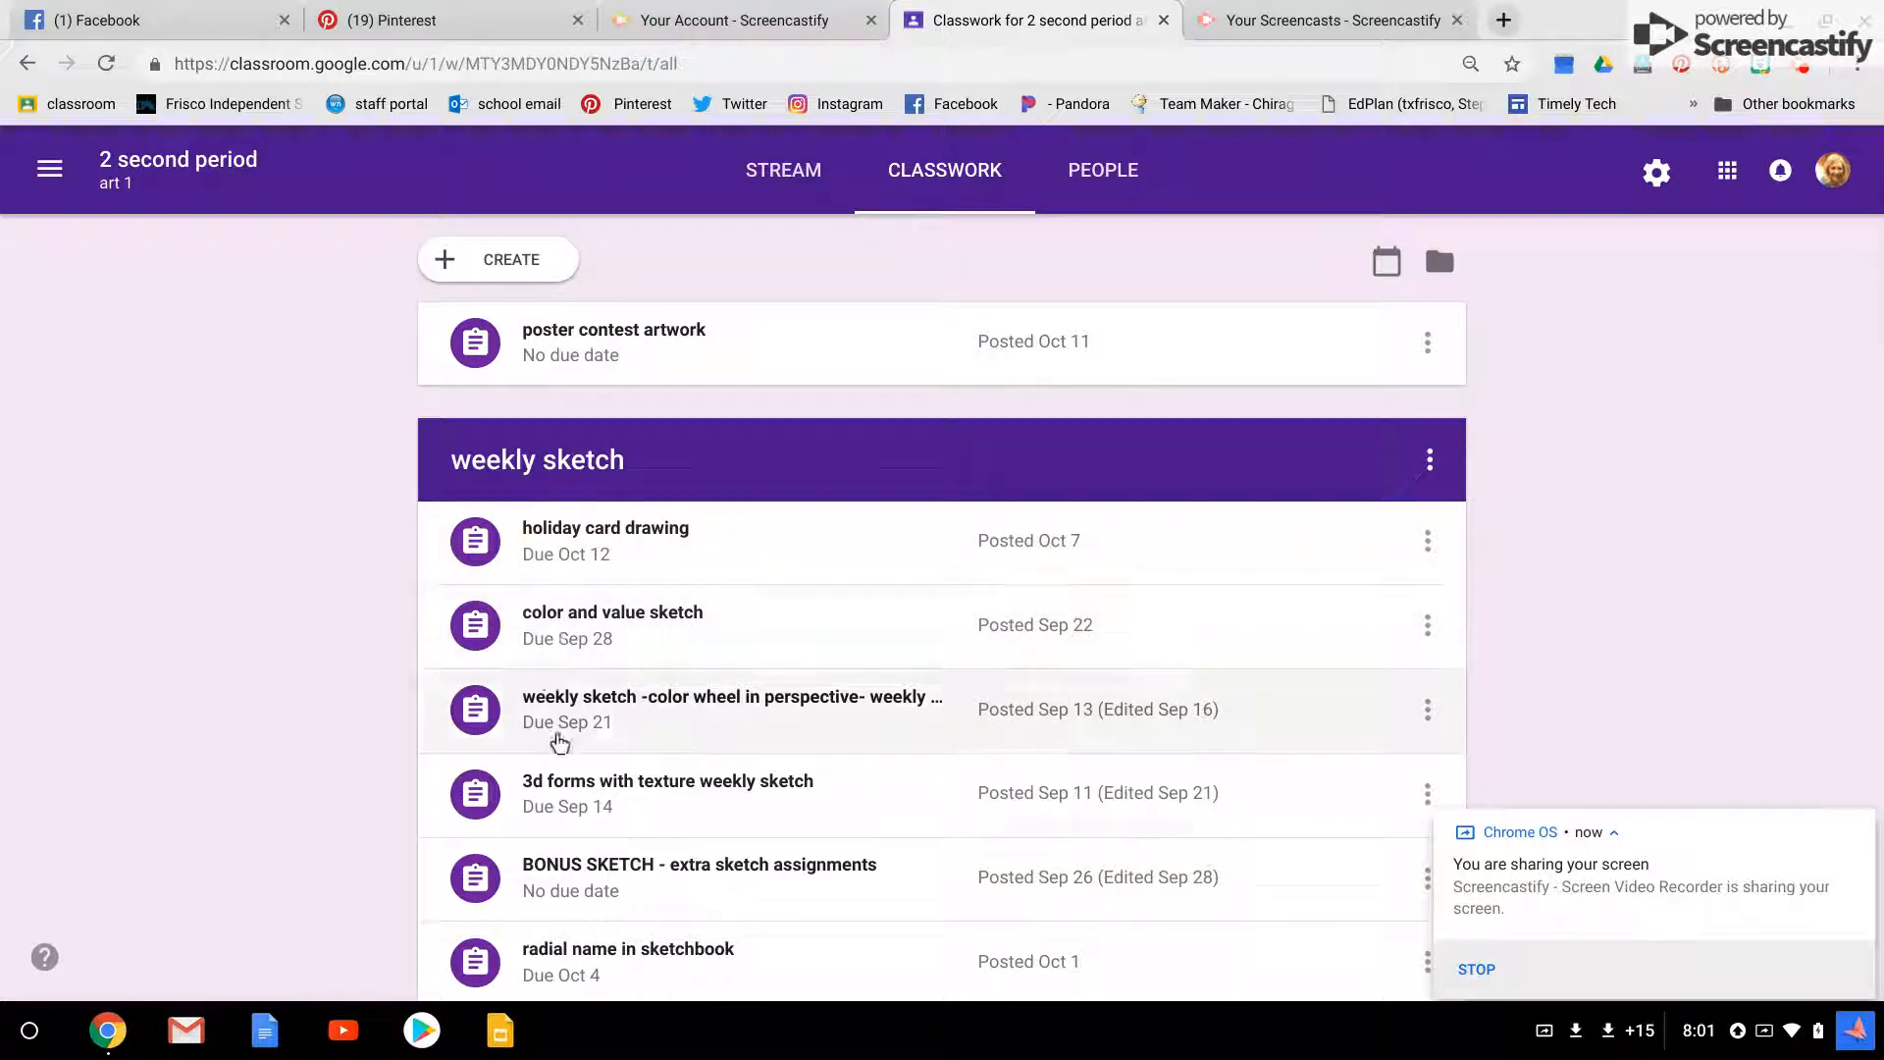
scroll("down", 3)
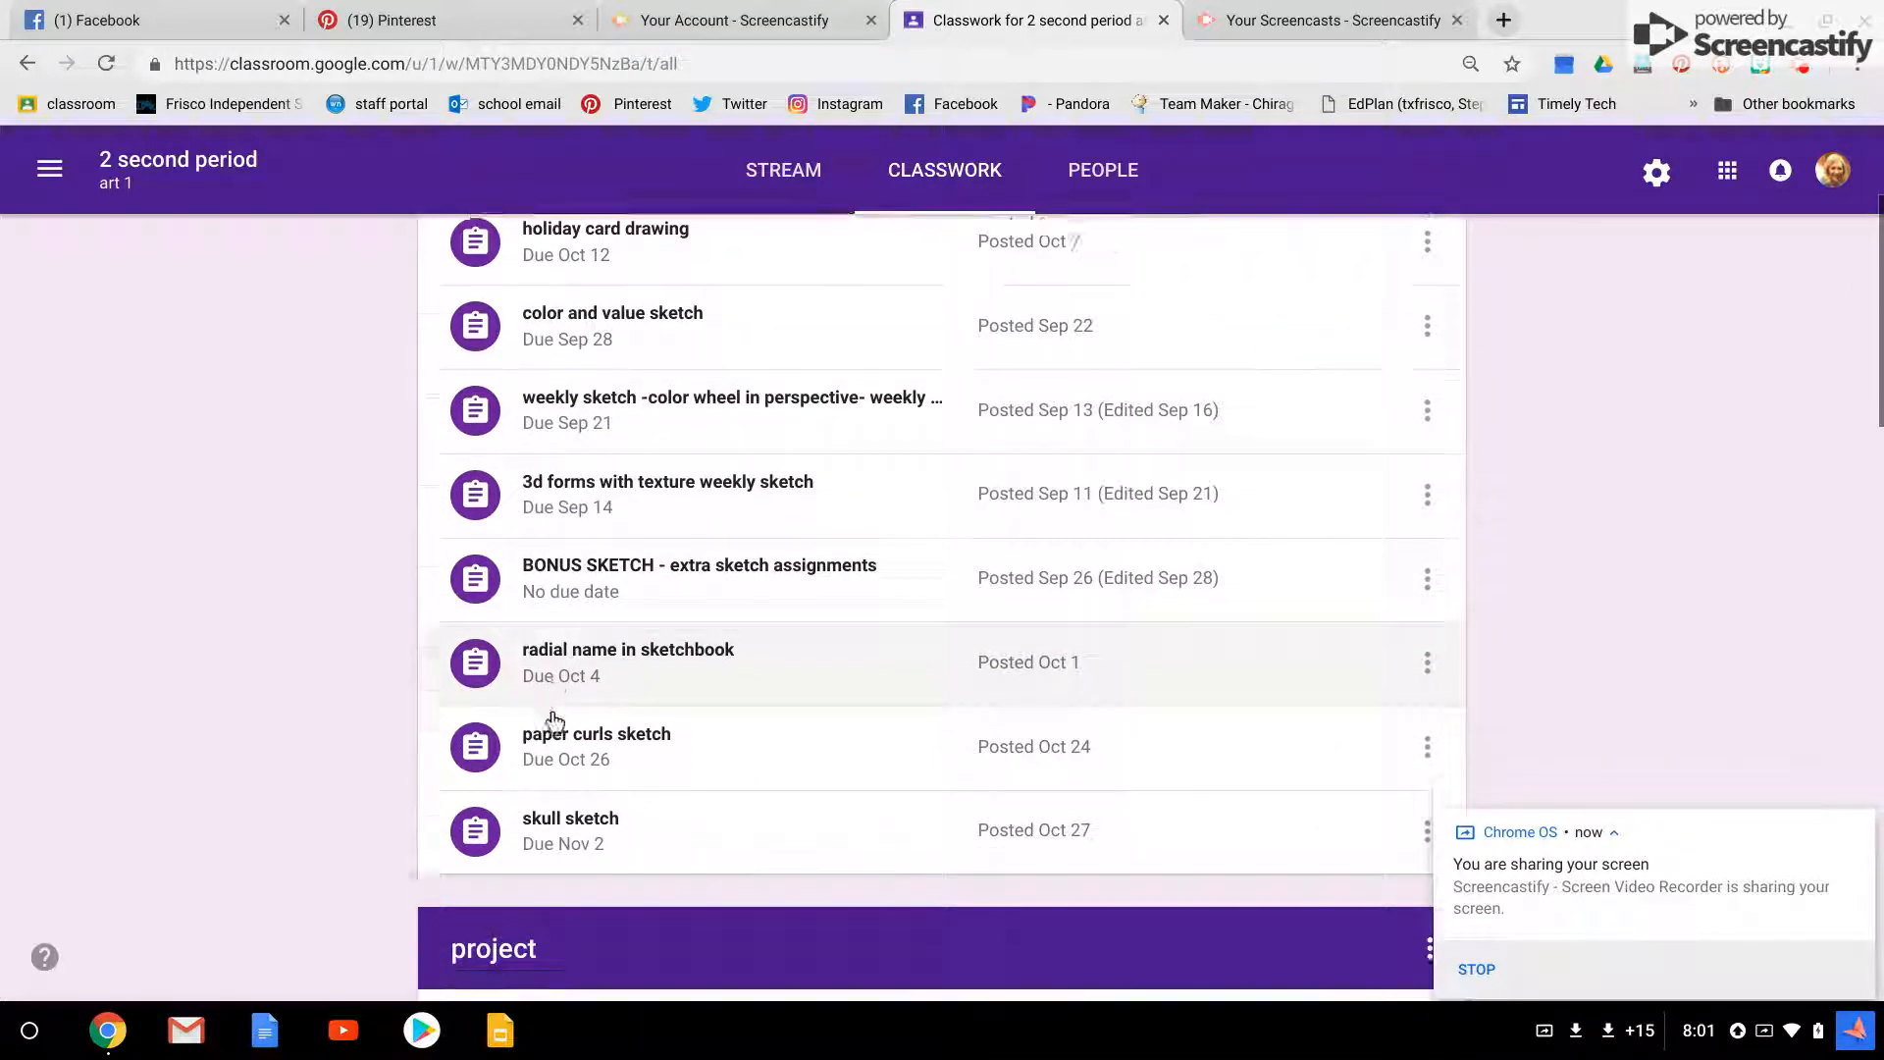
scroll("down", 3)
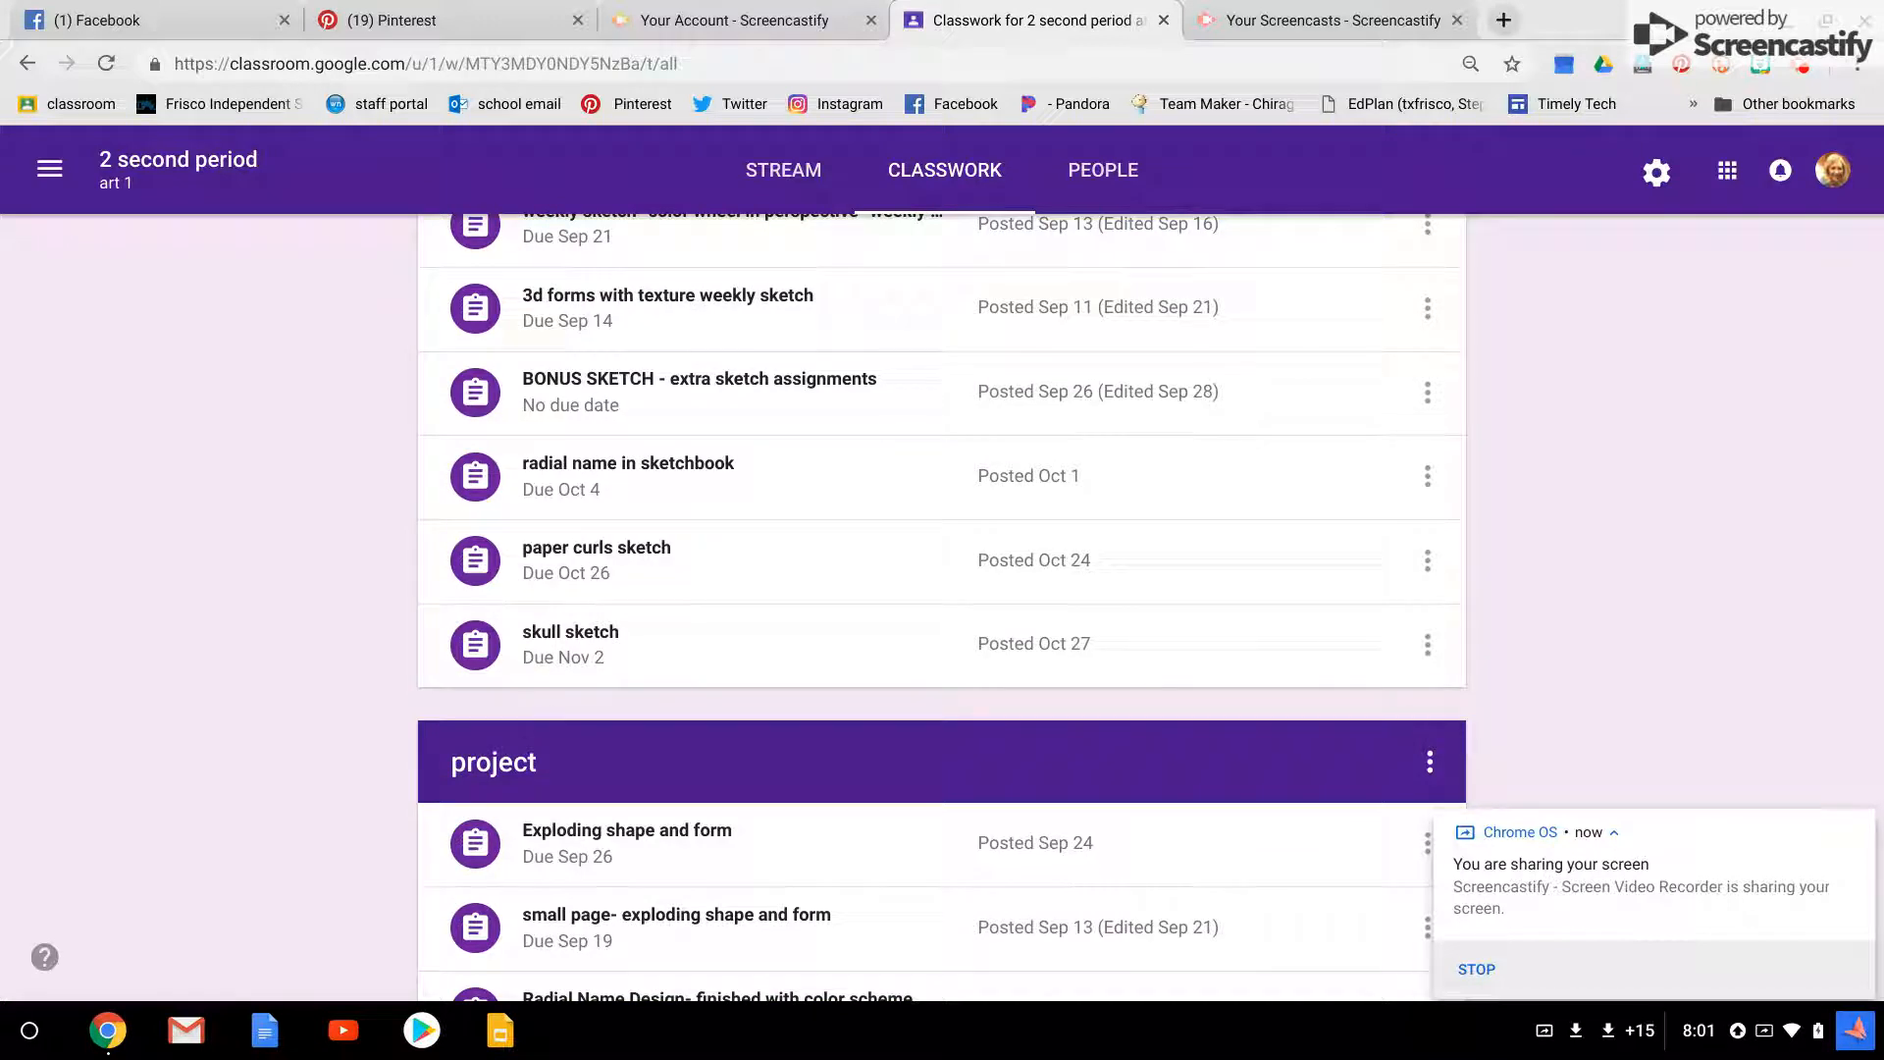
- Expand 'paper curls sketch' to show 0 turned in, 1 assigned, 24 graded
left_click(595, 558)
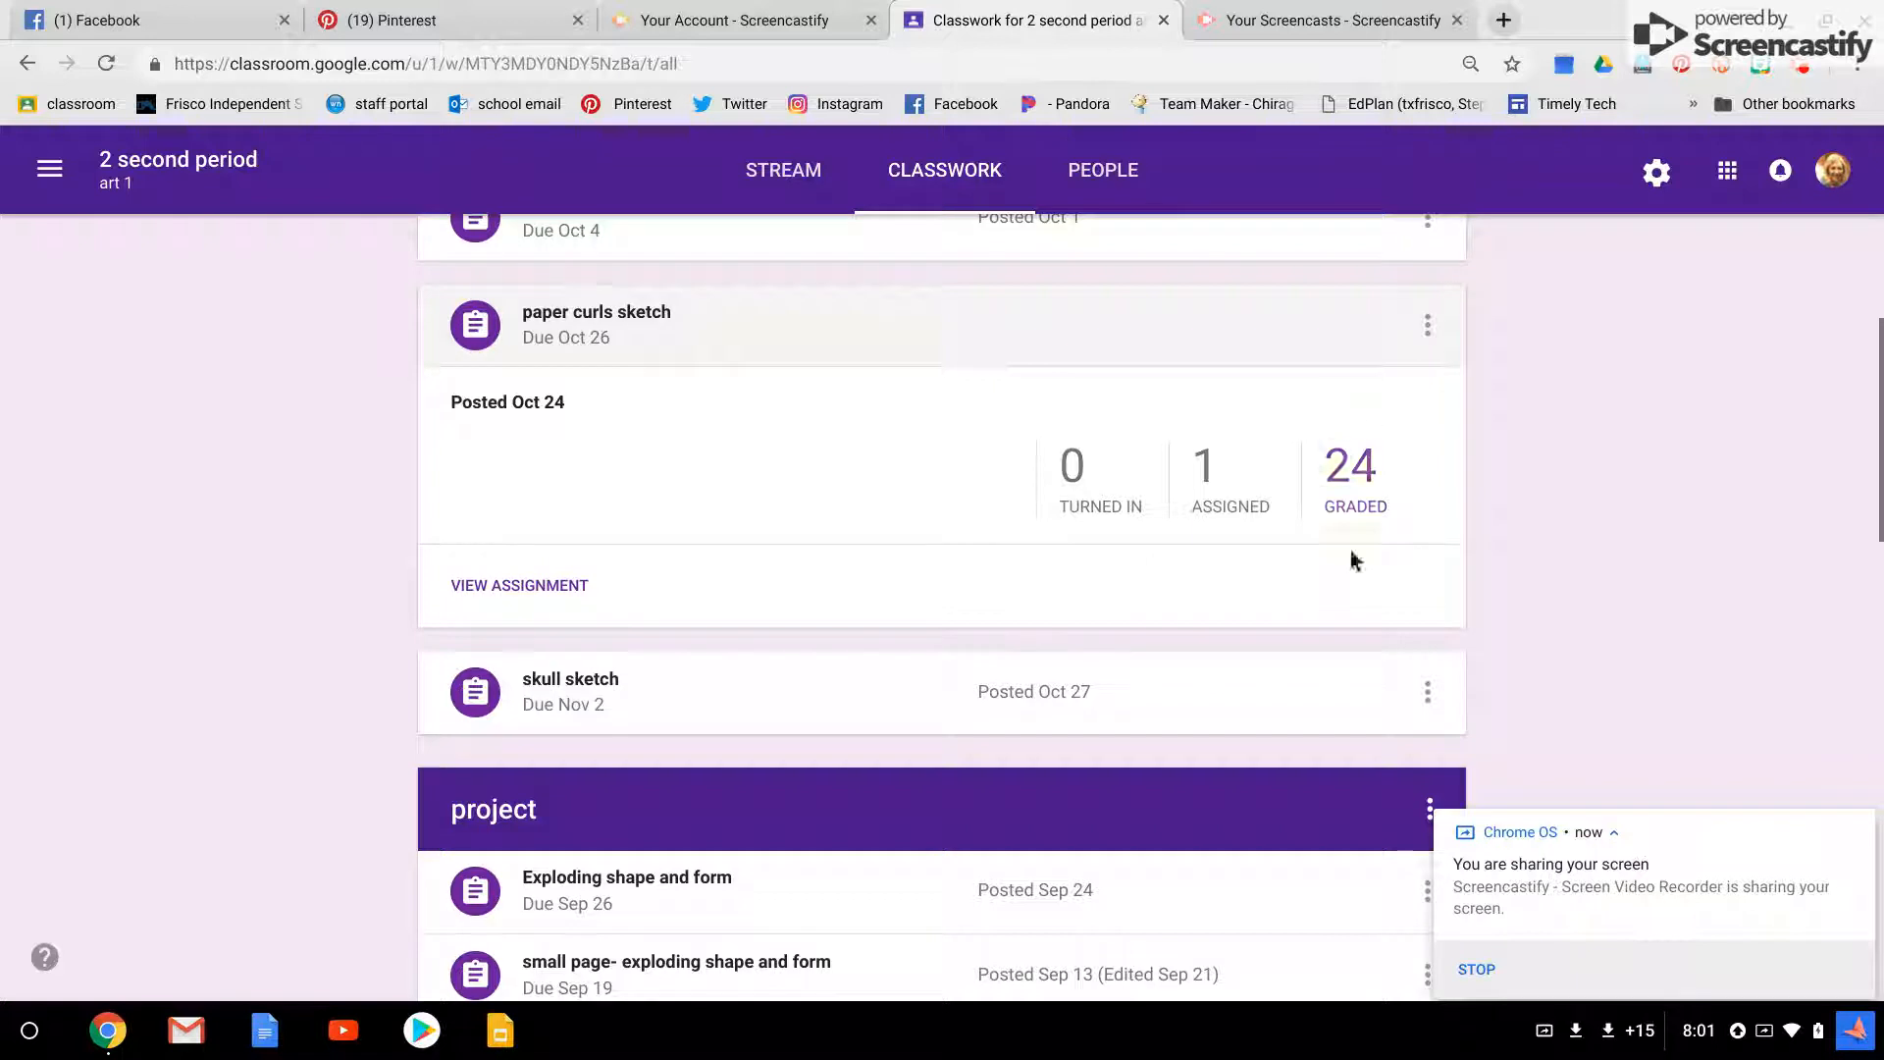
mouse_move(1069, 488)
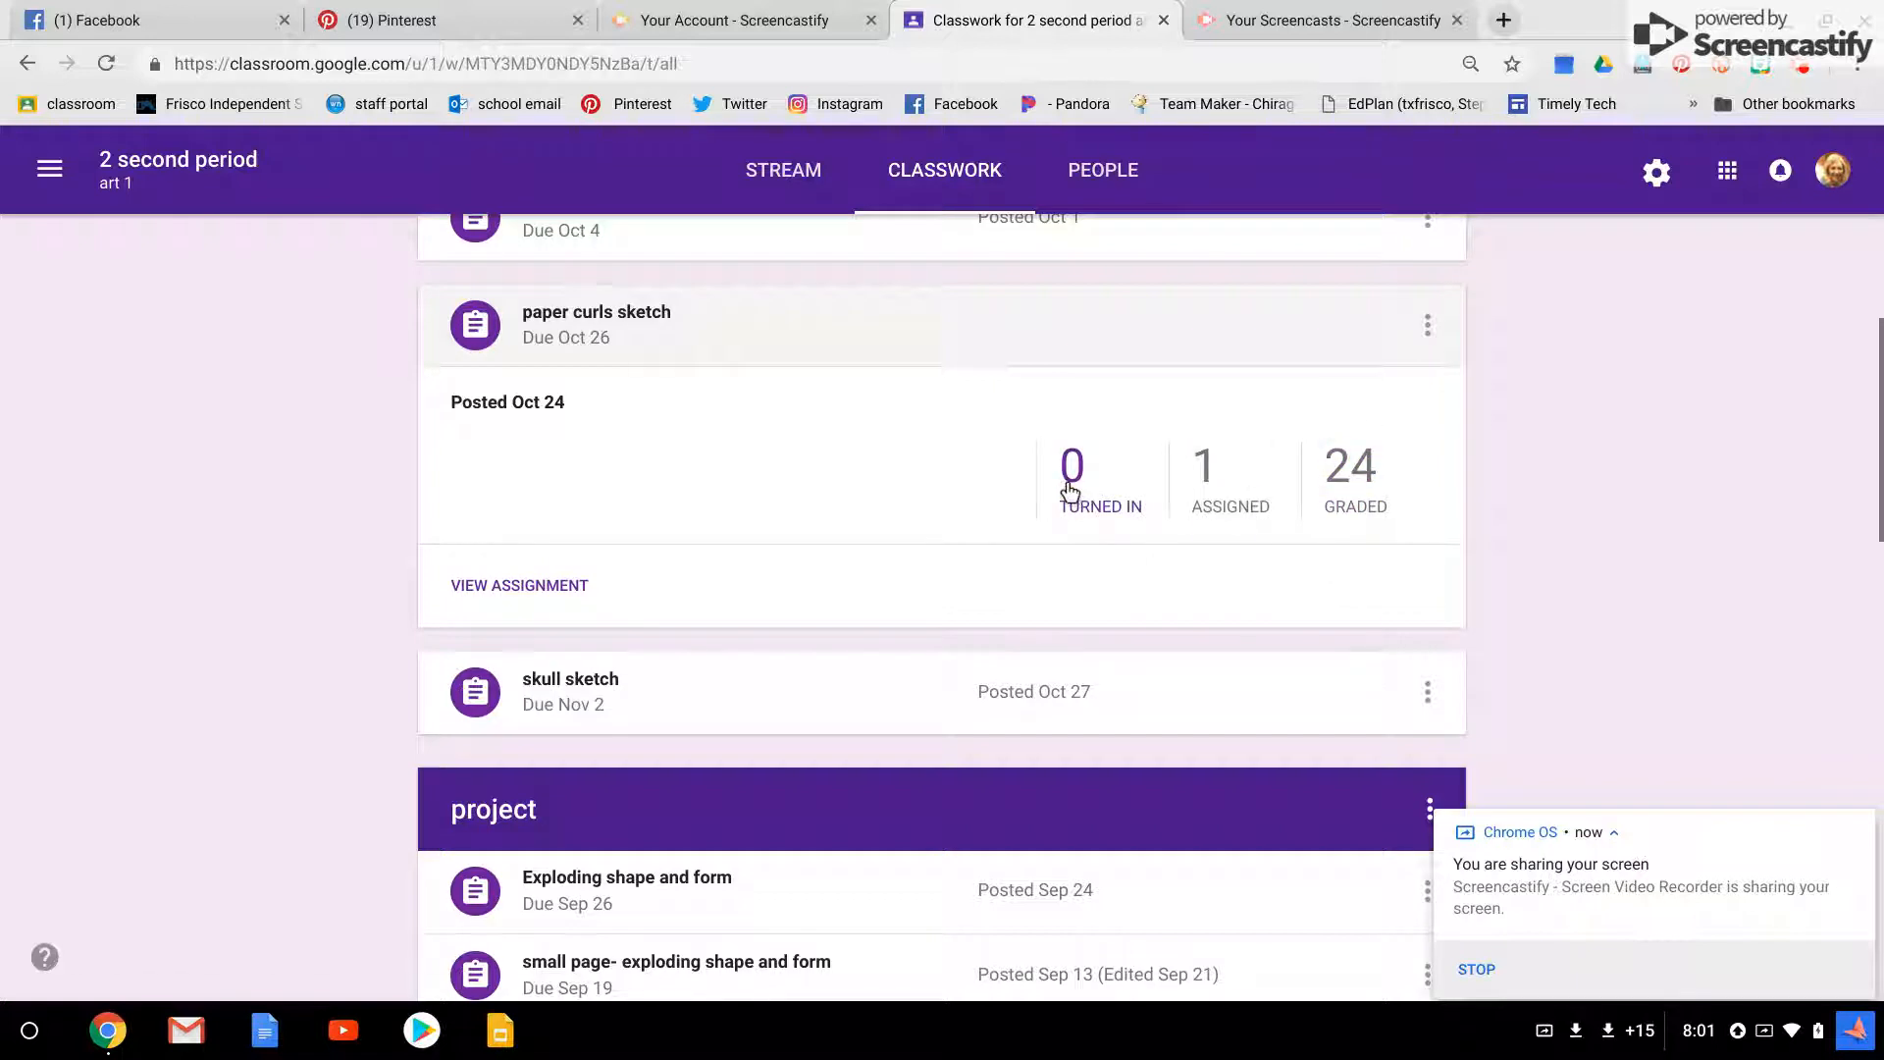
mouse_move(1204, 466)
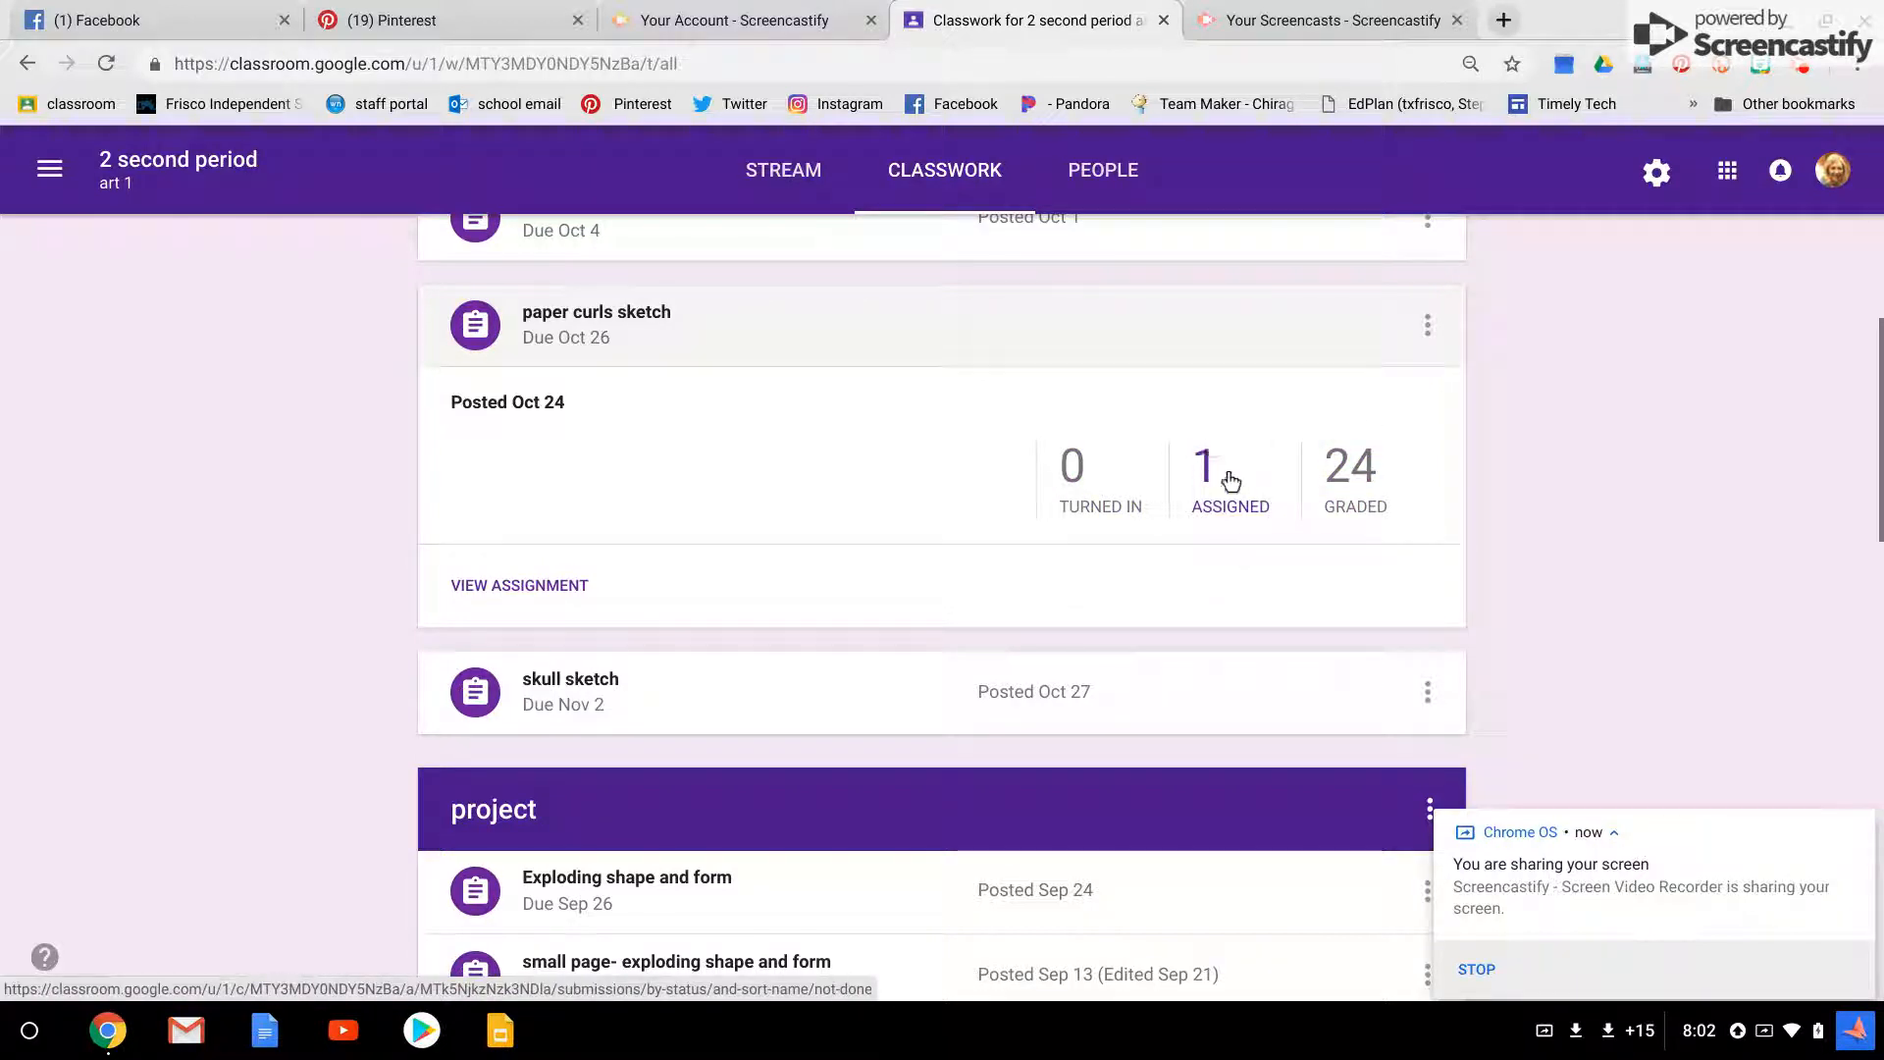
mouse_move(1213, 526)
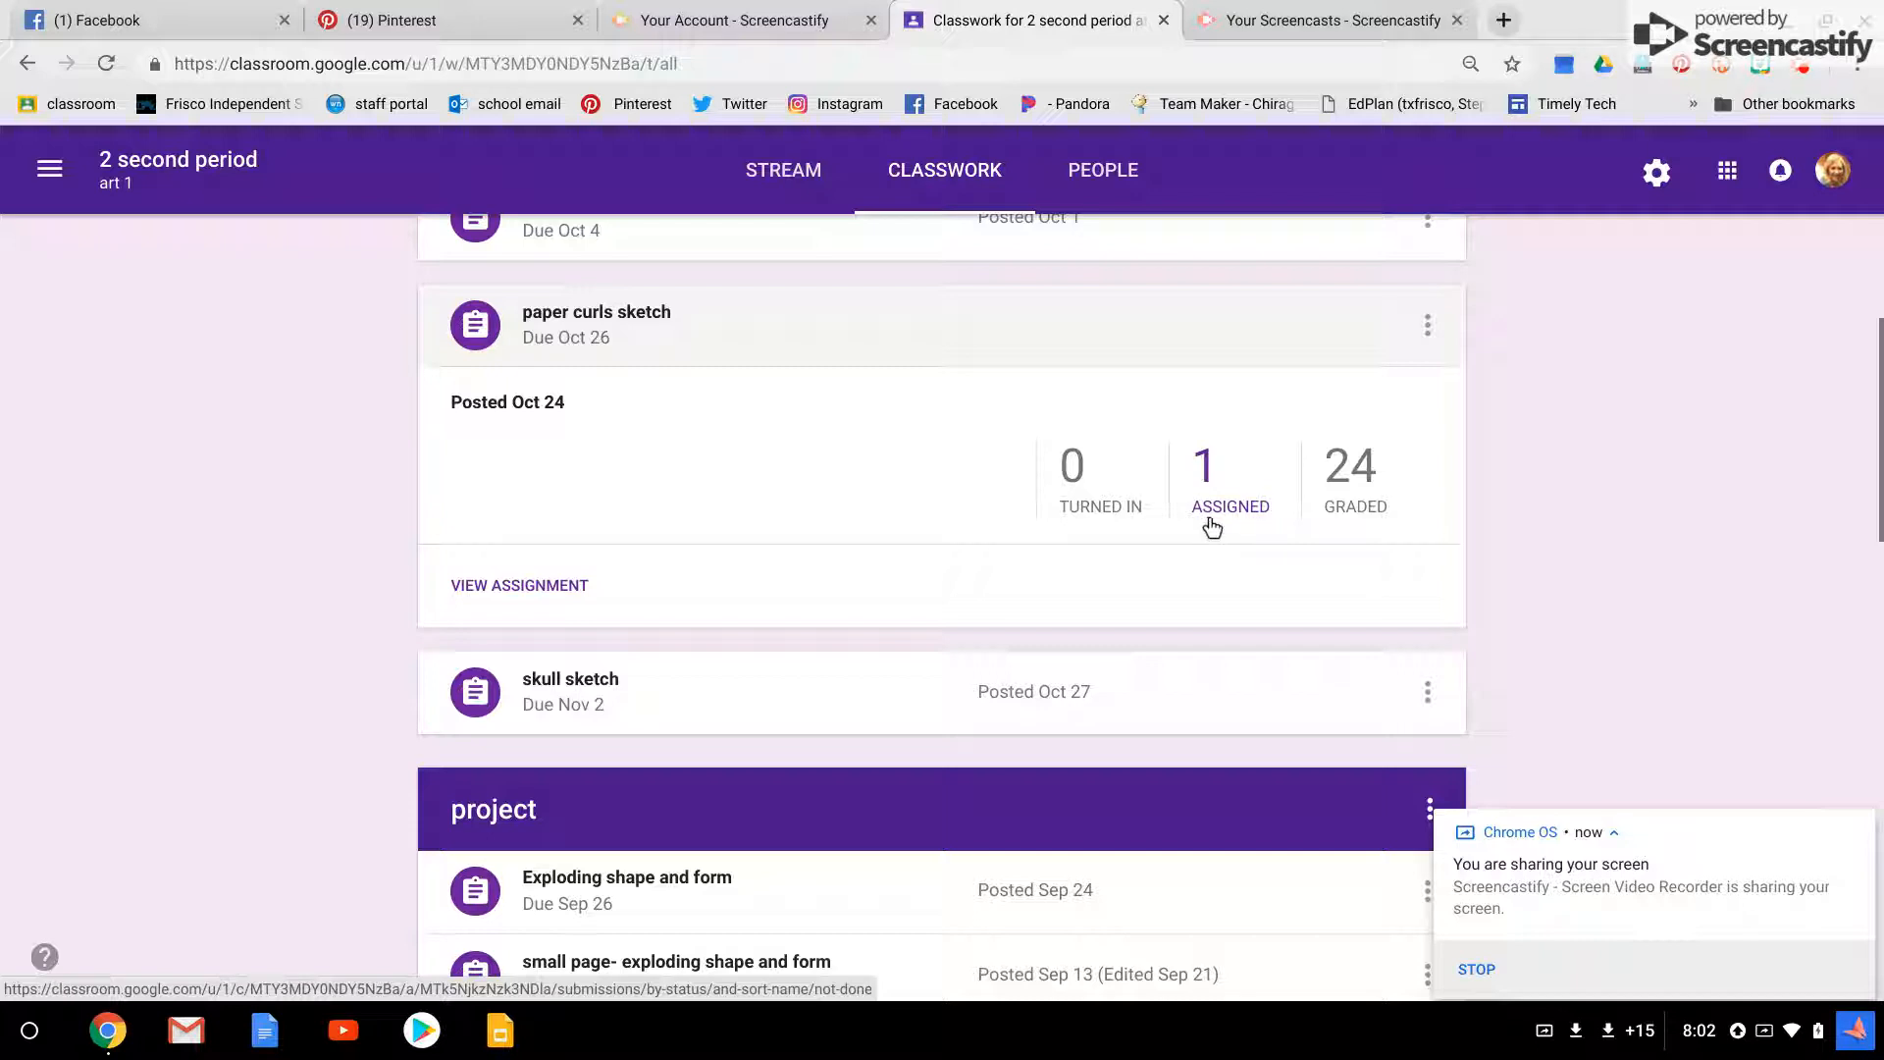
mouse_move(1332, 499)
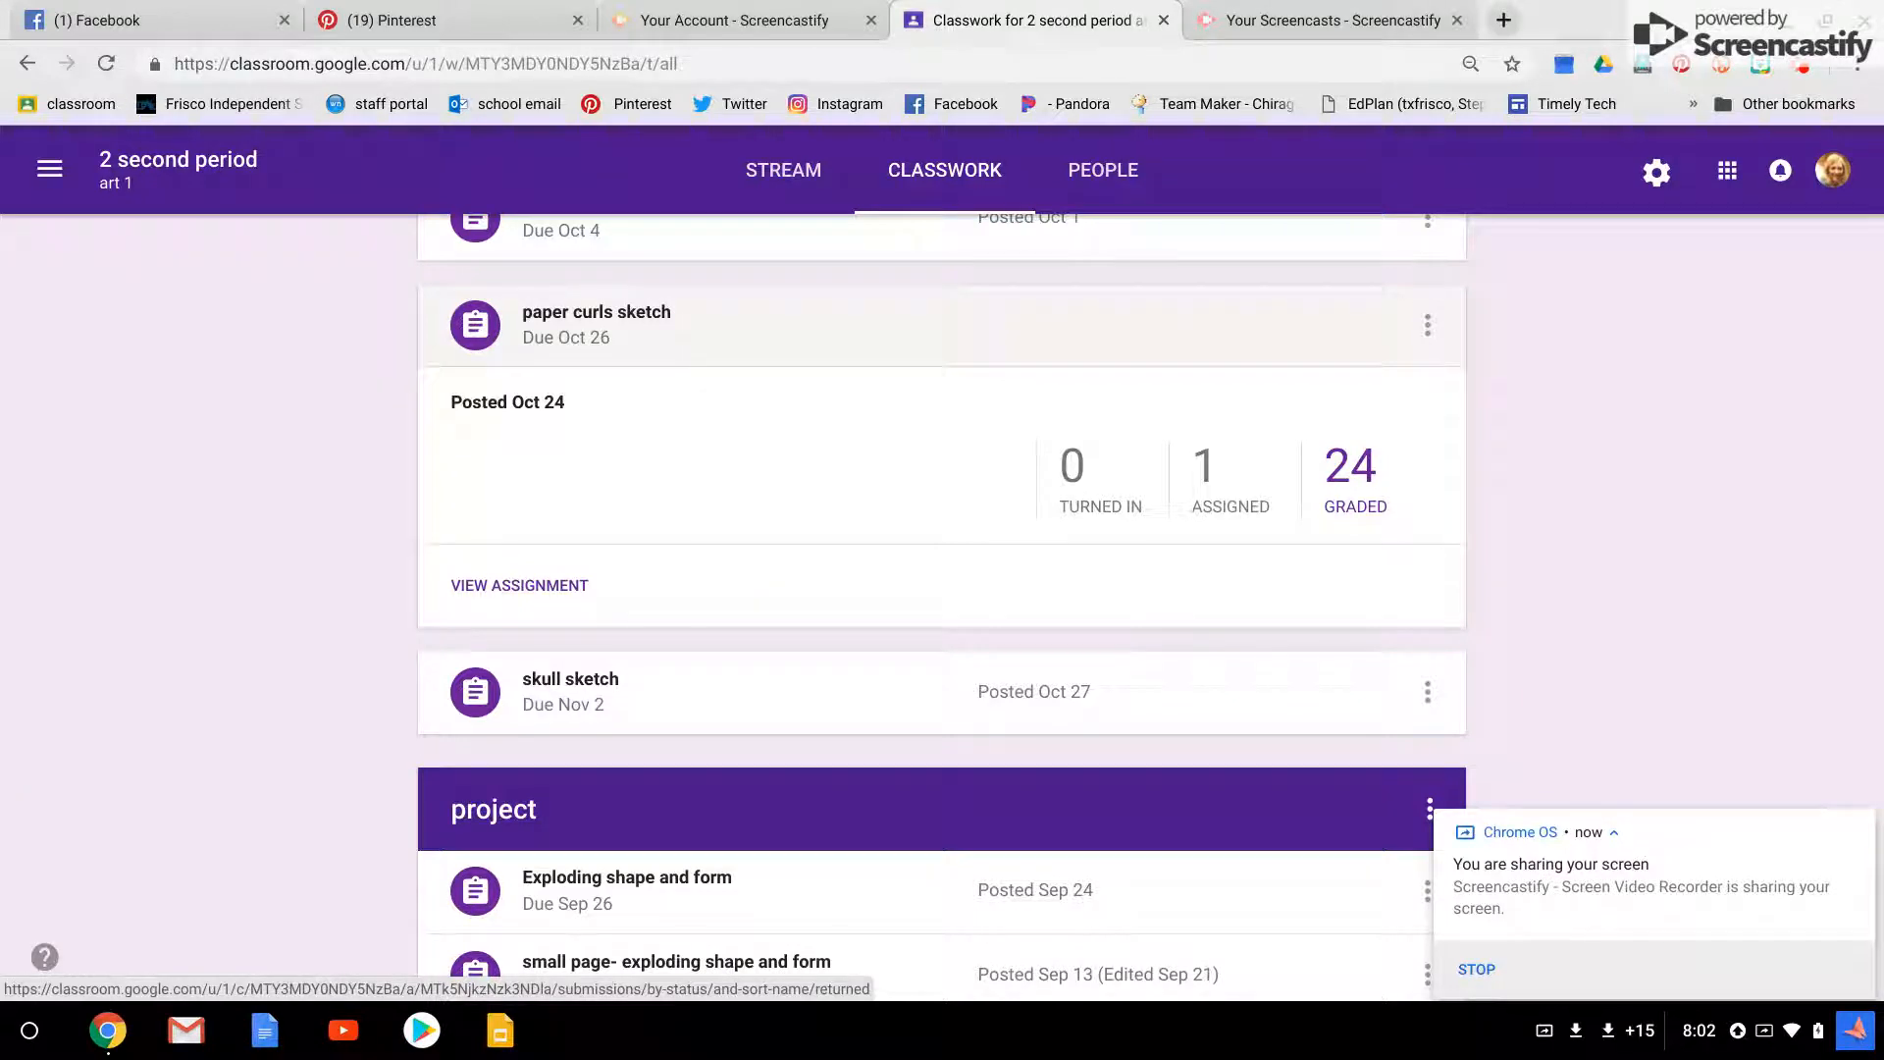
mouse_move(1187, 489)
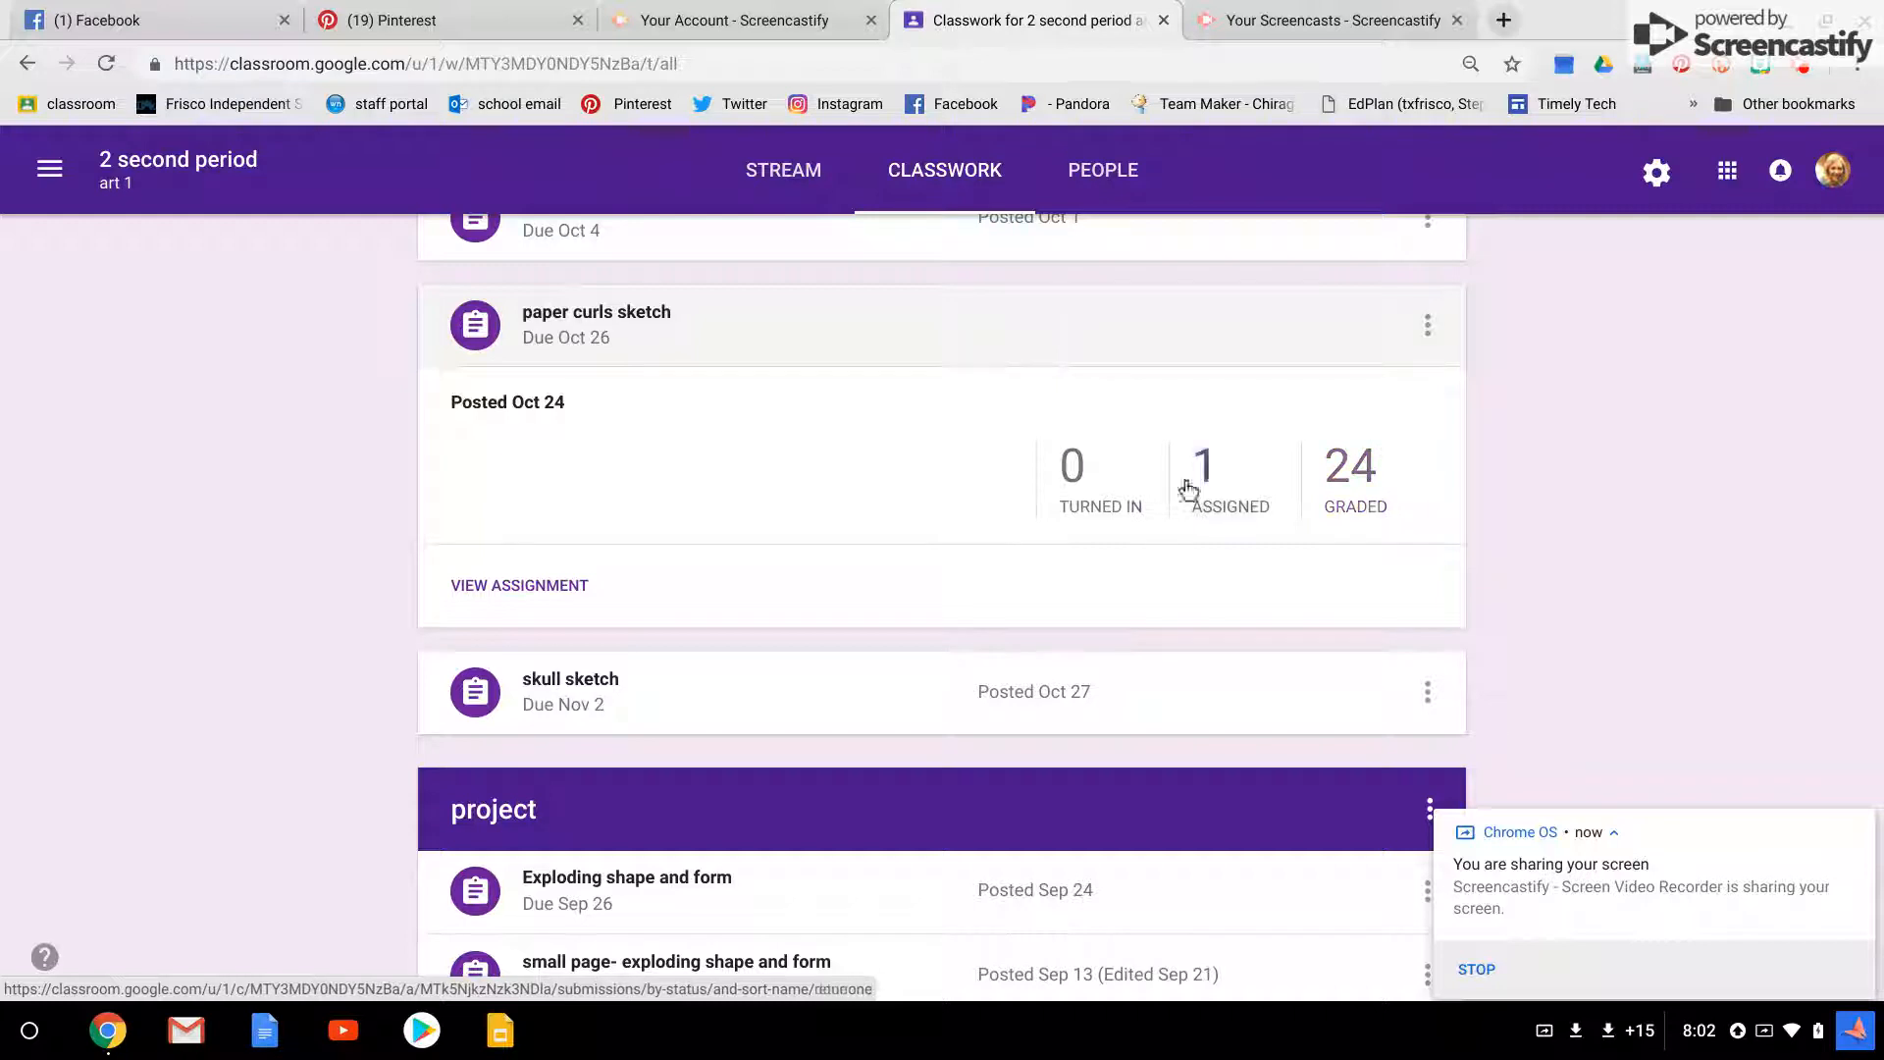
mouse_move(1372, 767)
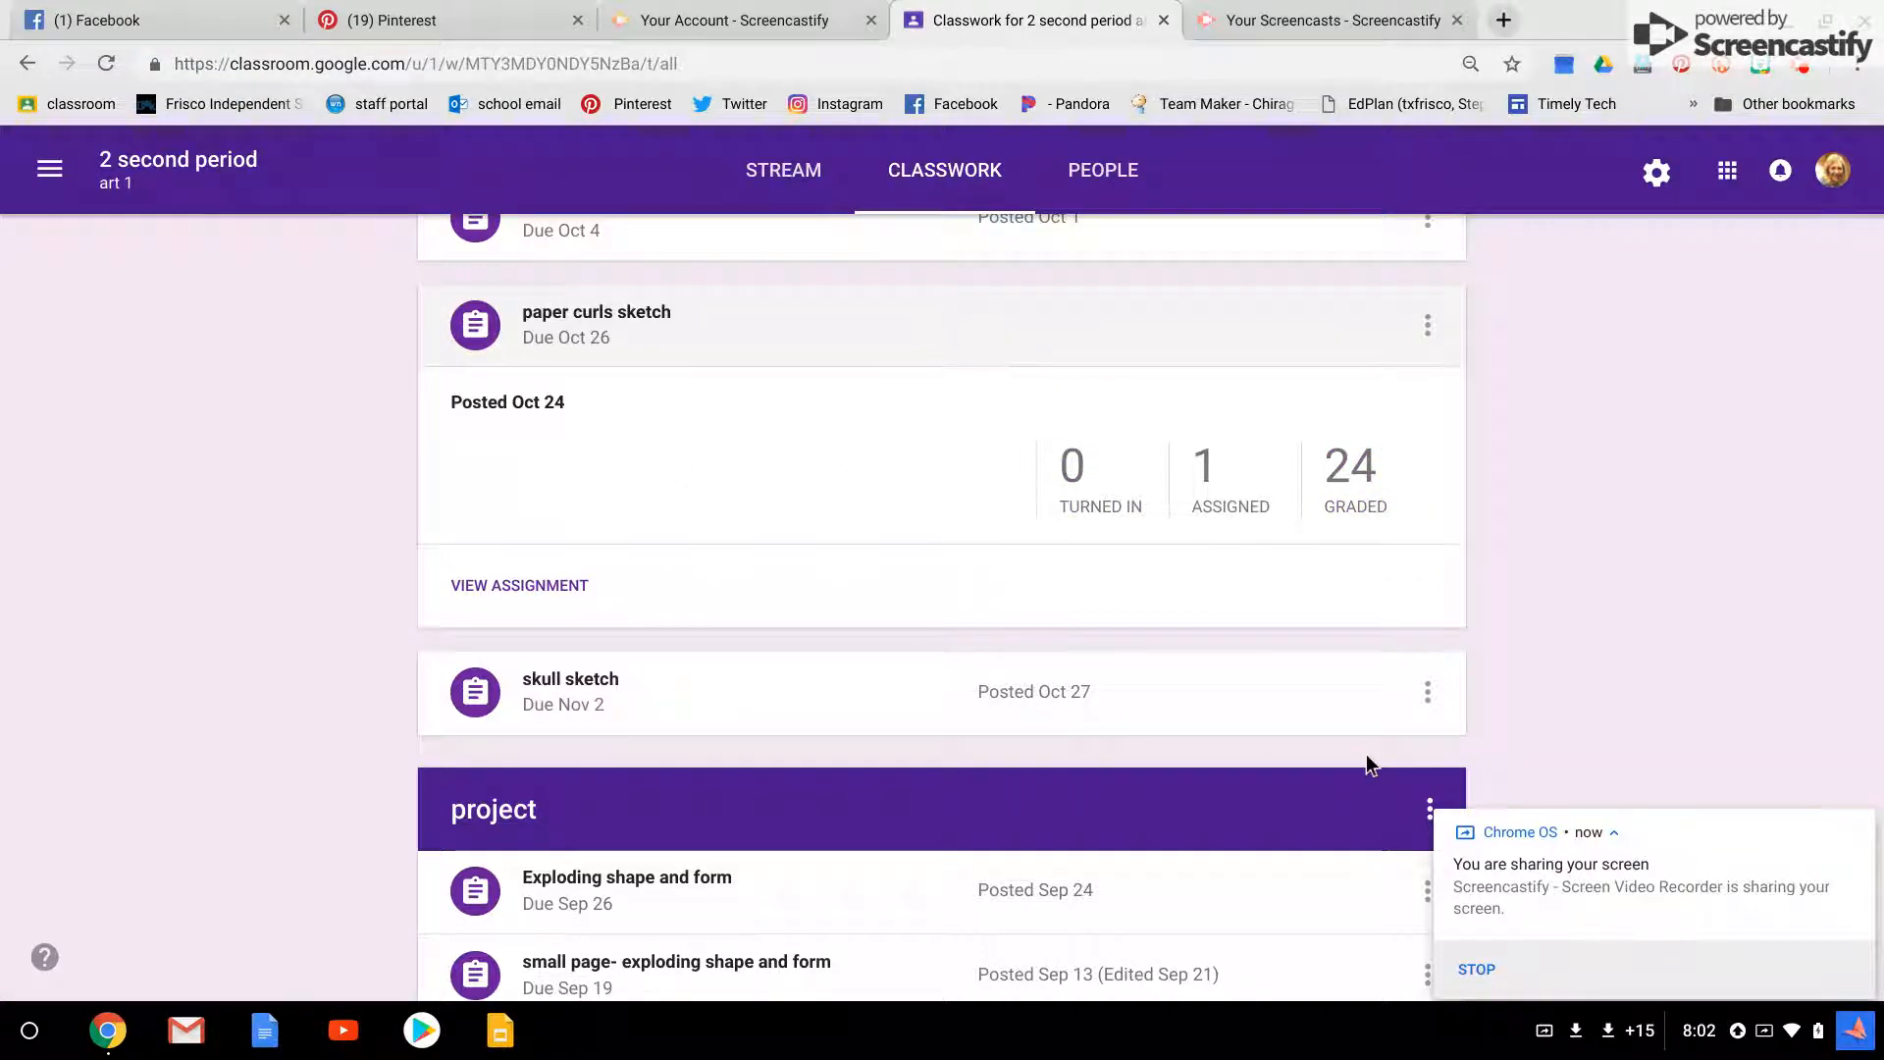